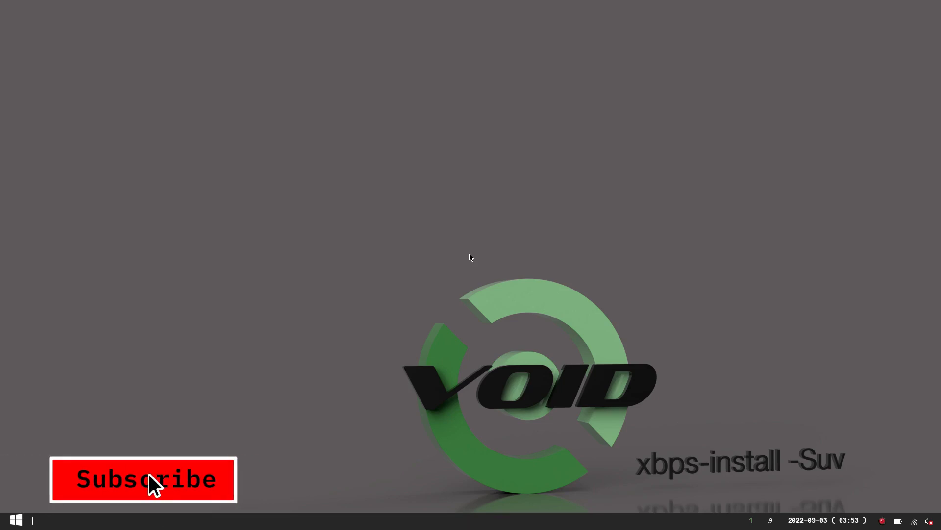
- Echo the $DESKTOP_SESSION variable in the terminal
click(143, 479)
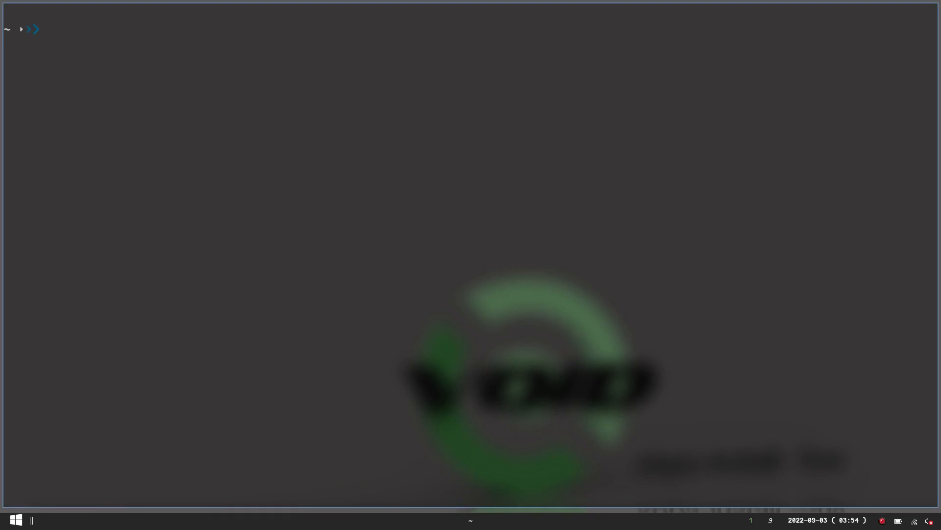
text(echo)
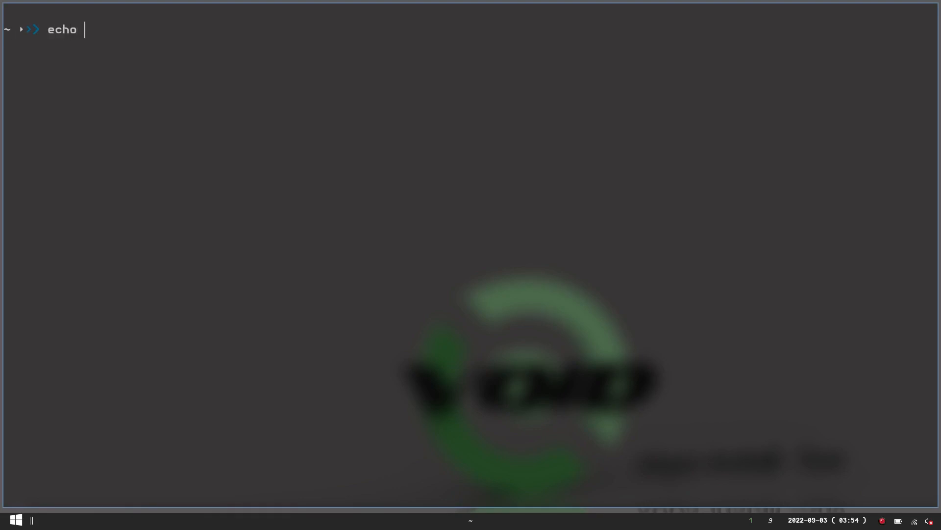
text("$)
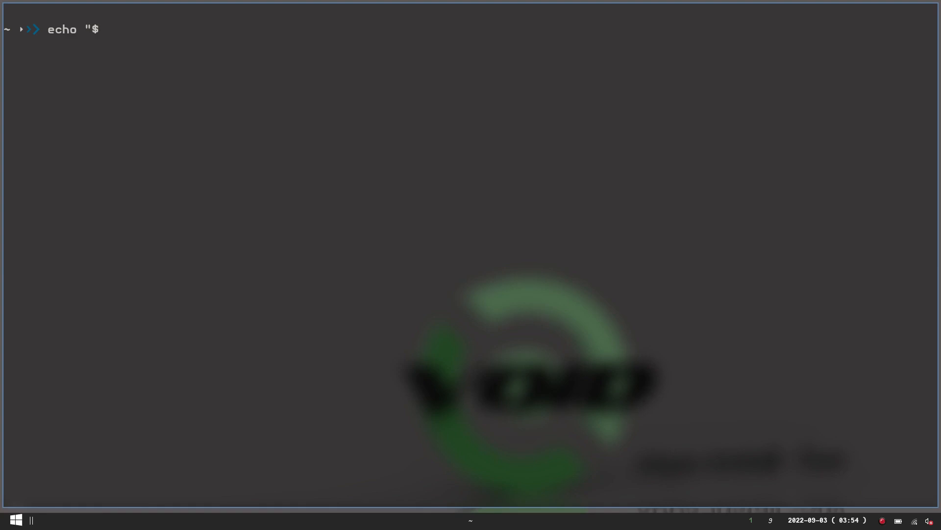
text(DESKT)
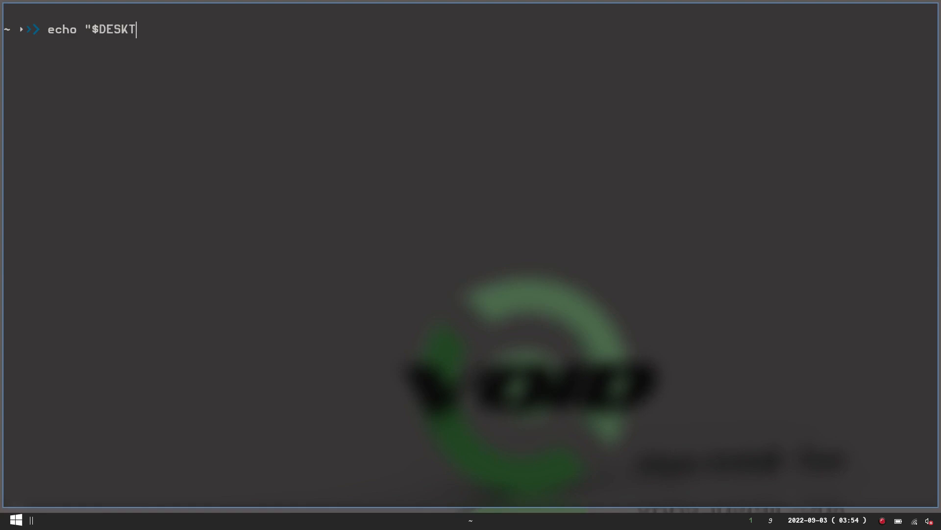
text(OP_SESSION)
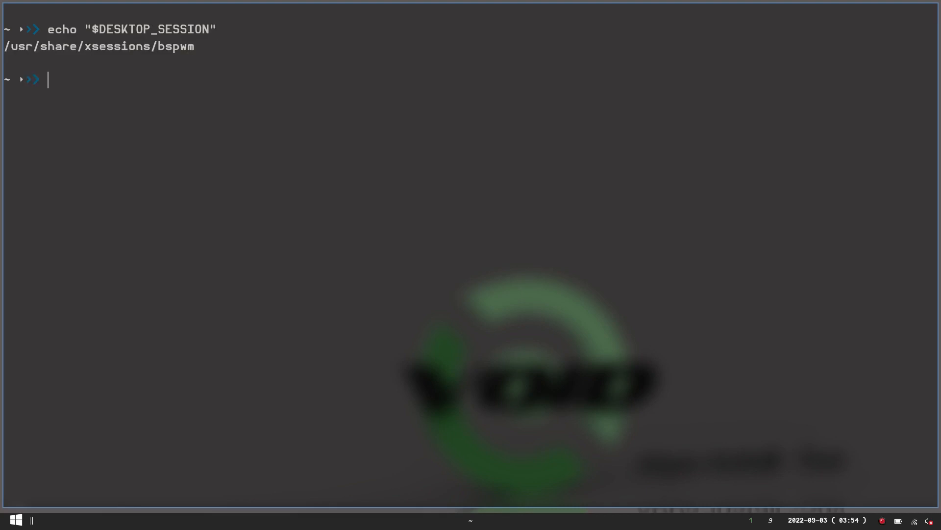
mouse_move(155, 64)
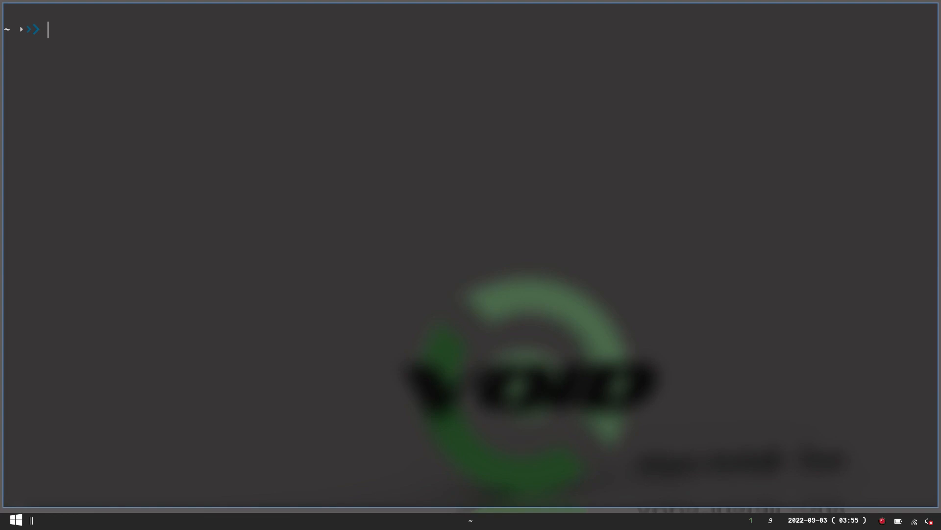
- Change into the scripts folder and create scpad with vim
text(cd scripts)
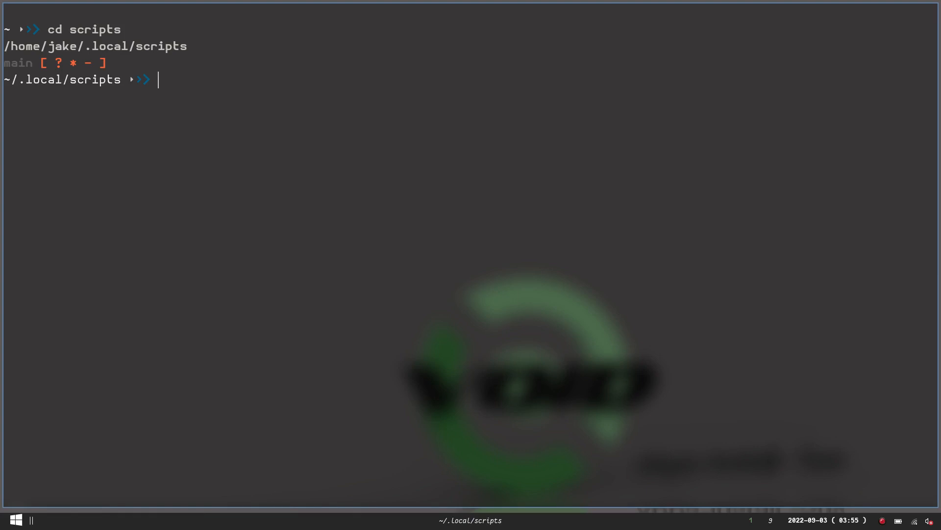
text(vim scp)
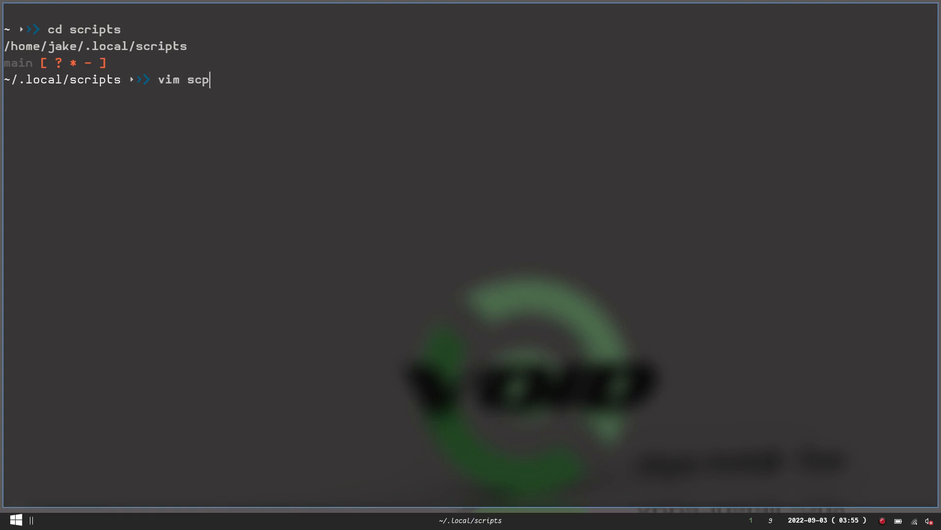
text(ad)
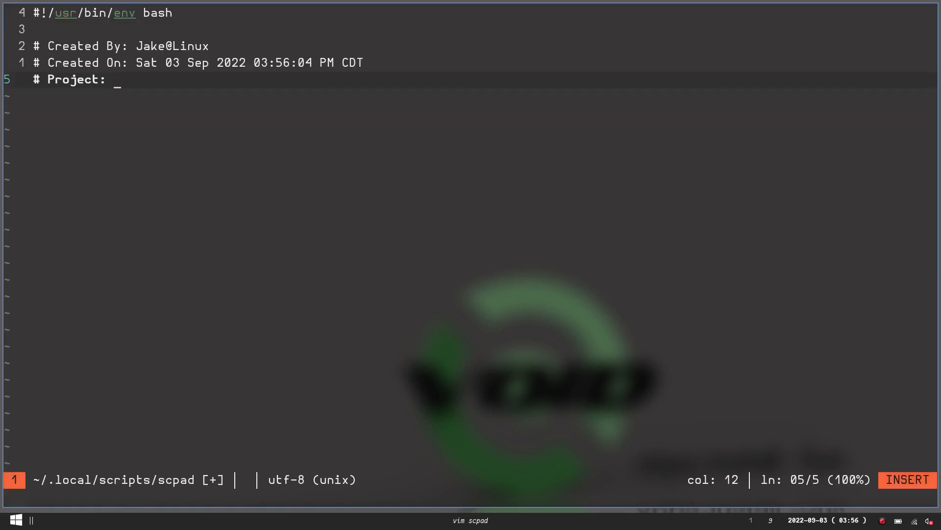
- Fill in 'bspwm scratchpad' after '# Project:' in the scpad header
text(bspwm scrap)
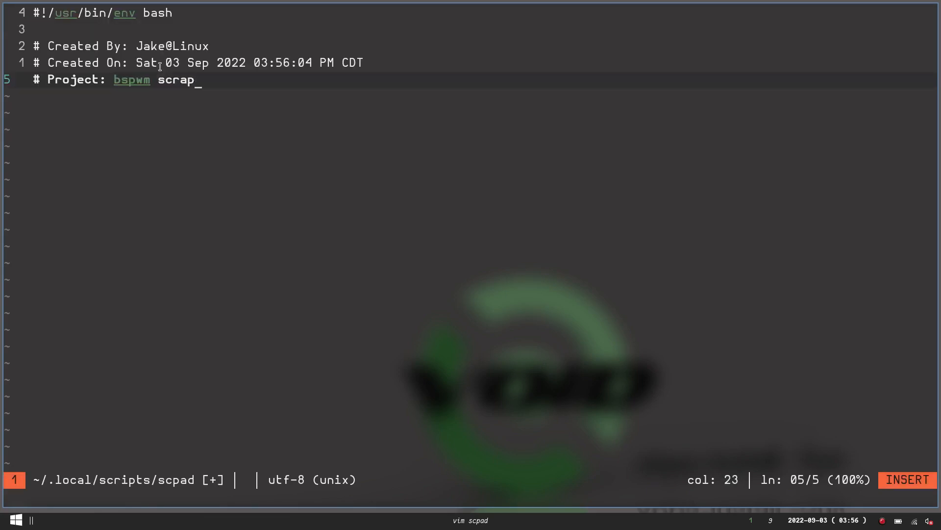
text(tchpad)
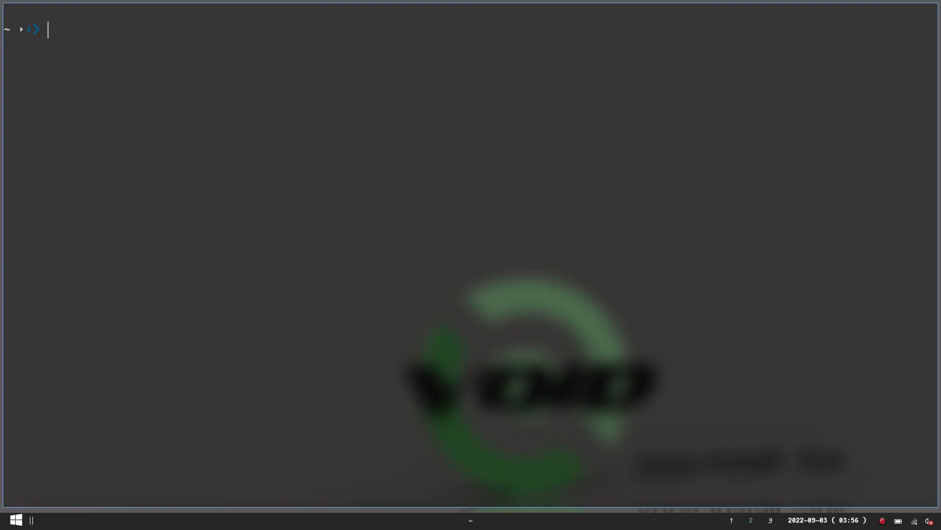
- Type the xdotool install command, changing xbps-install -S to apt install
text(sudo xbp)
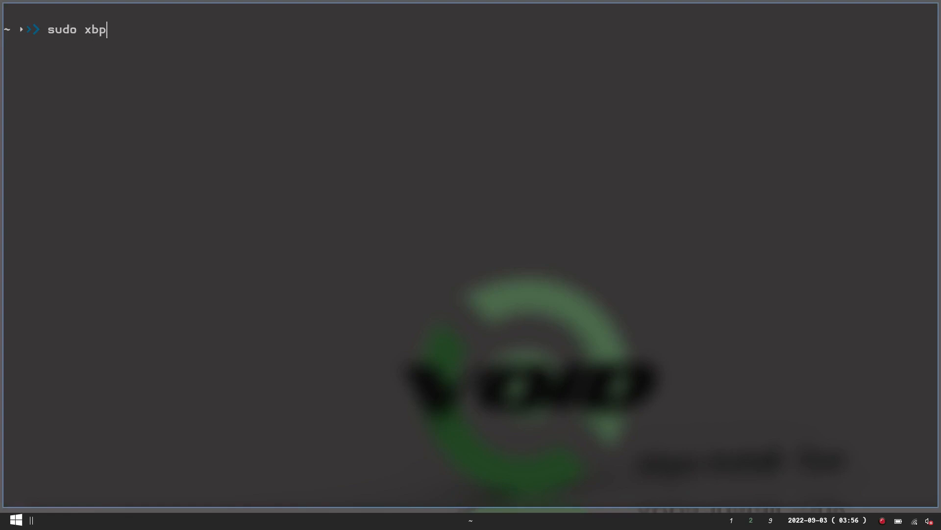
text(s-)
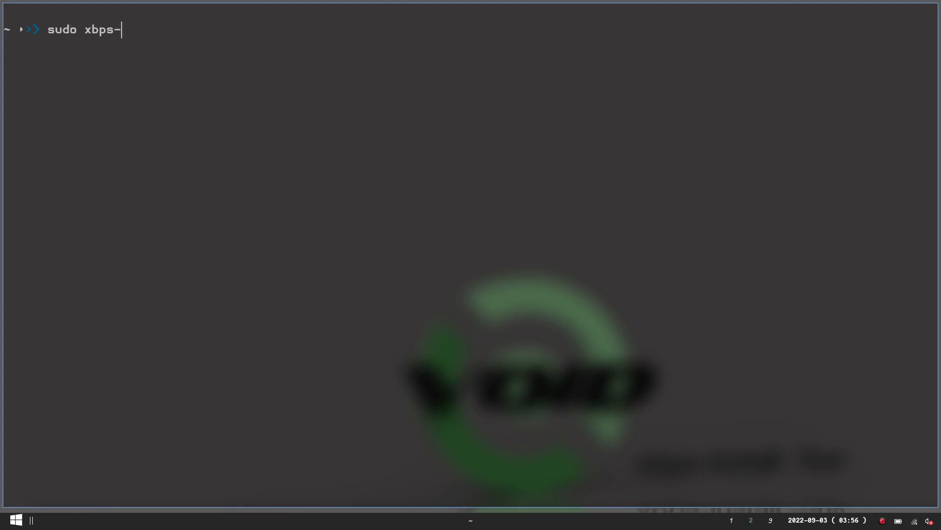
text(install)
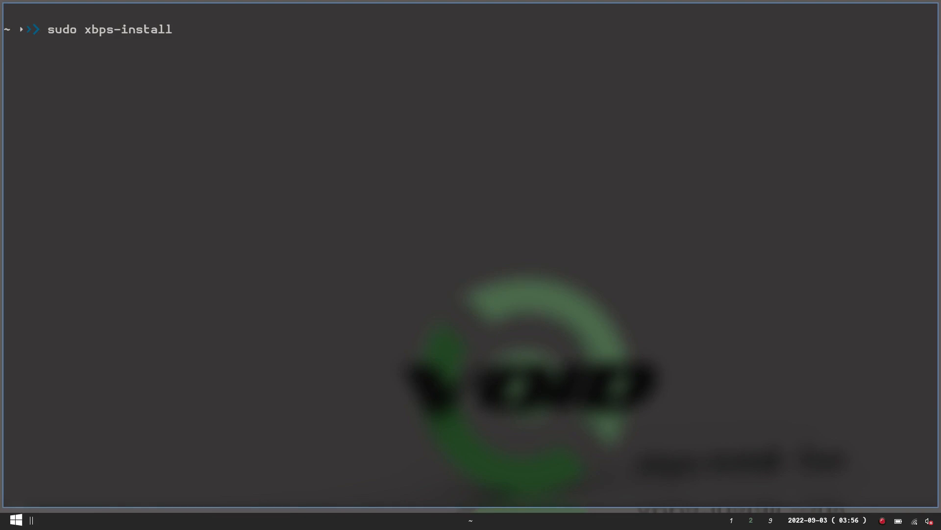
text(-S x)
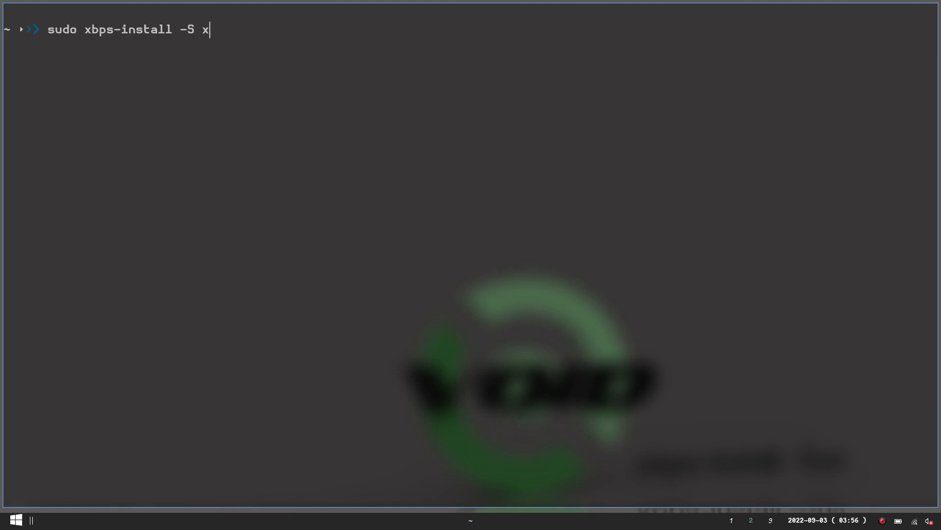
text(dotool)
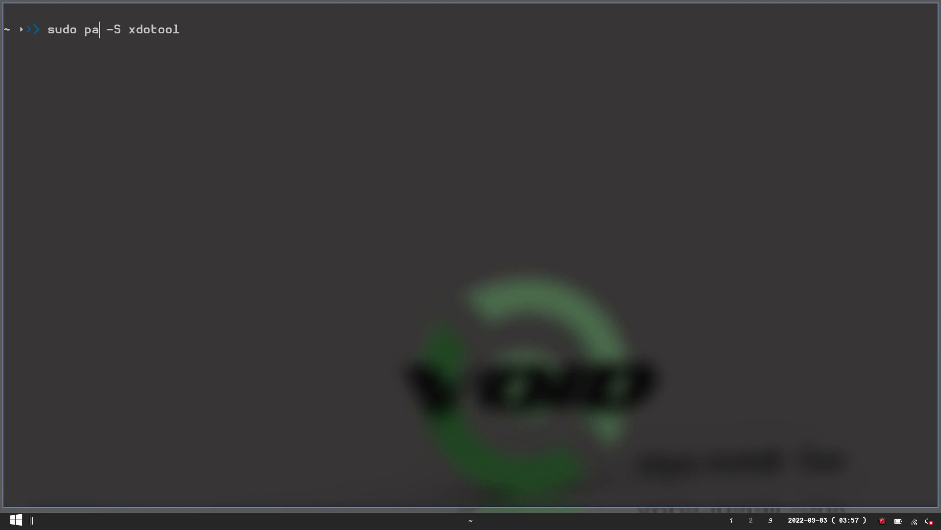
text(cma)
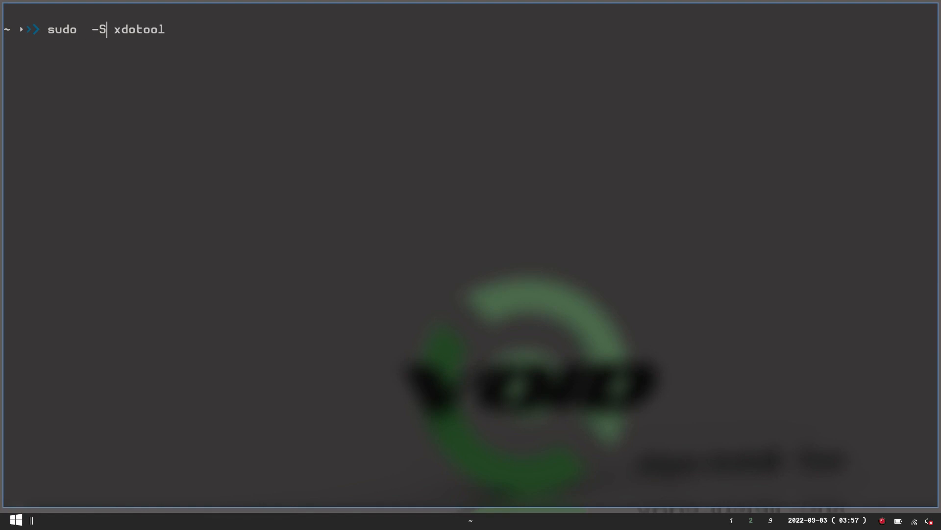
key(BackSpace)
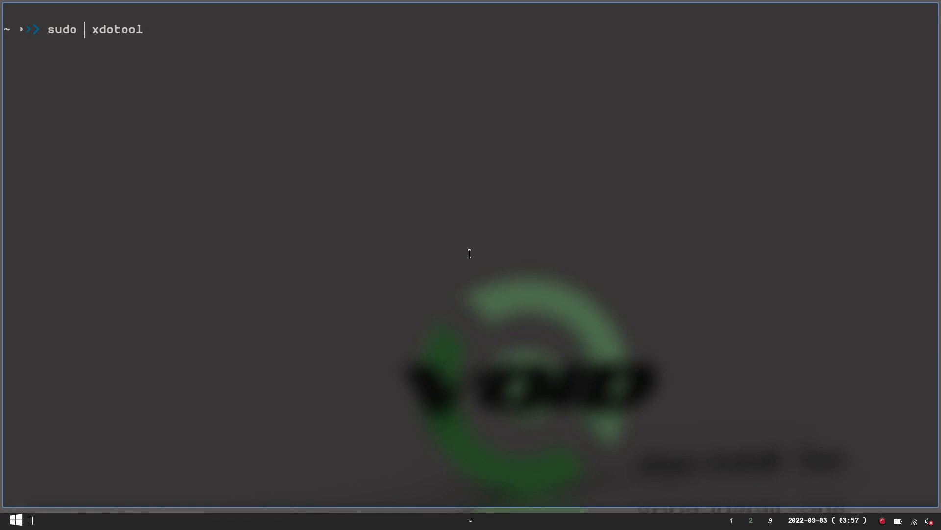
text(apt install)
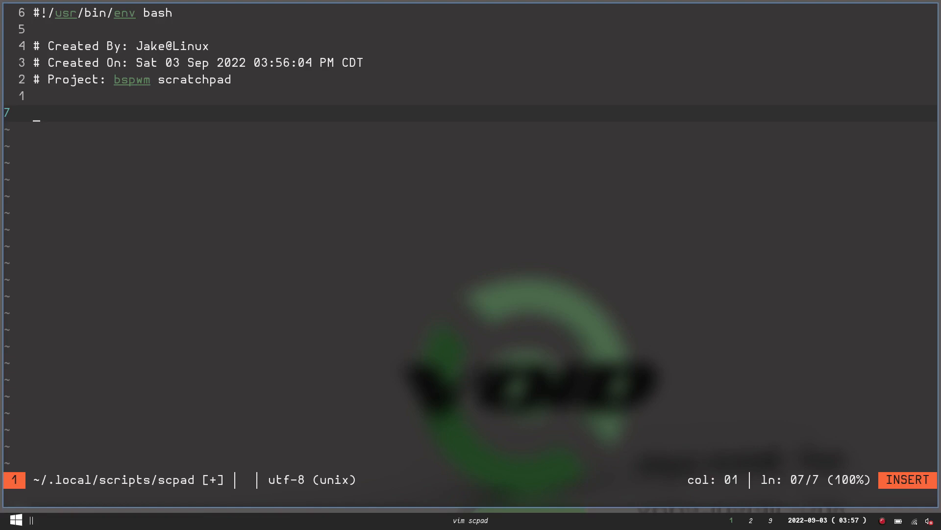
- Type winclass=$(xdotool search --class scpad); on line 7 of scpad
text(wincla)
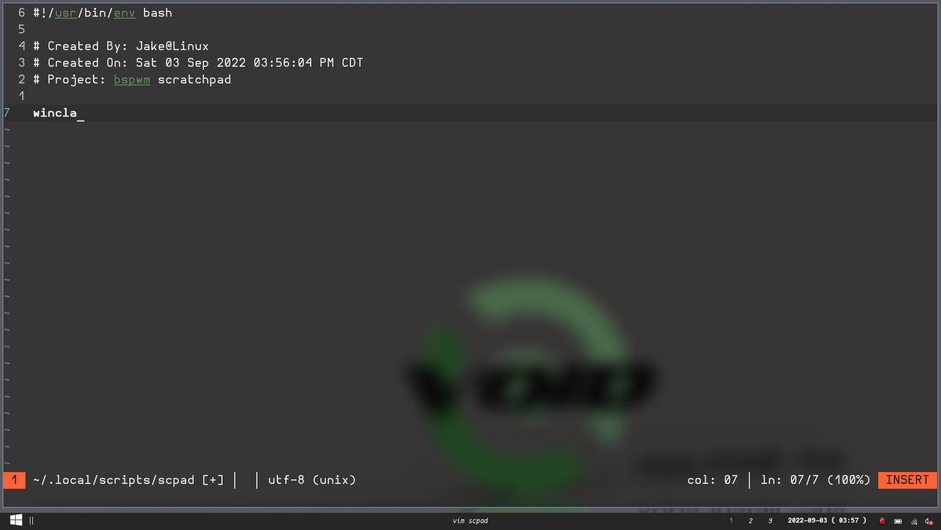
text(ss)
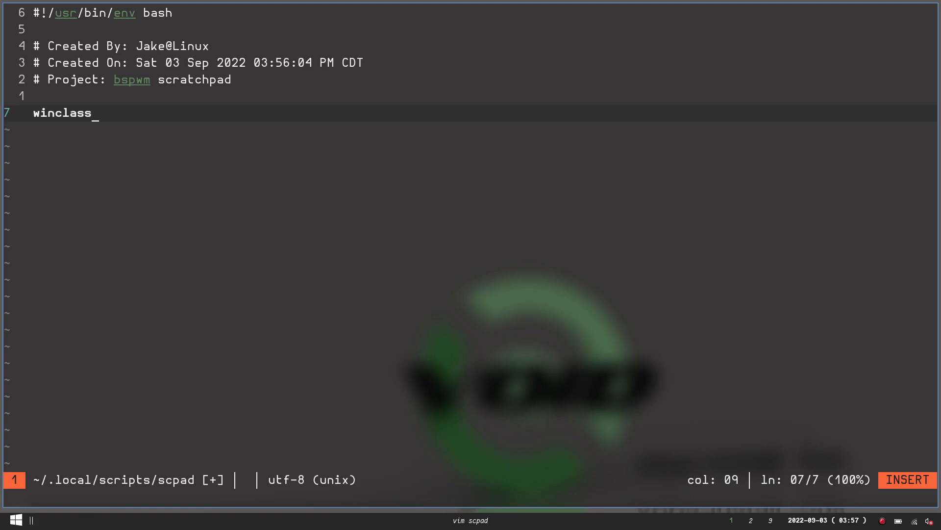
text(=$)
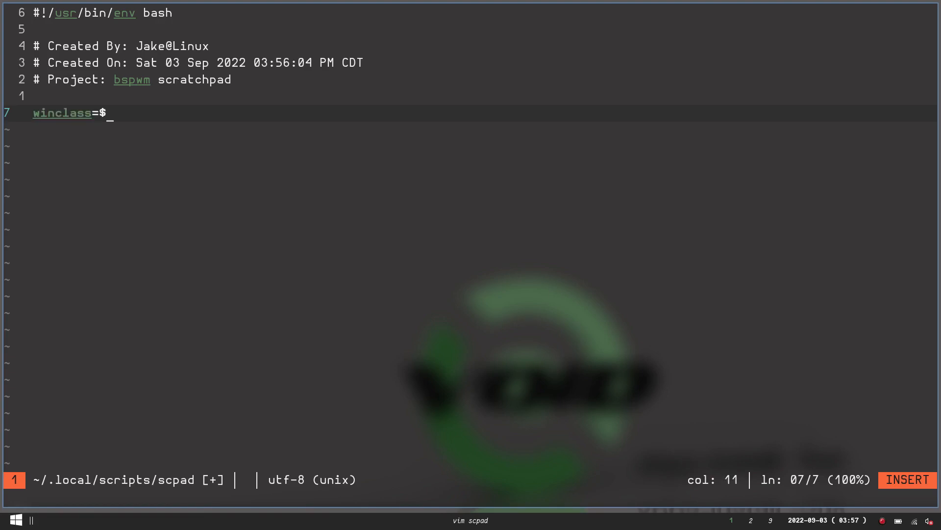
text((xdo)
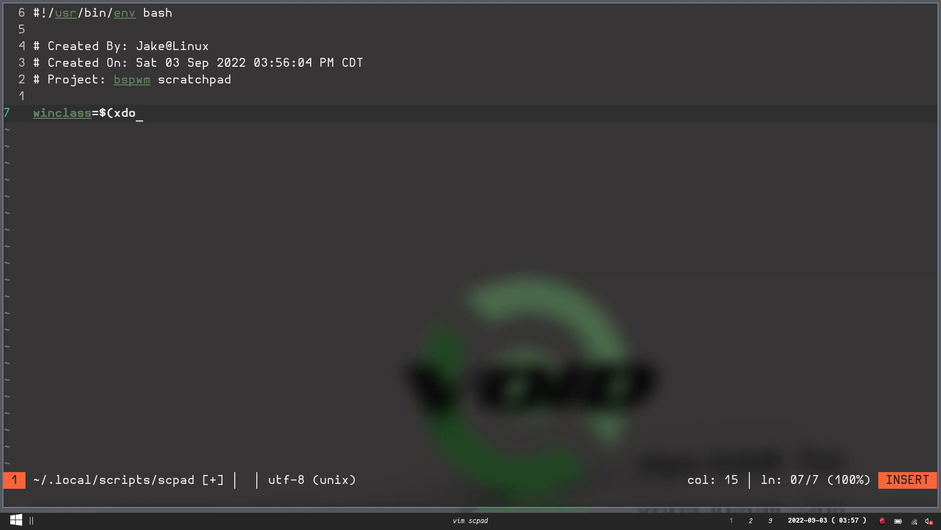
text(tool search --c)
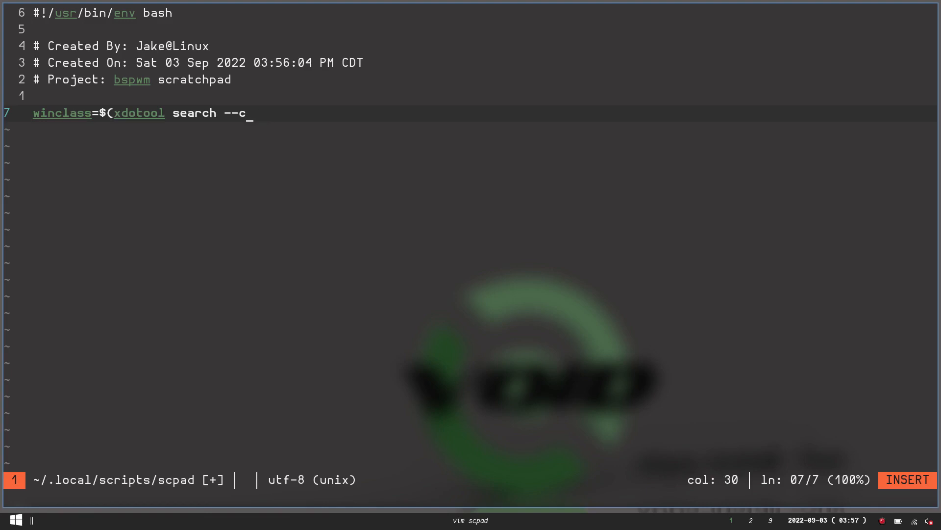
text(lass)
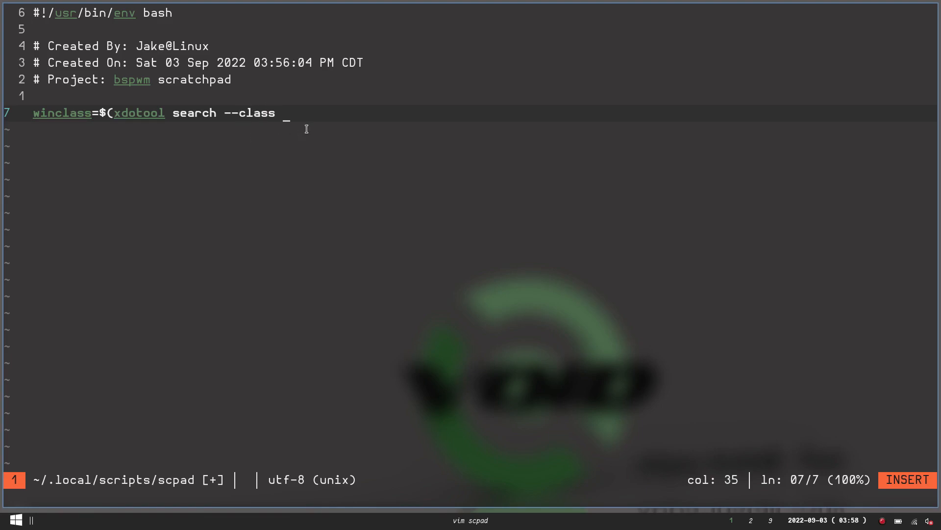
text(scpad)
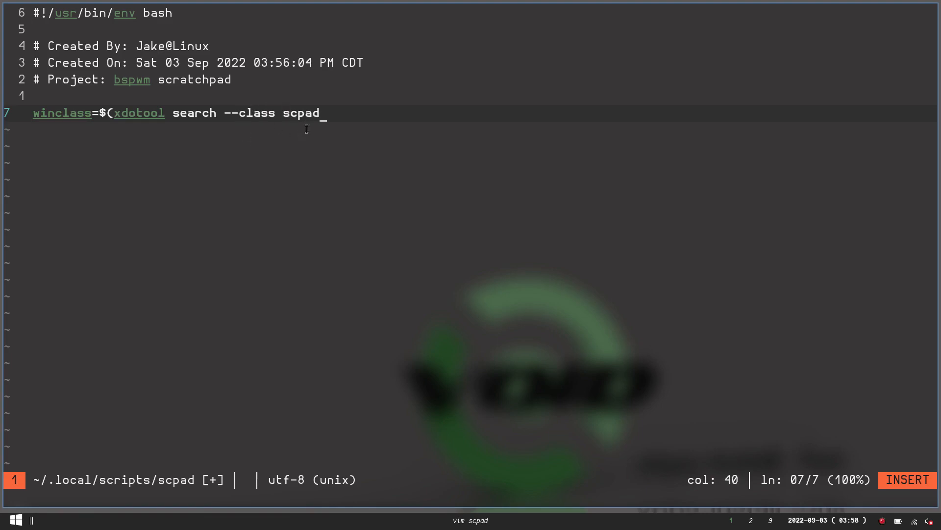
text())
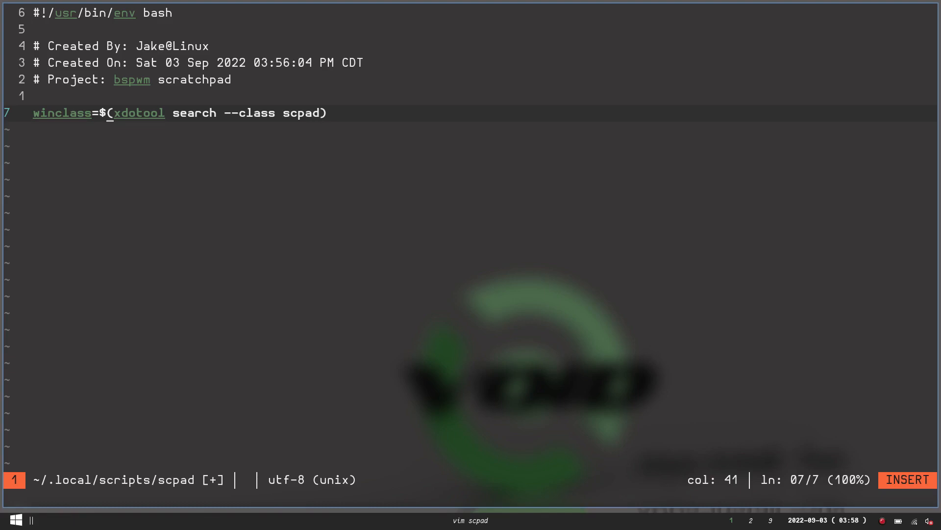
text(;)
text(if [)
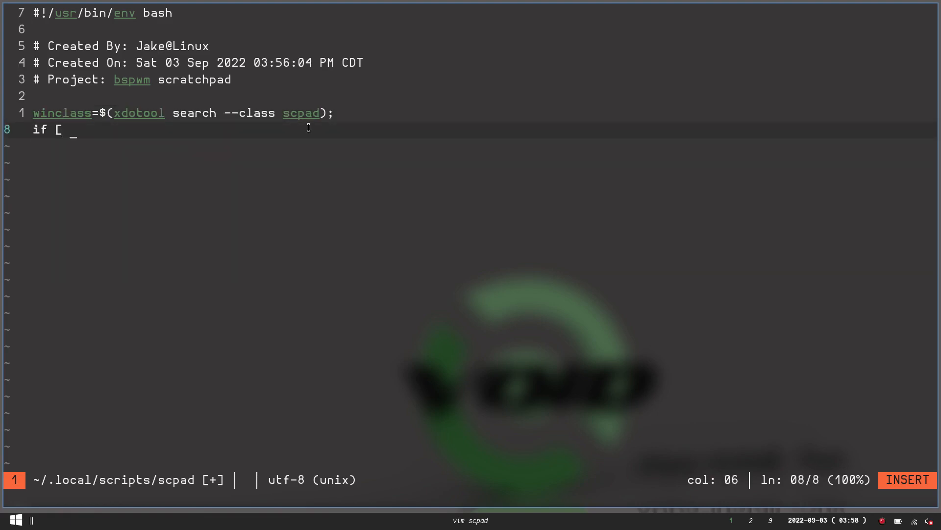
- Write the if test checking whether "$winclass" is empty
text(-z)
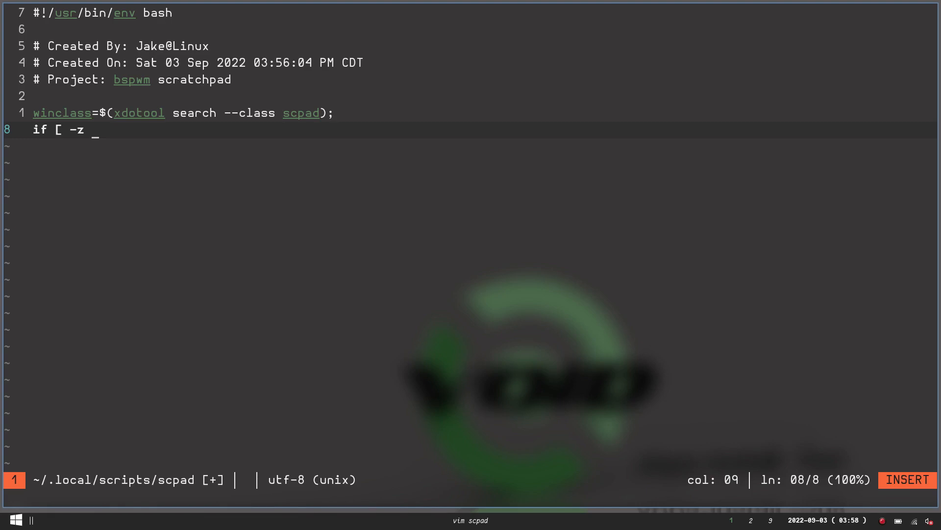
text("$win)
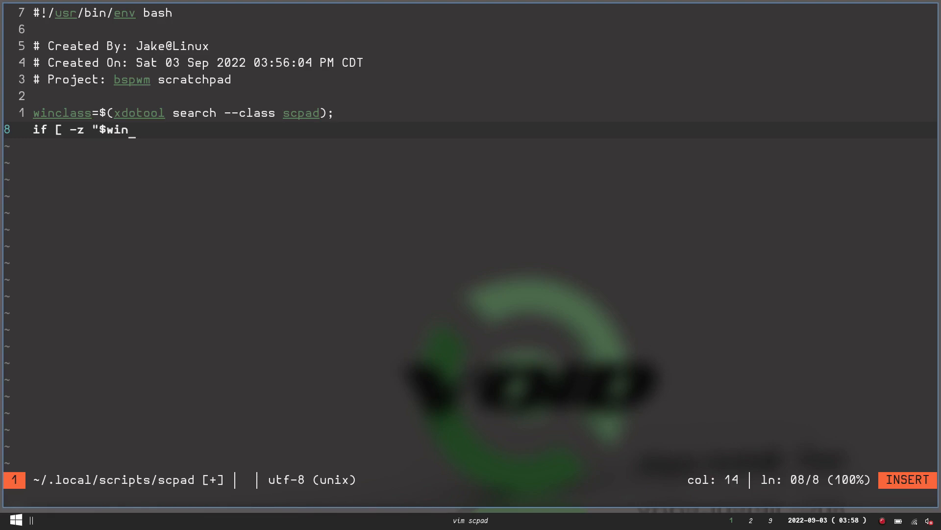
text(class)
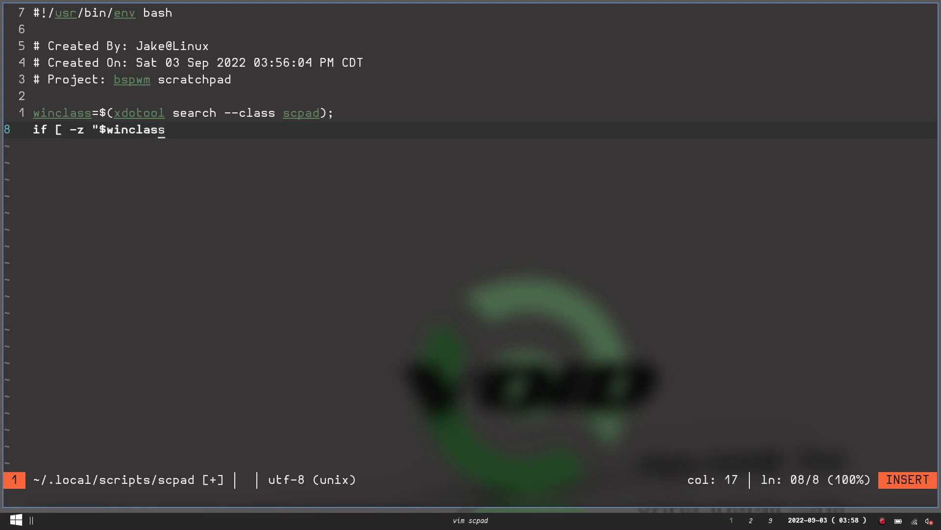
text(")
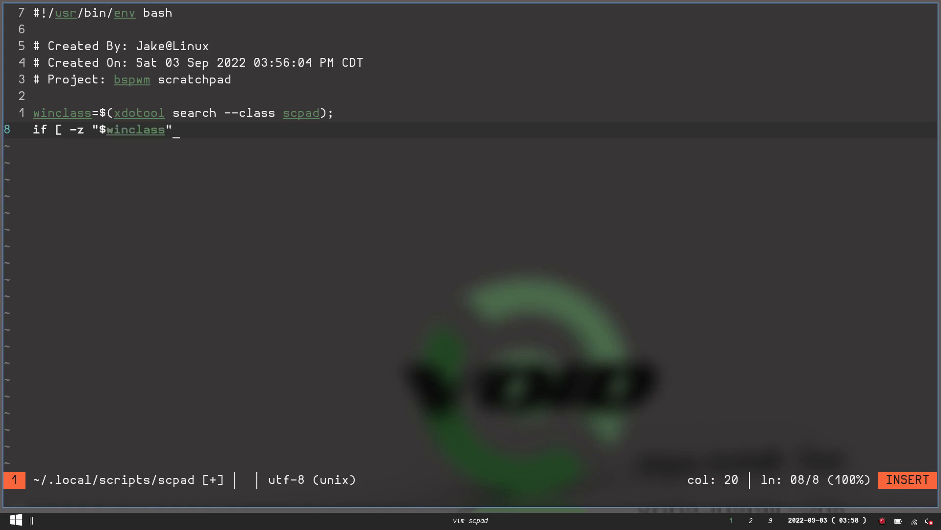
text(" ")
text(then)
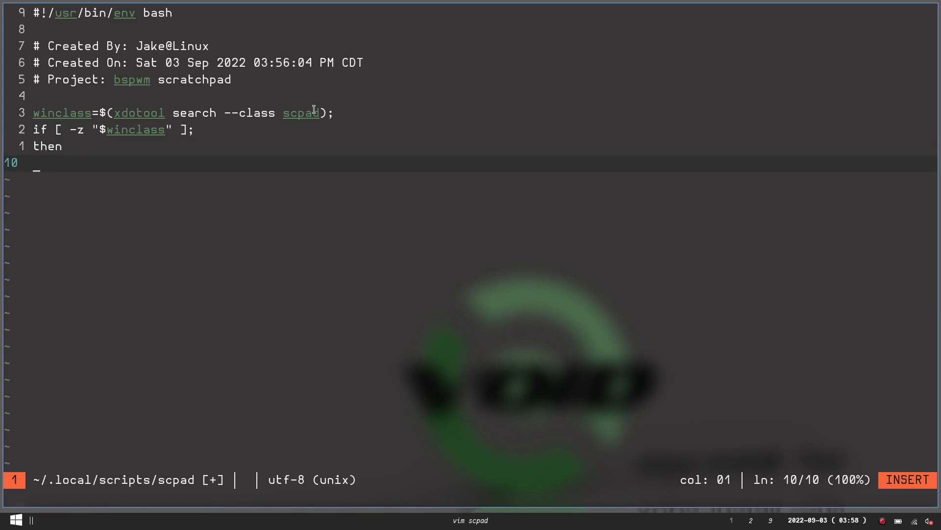
- Add kitty --class scpad under the if and start the else line
text(kitt)
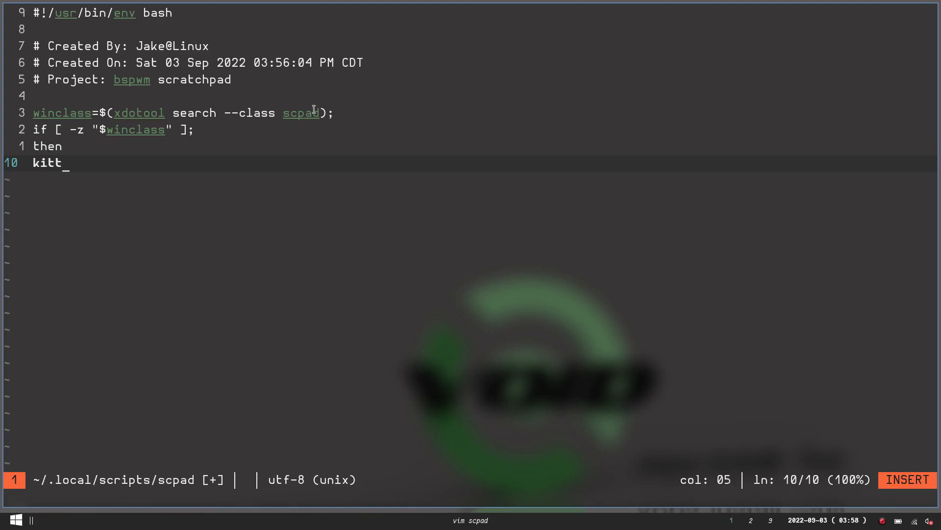
text(y)
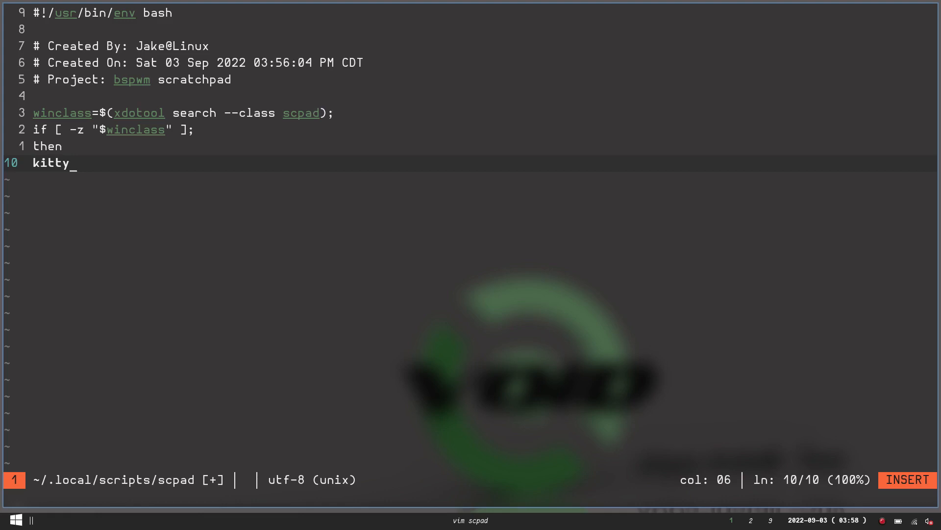
text(--cl)
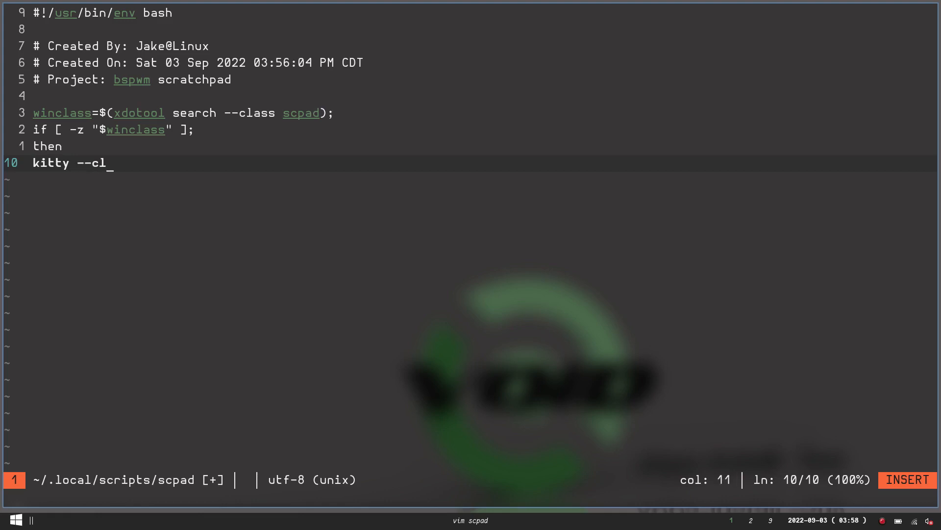
text(ass scpad)
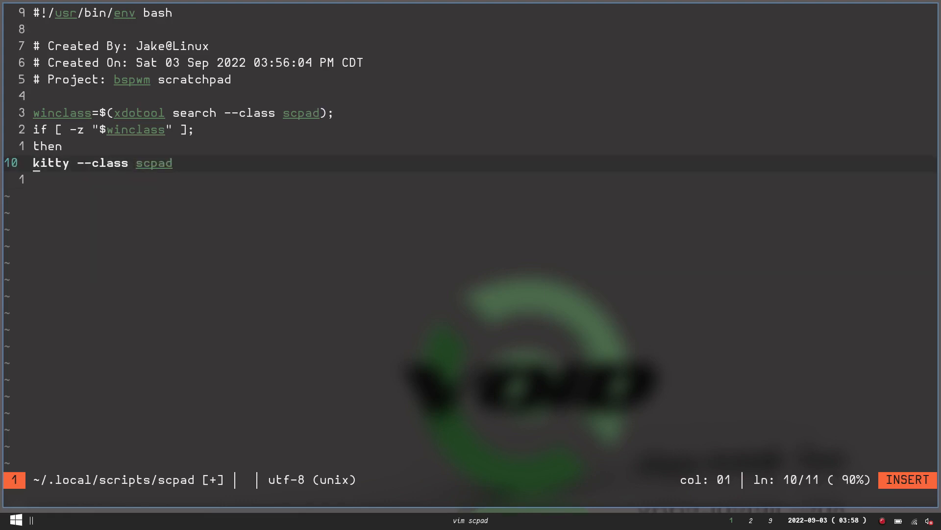
key(End)
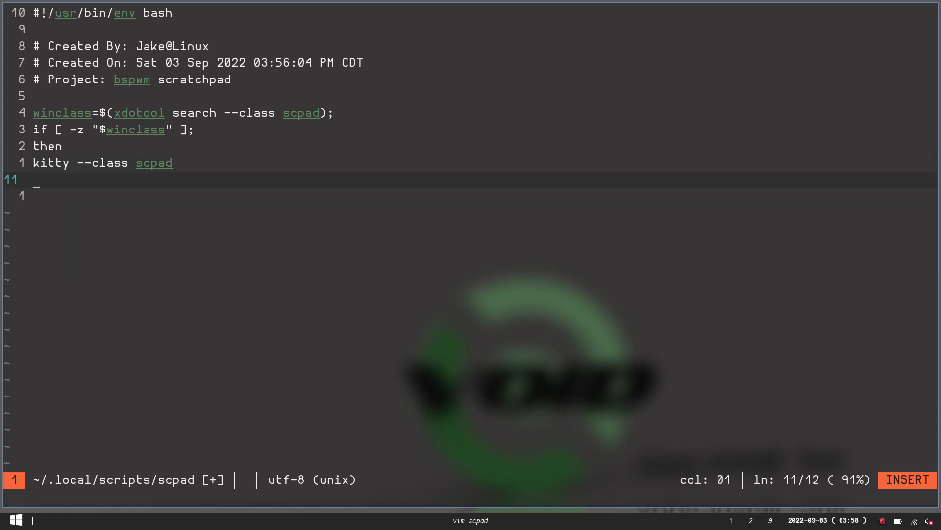
text(else)
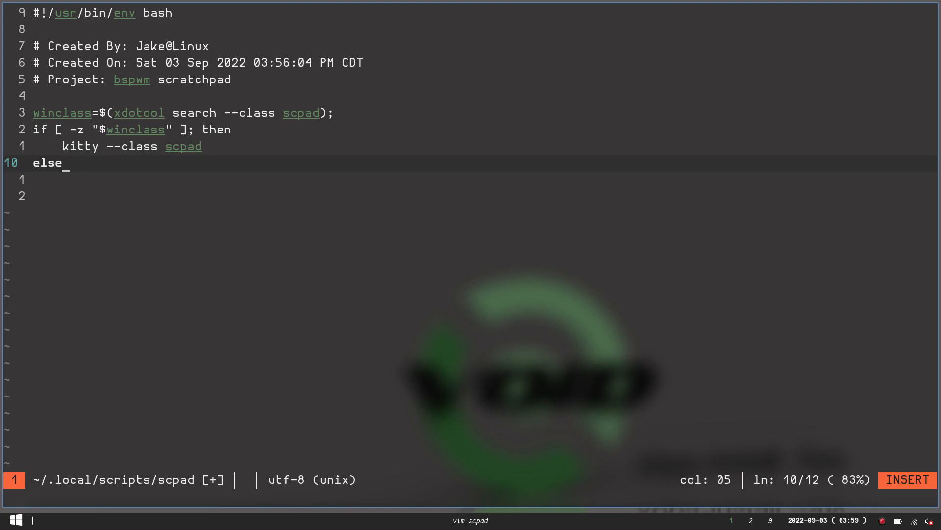
- Start a nested if [ ! -f /tmp/scpad ] test under else
text(if)
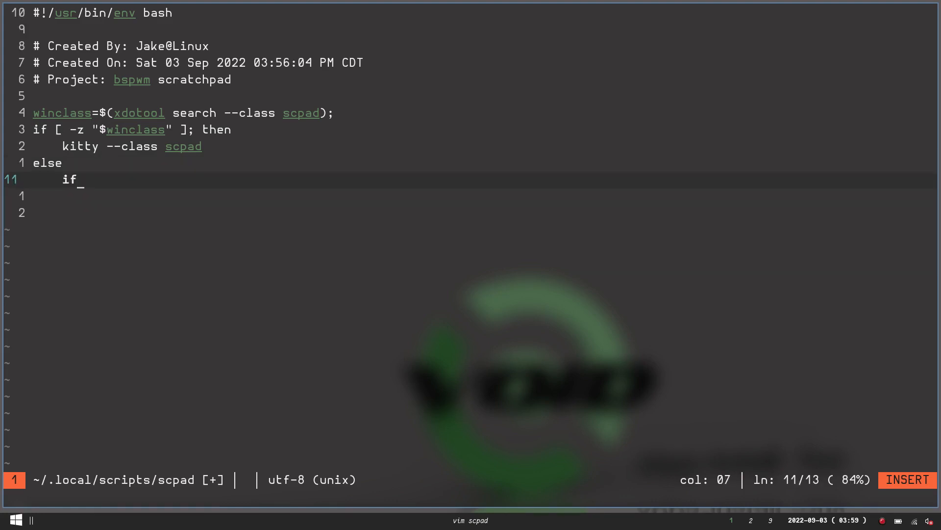
text([)
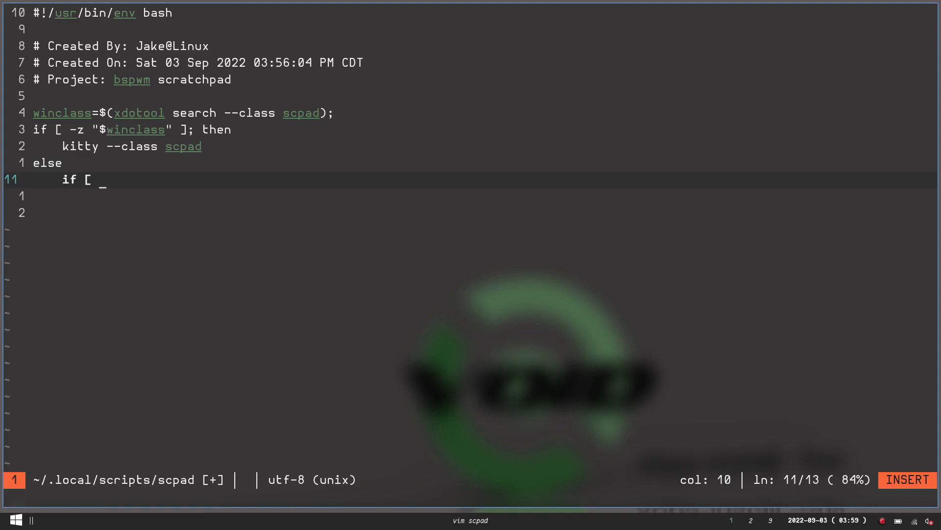
text(! -f)
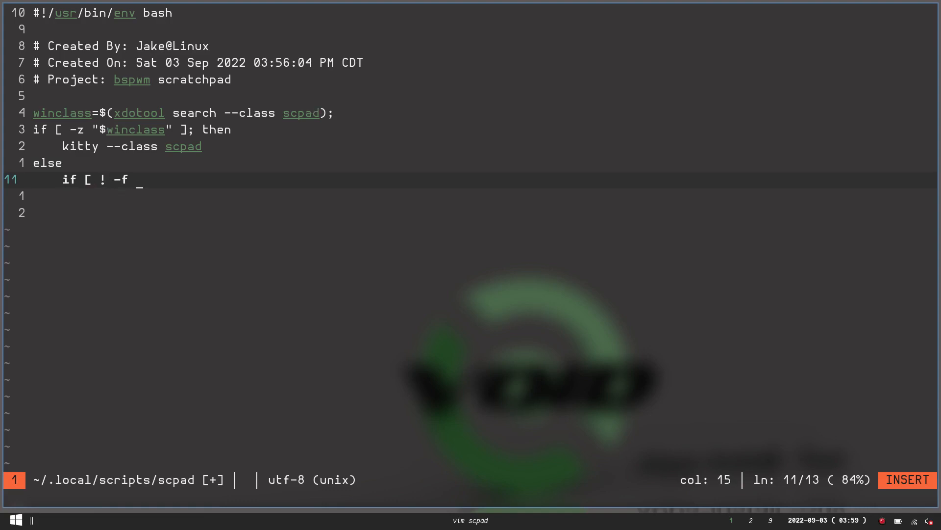
text(/t)
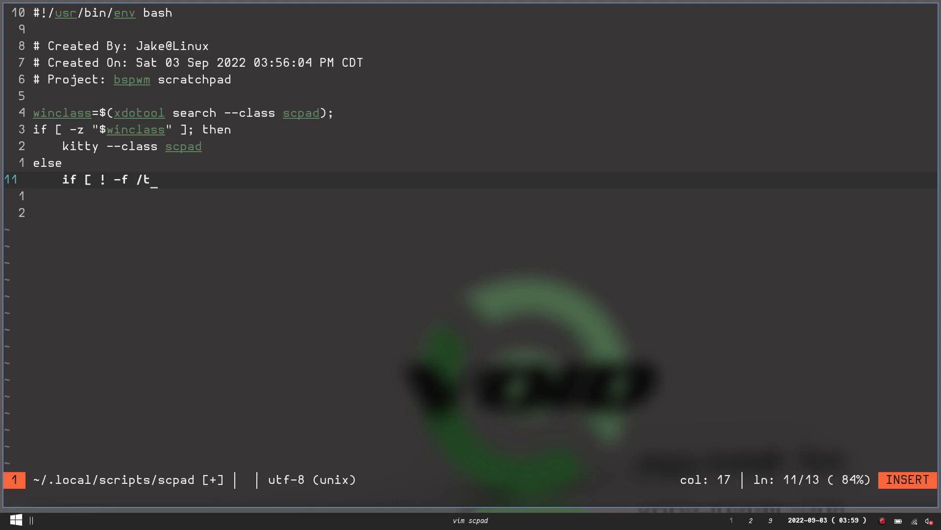
text(mp/)
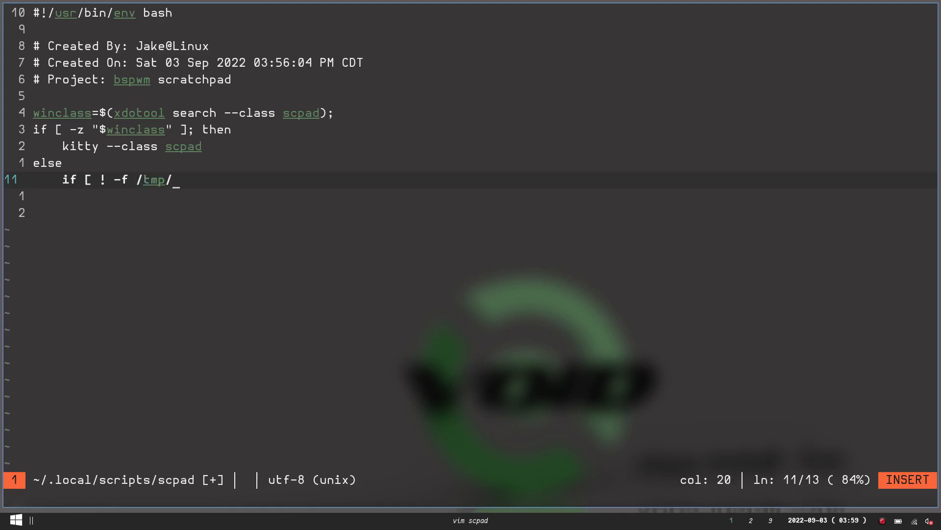
text(scpa)
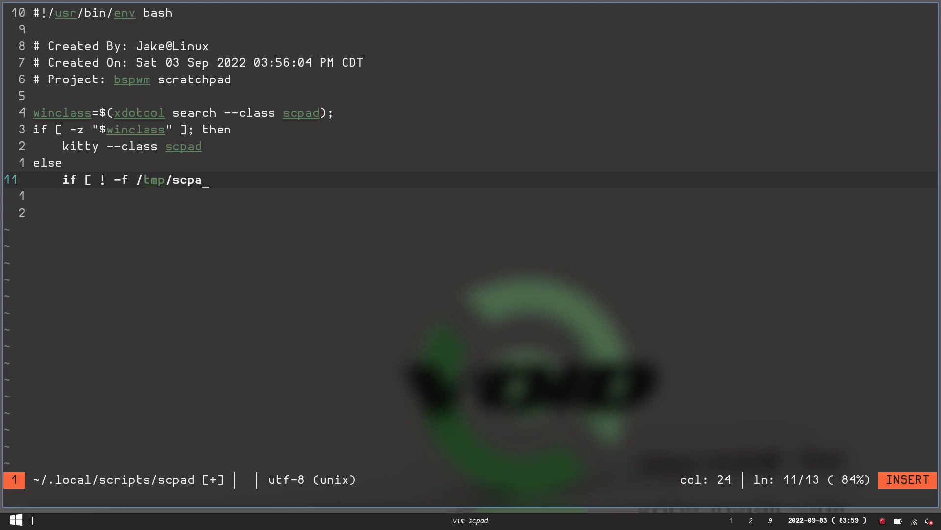
text(d)
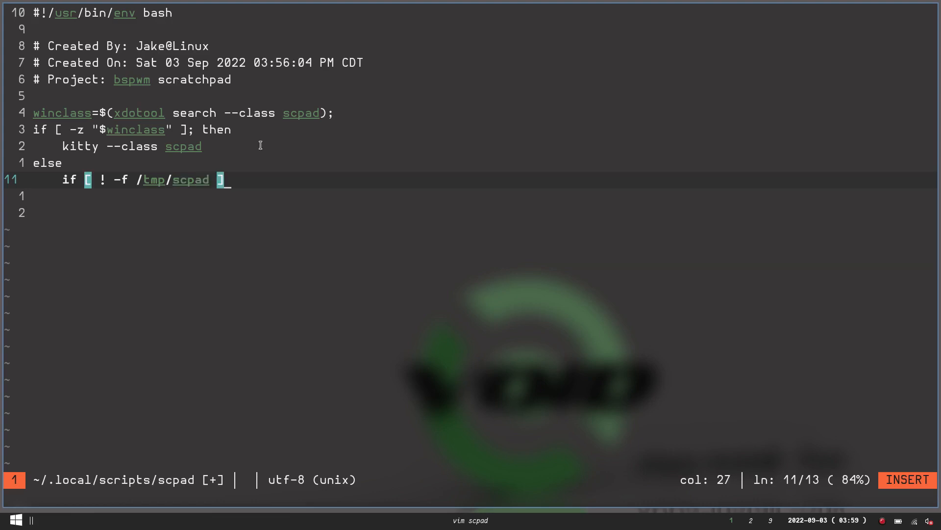
- Add touch /tmp/scpad && xdo hide "$winclass" as that branch's action
text(; then)
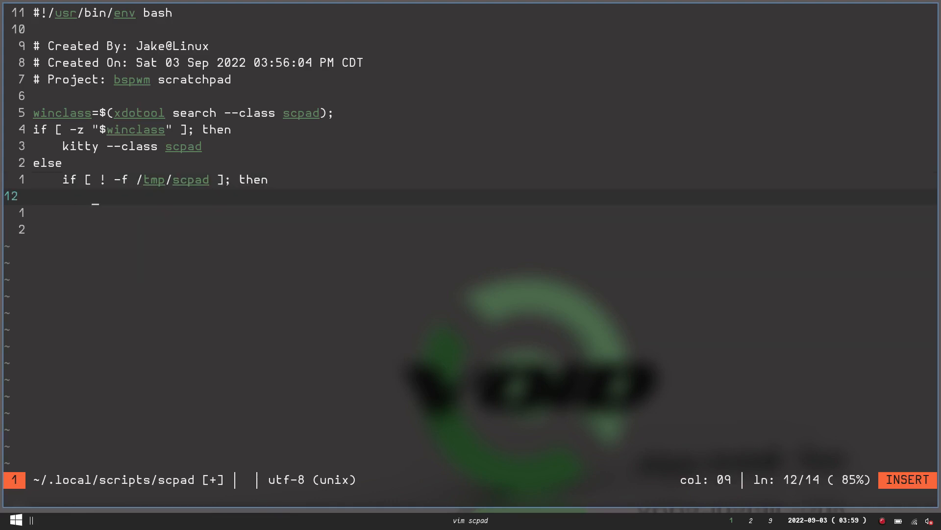
text(touc)
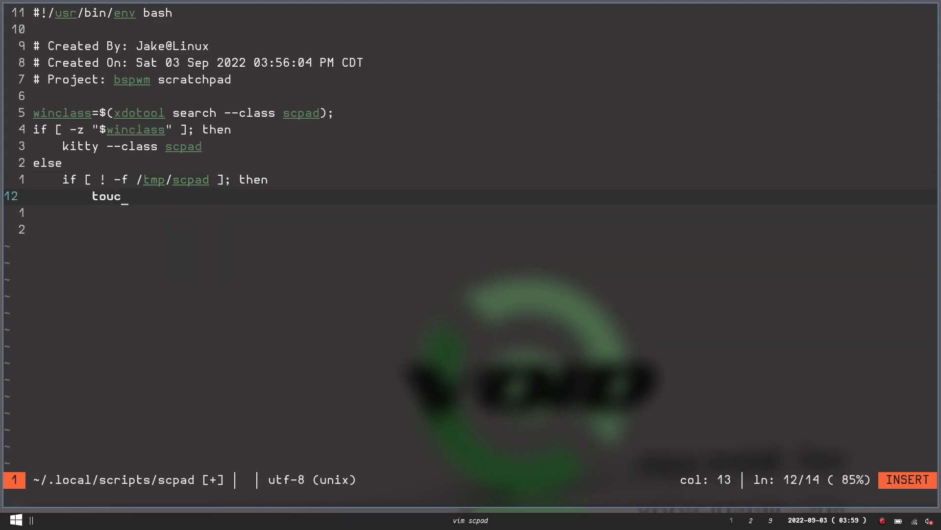
text(h /)
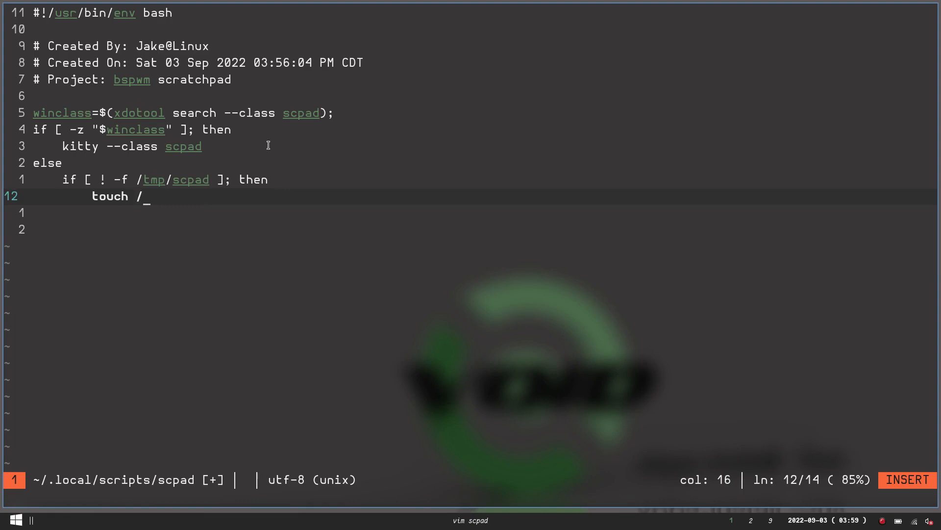
text(tmp)
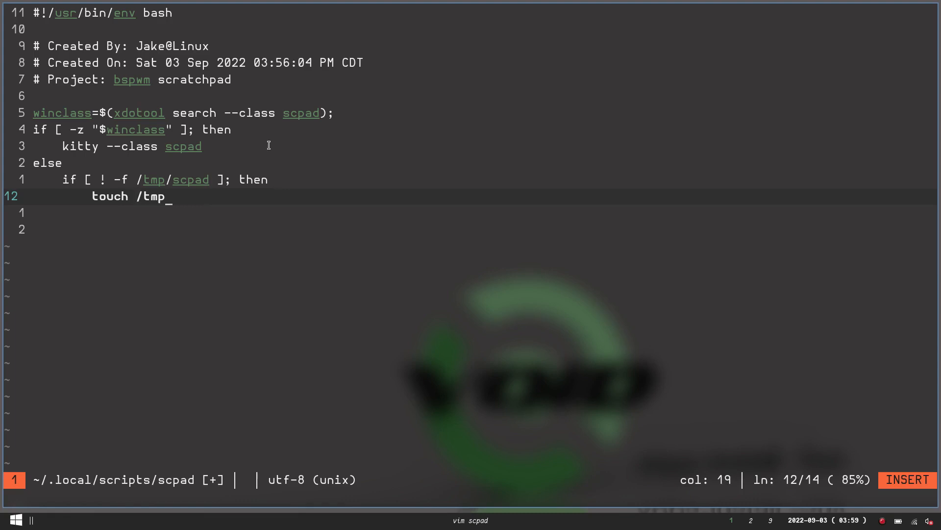
text(scpad && x)
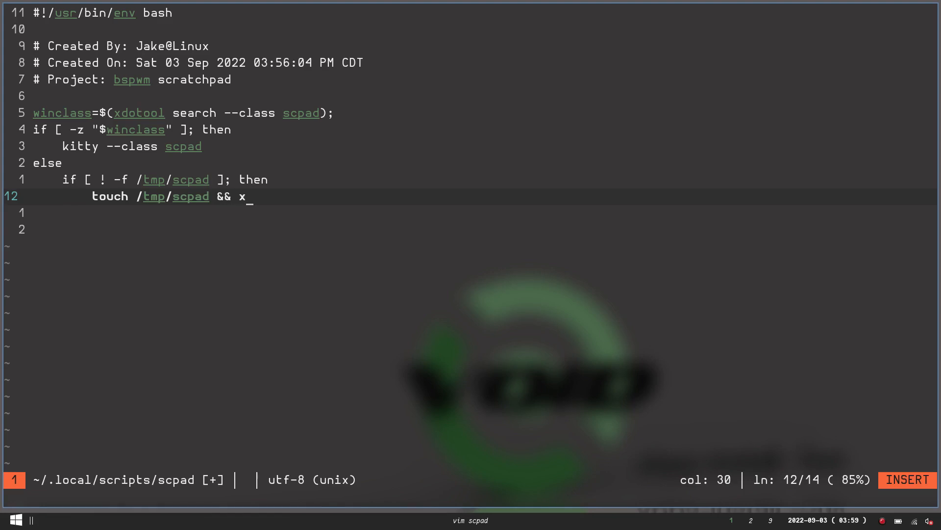
text(do)
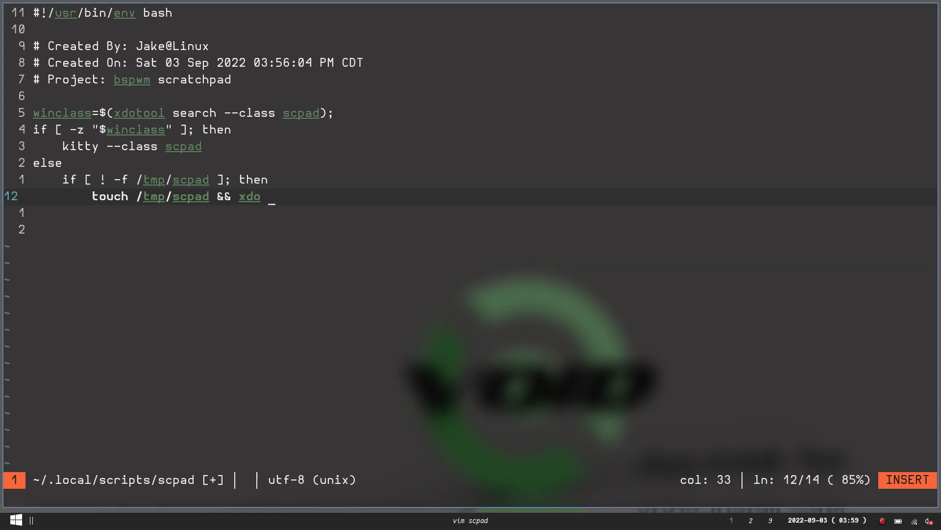
text(hide)
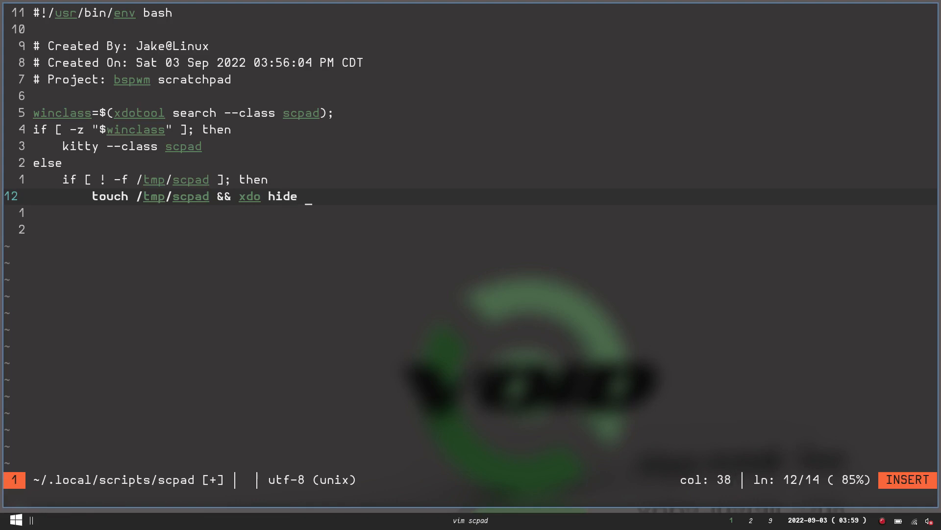
text("$wi)
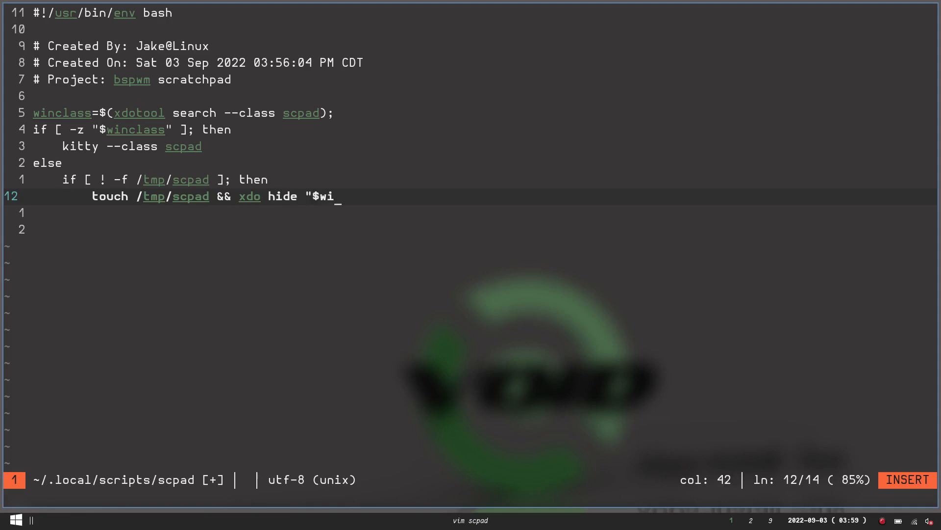
text(nclass)
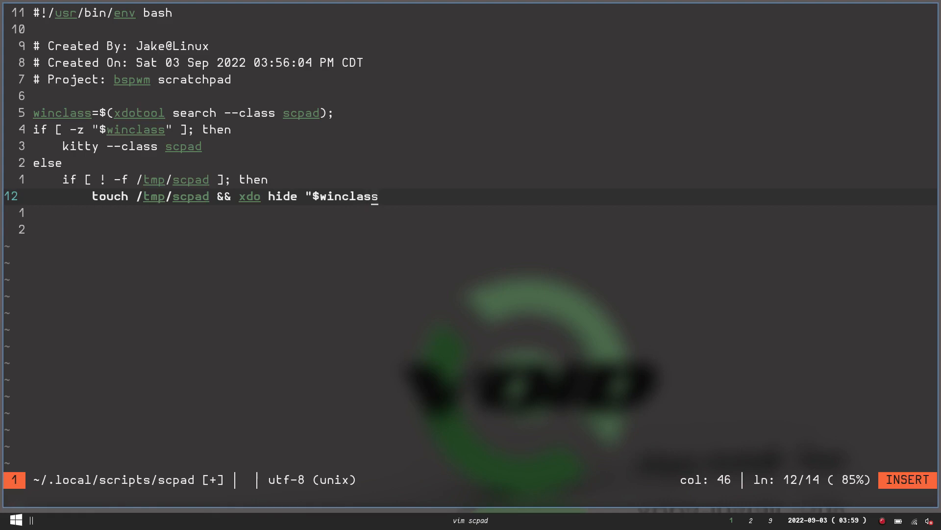
text(")
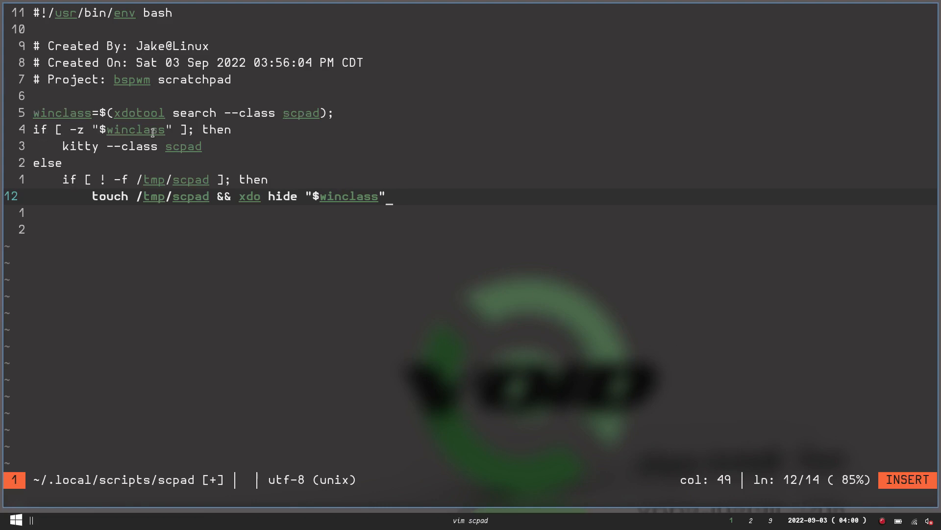
mouse_move(201, 156)
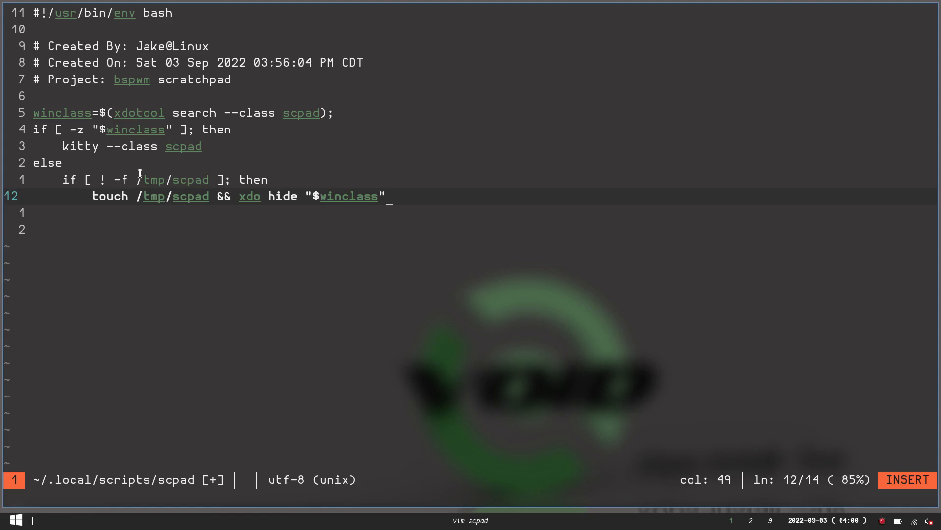
mouse_move(231, 167)
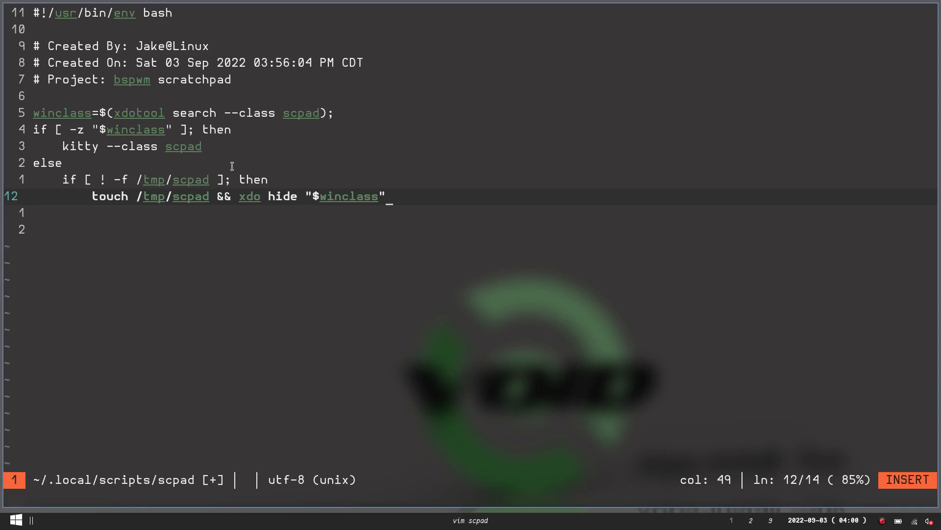
mouse_move(102, 192)
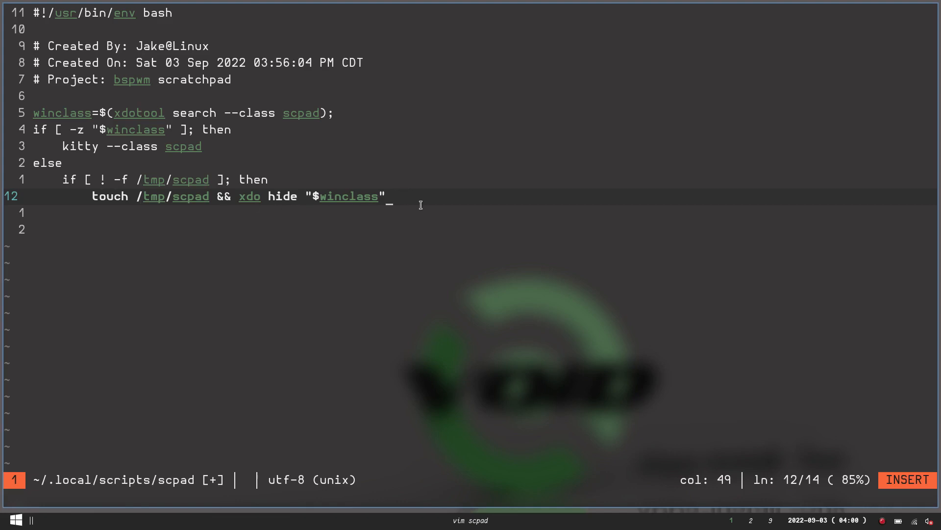
- Type the elif [ -f /tmp/scpad ]; then branch test
text(el)
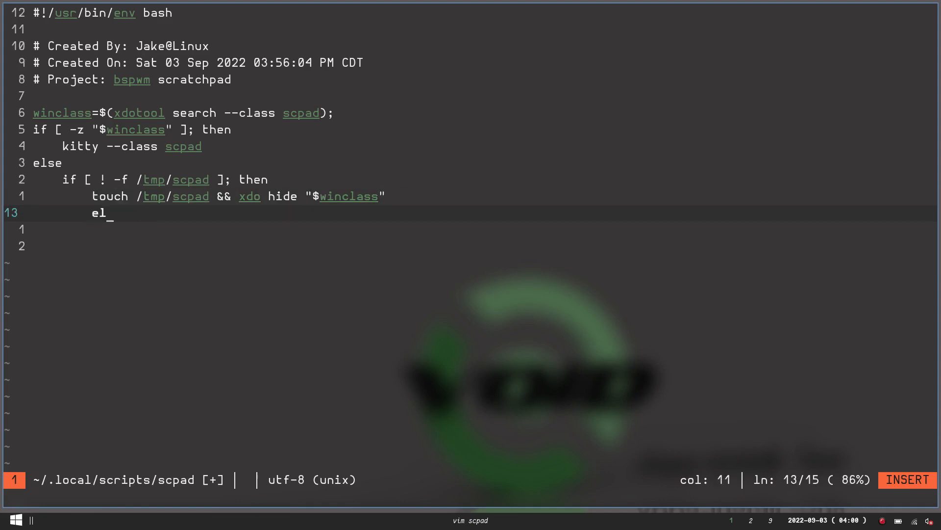
text(if)
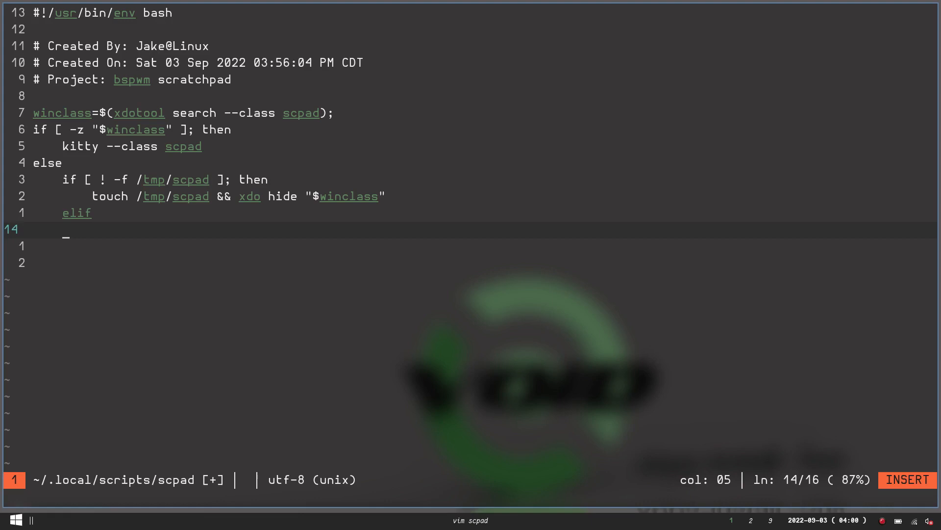
text([)
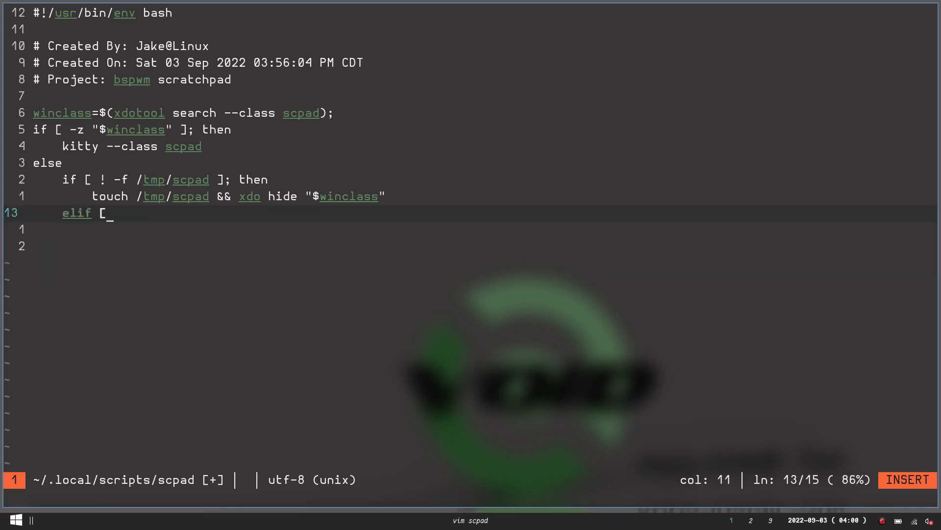
text(-f)
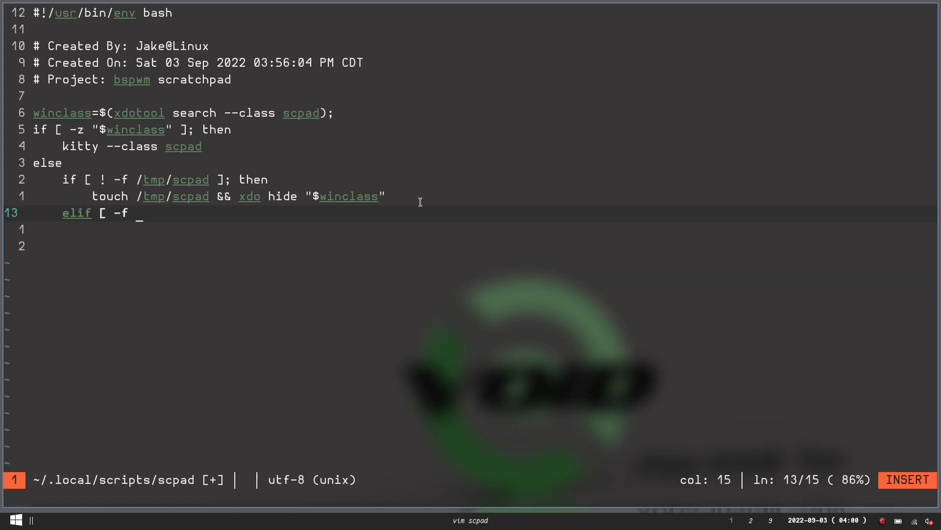
text(/tmp)
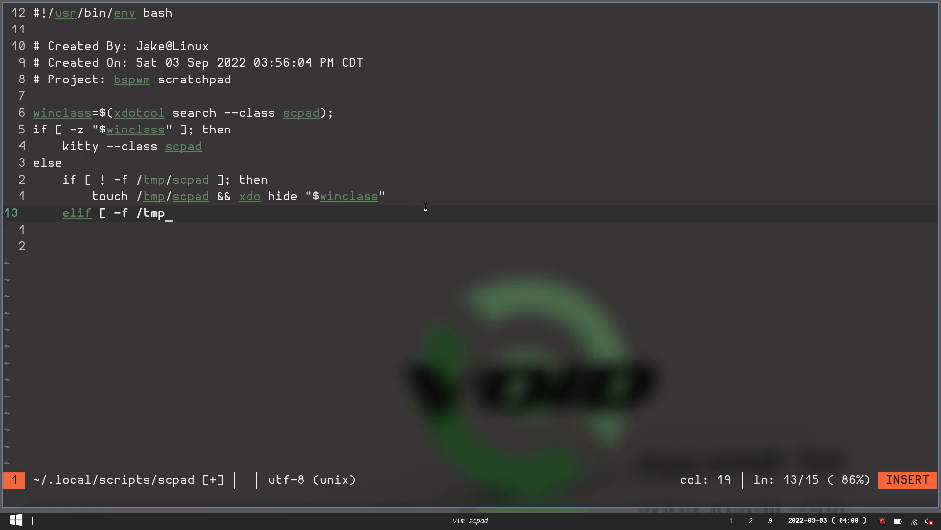
text(scpad)
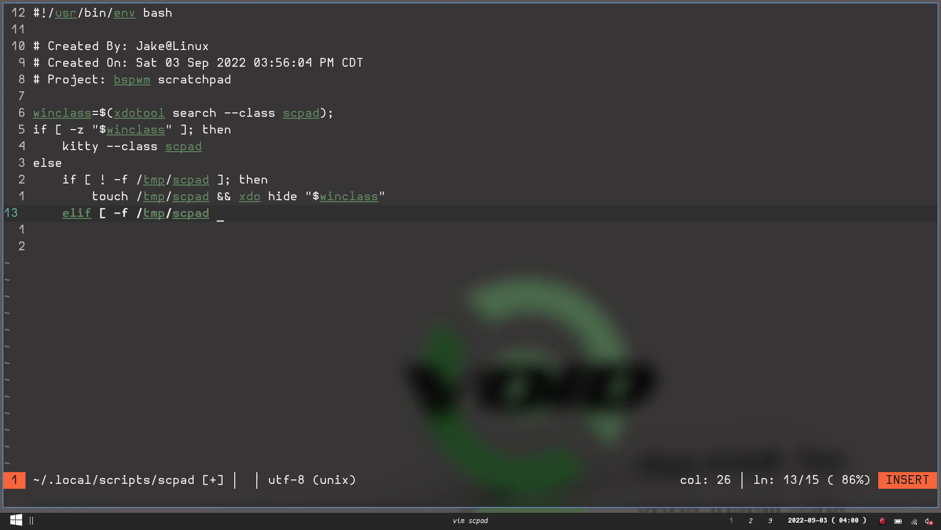
text(]; then)
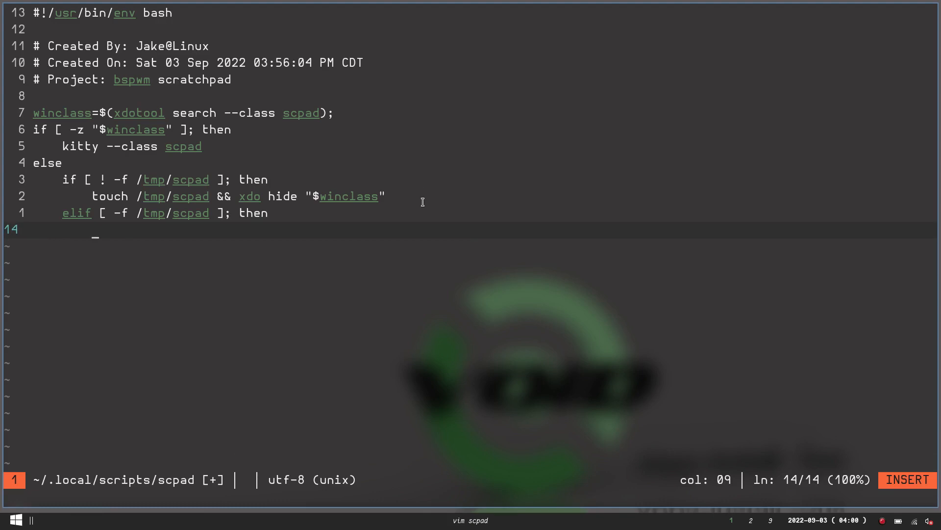
- Add rm /tmp/scpad && xdo show "$winclass" and leave insert mode
text(rm)
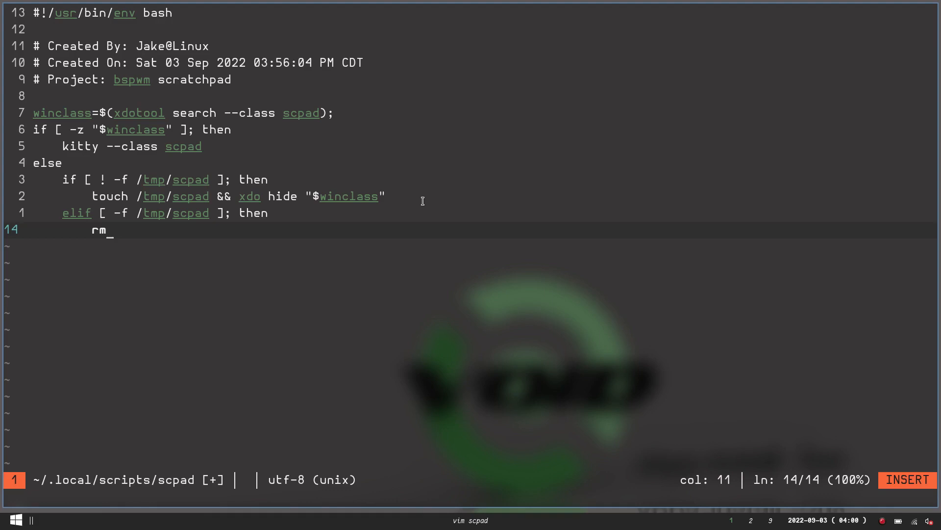
text(/tm)
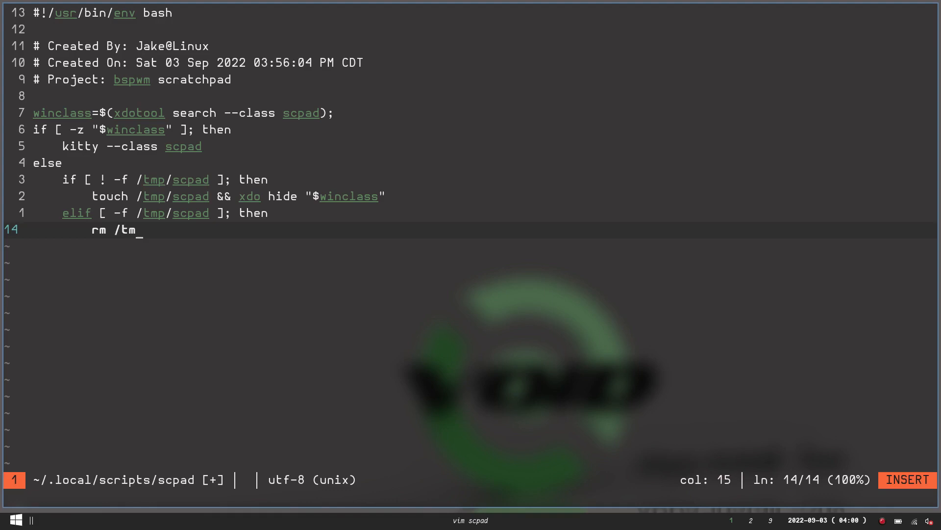
text(p/)
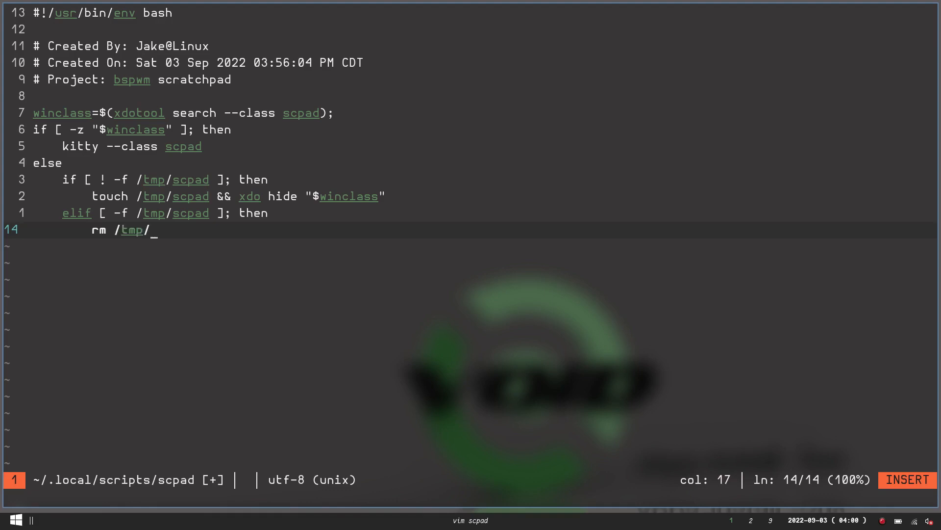
text(scpad)
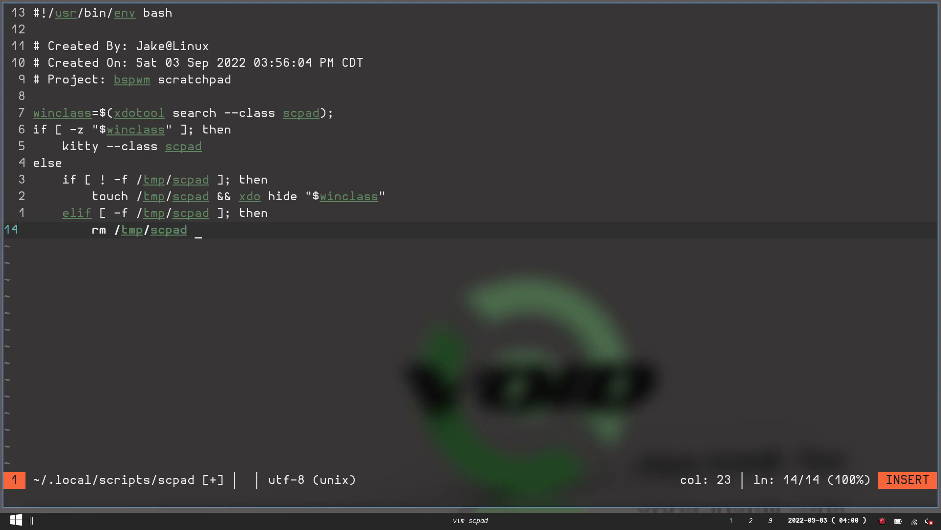
text(&&)
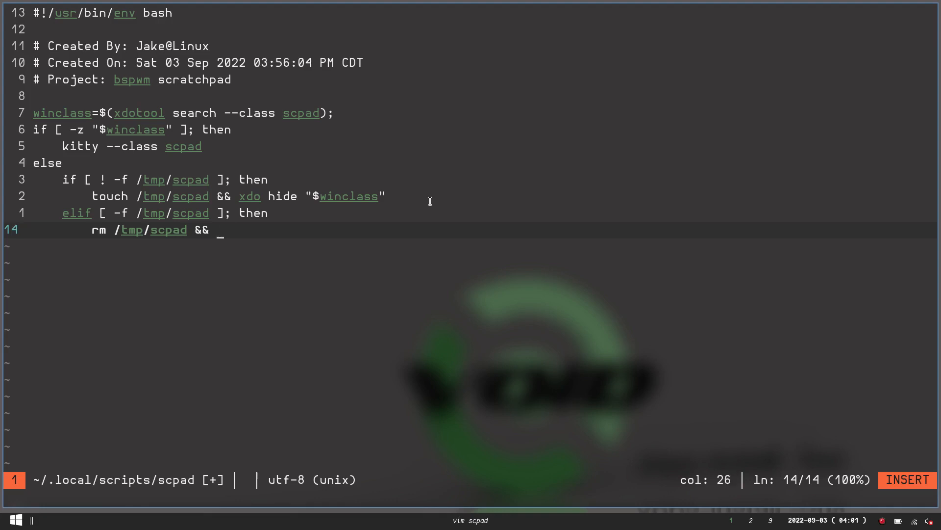
text(x)
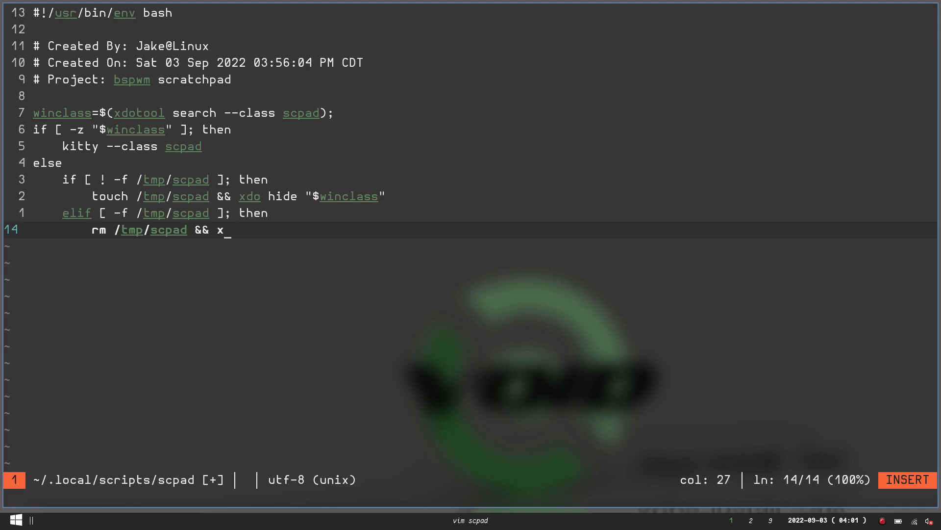
text(do)
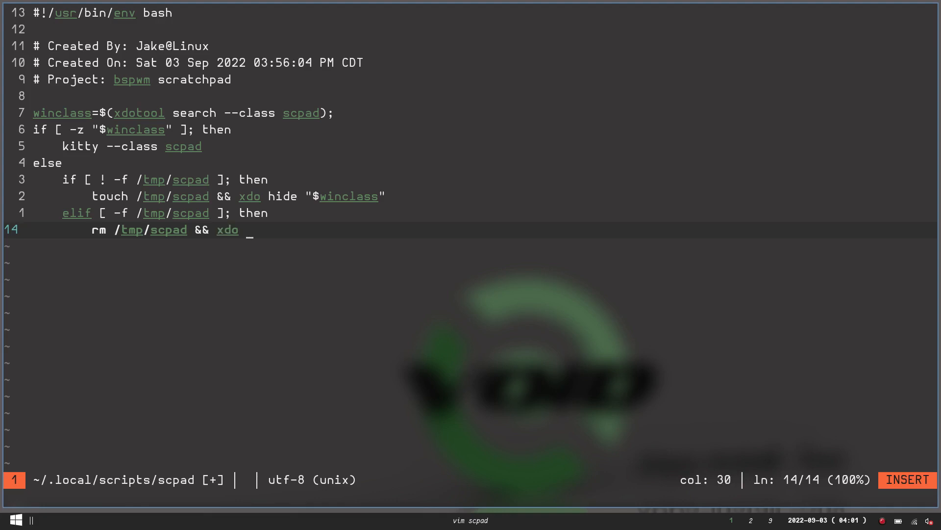
text(show)
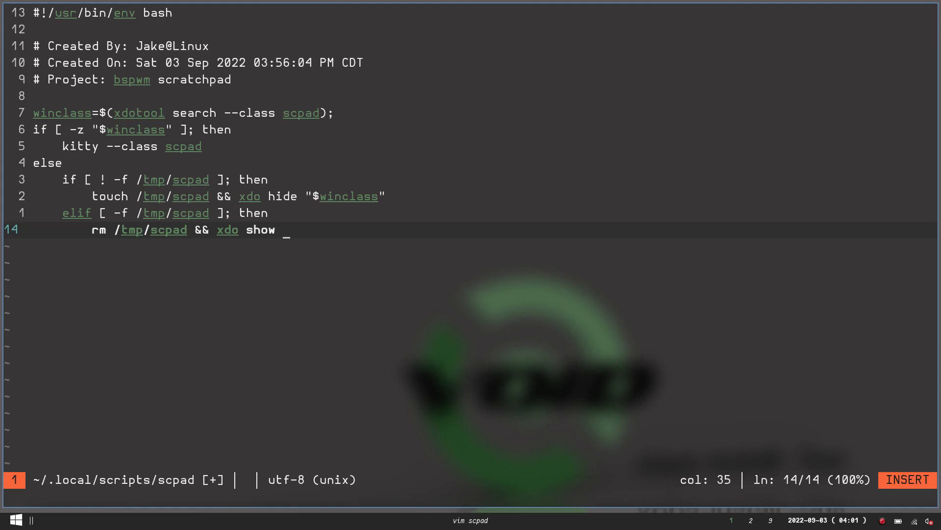
text("$wn)
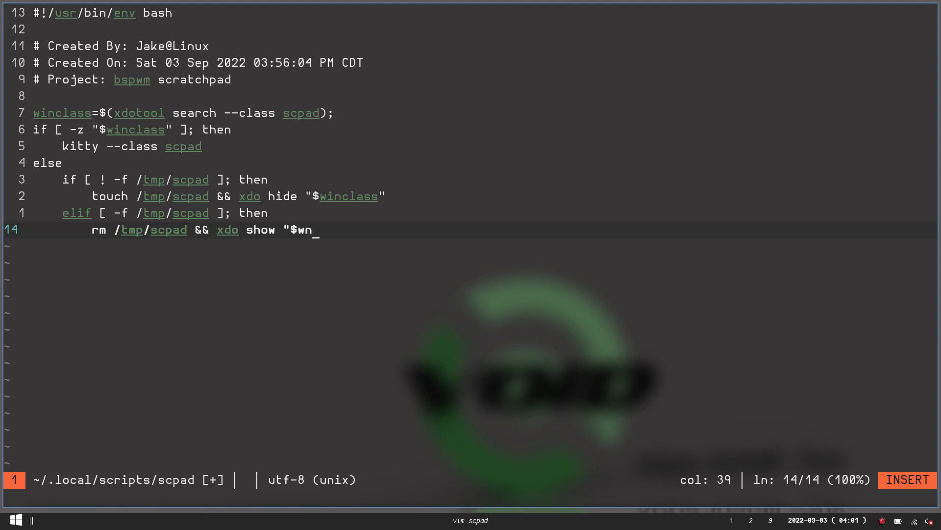
text(inclass)
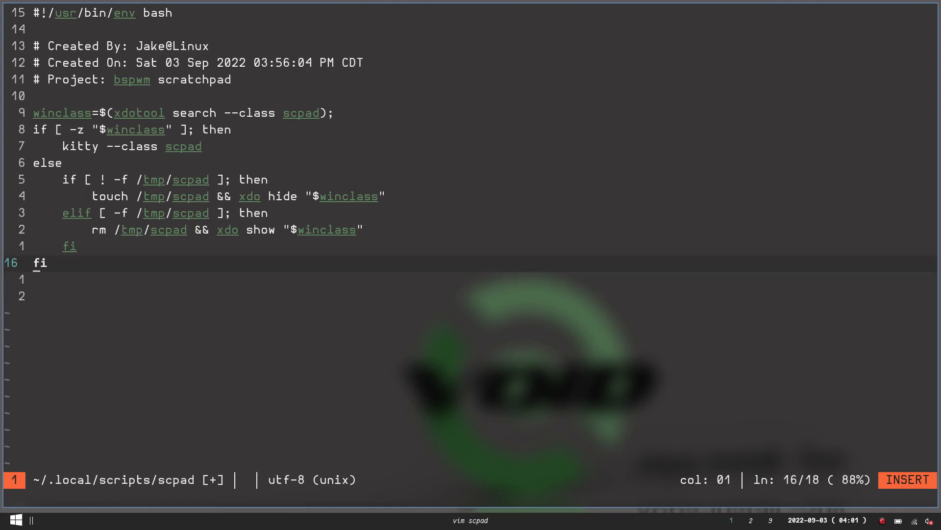
key(Escape)
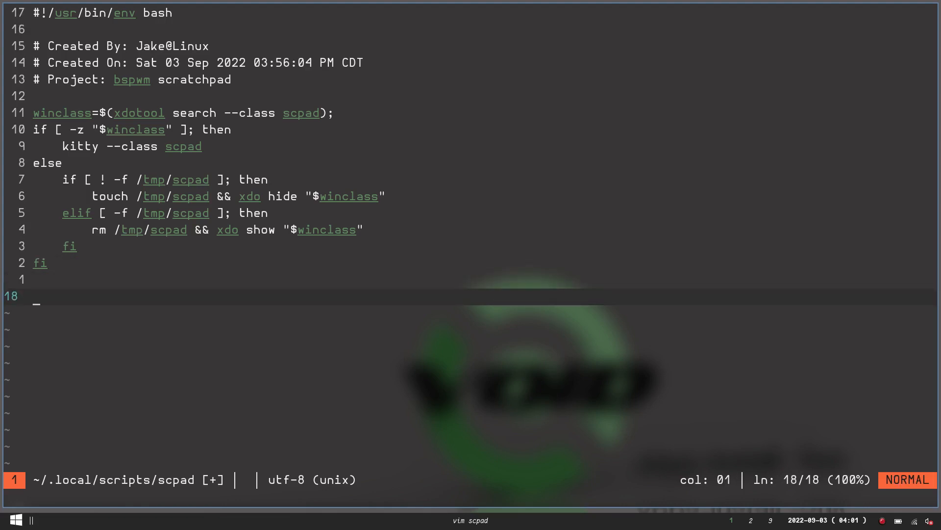
mouse_move(362, 162)
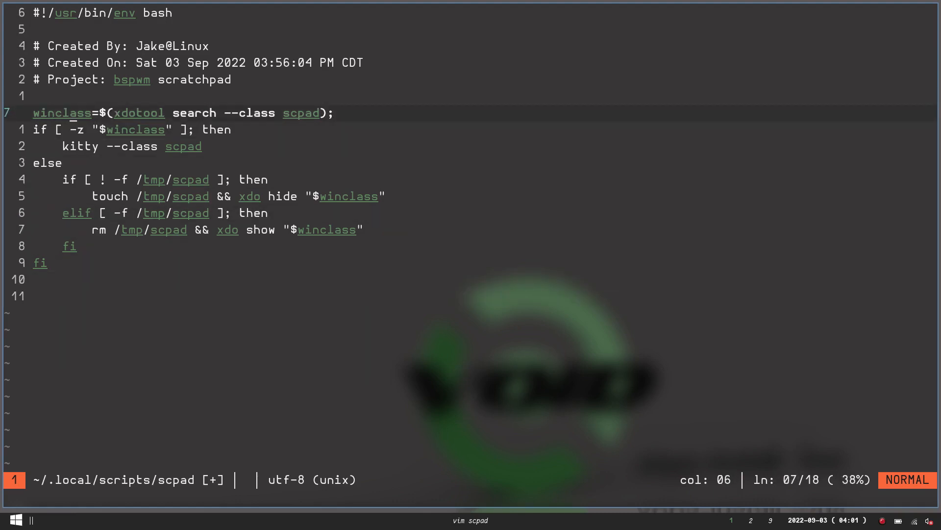
- Add double quotes around the xdotool command substitution on the winclass line
key(i)
text(")
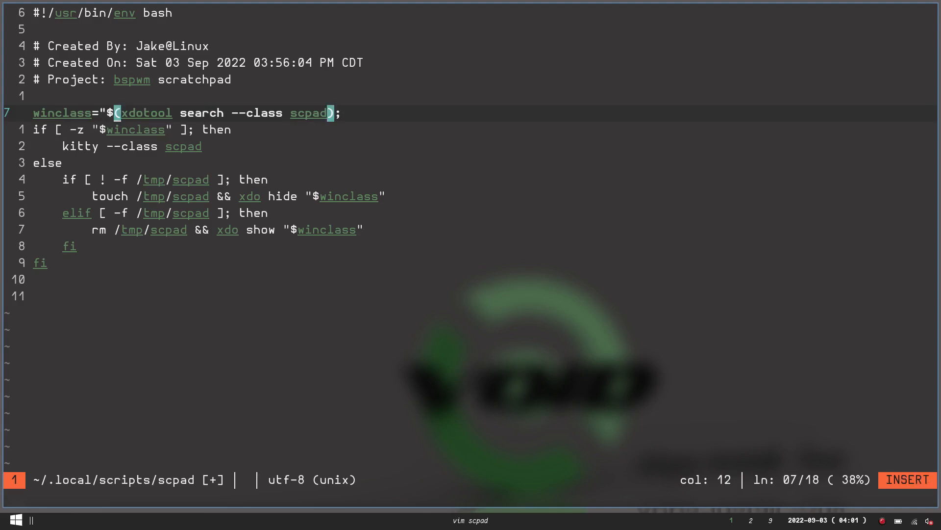
key(End)
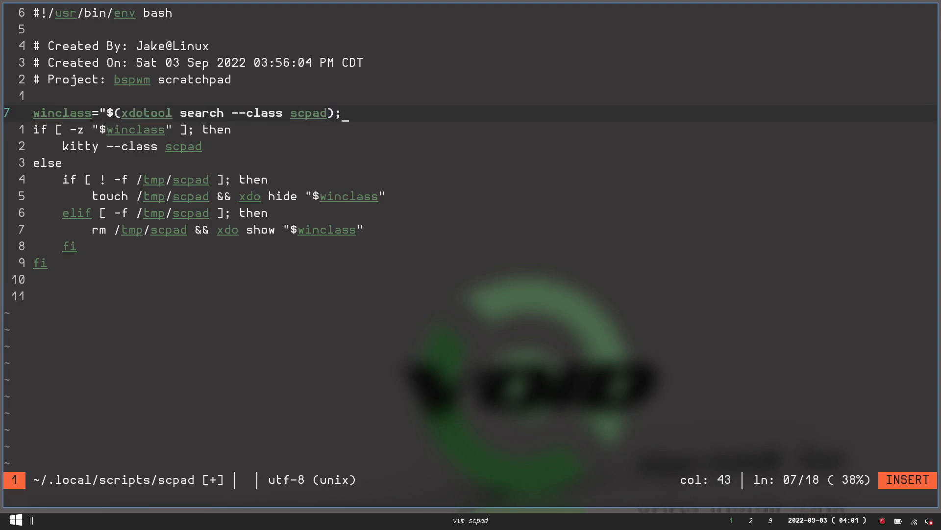
text(")
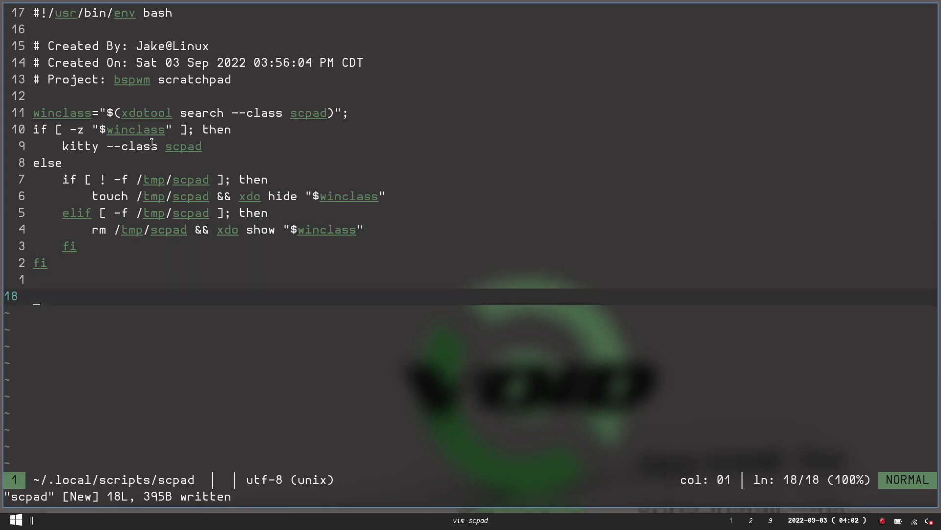
mouse_move(148, 179)
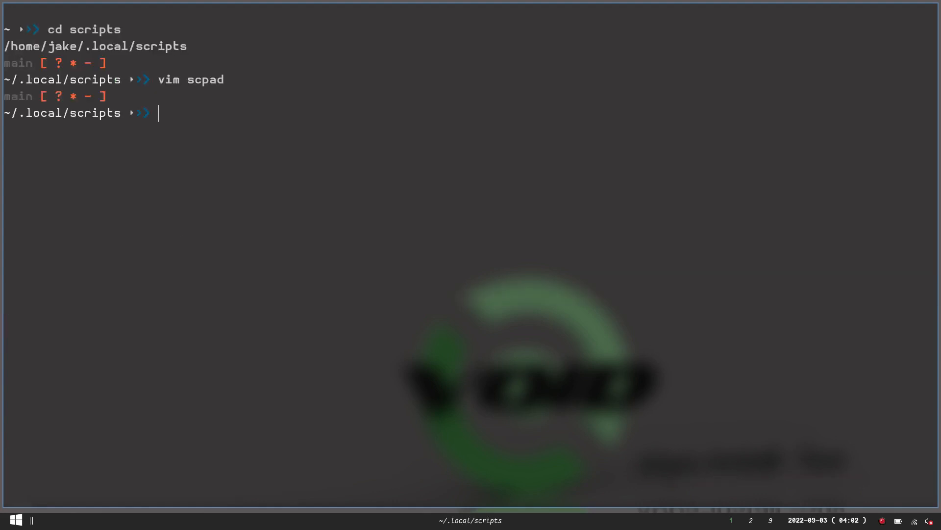
- Run chmod +x on scpad and move into ~/.config/bspwm
text(chmod)
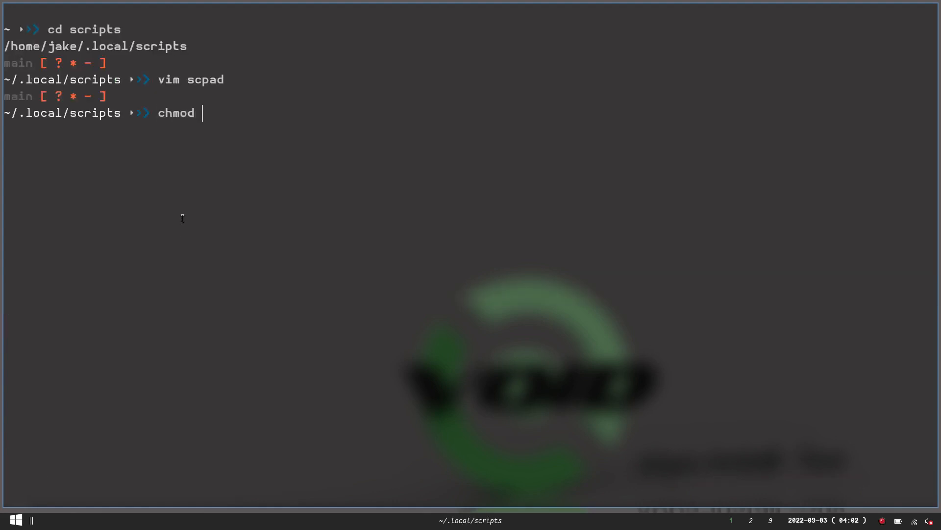
text(+x cd)
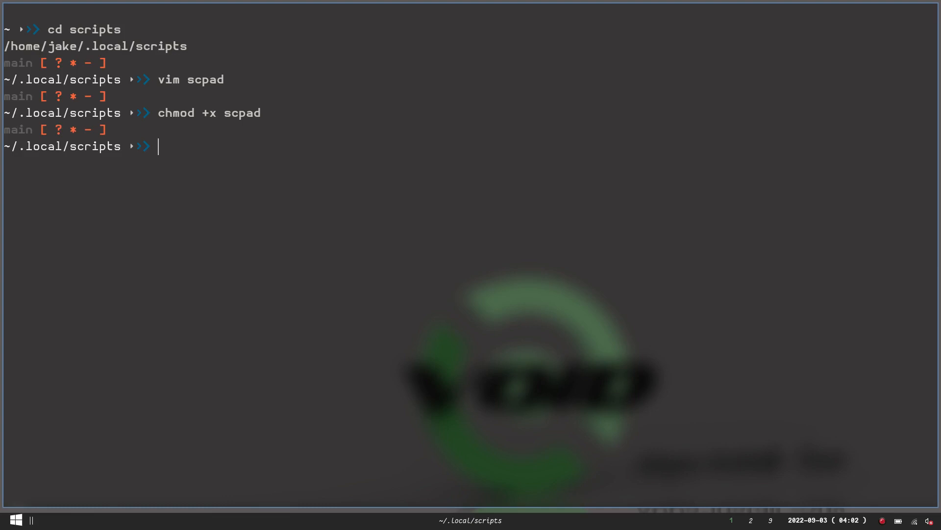
text(cd bspwm)
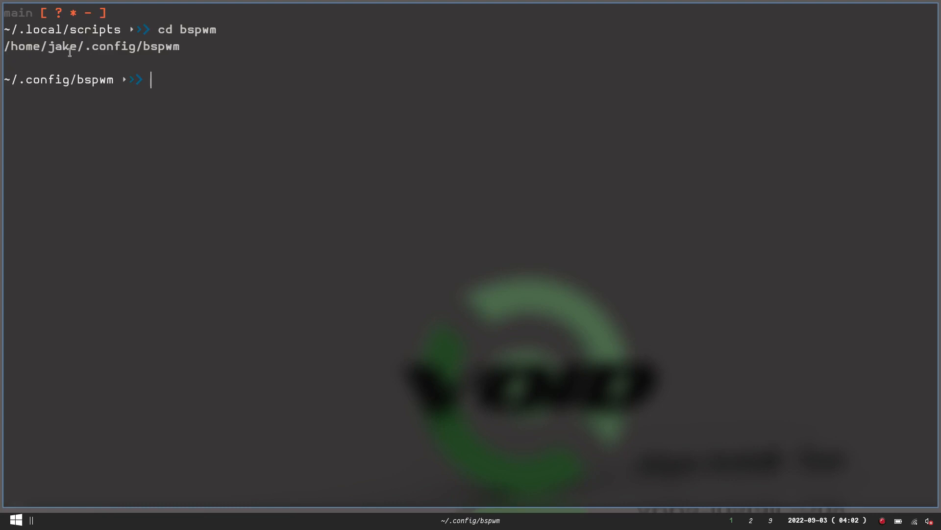
mouse_move(164, 79)
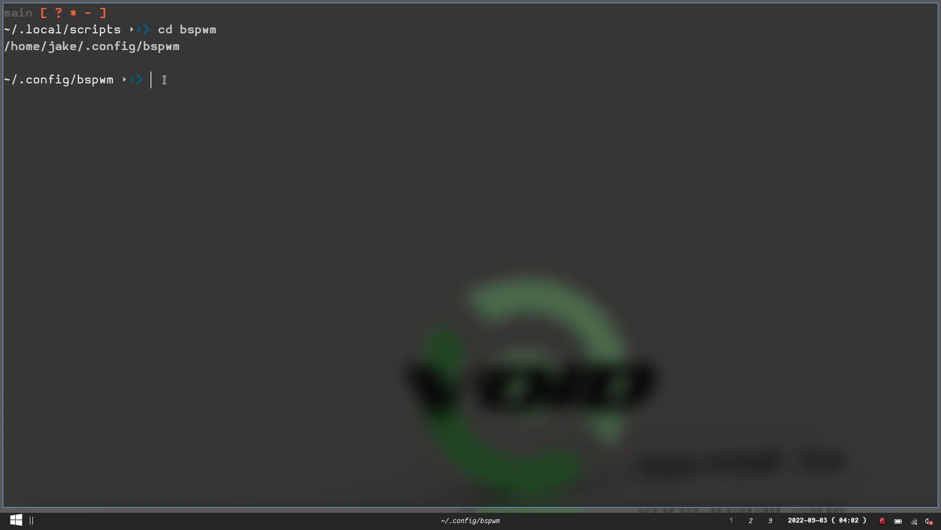
- Open bspwmrc in Vim from ~/.config/bspwm
text(vim)
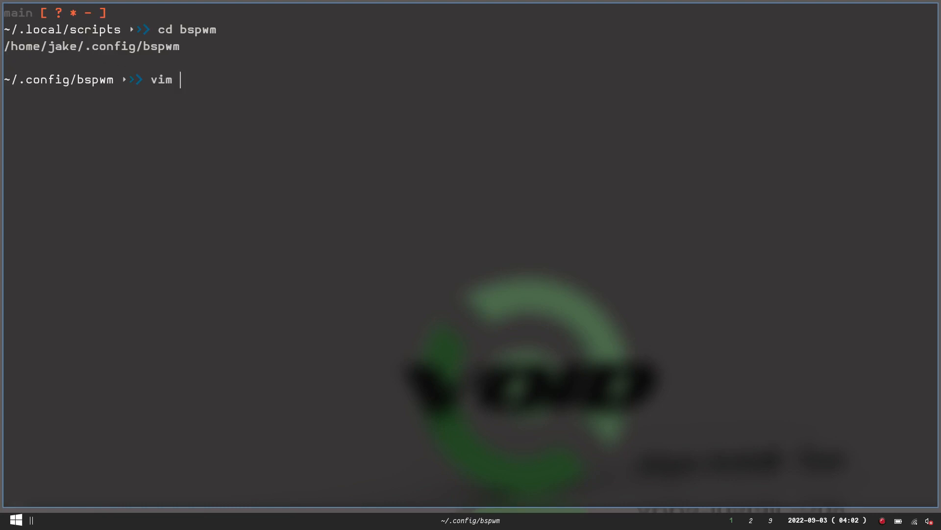
text(bs)
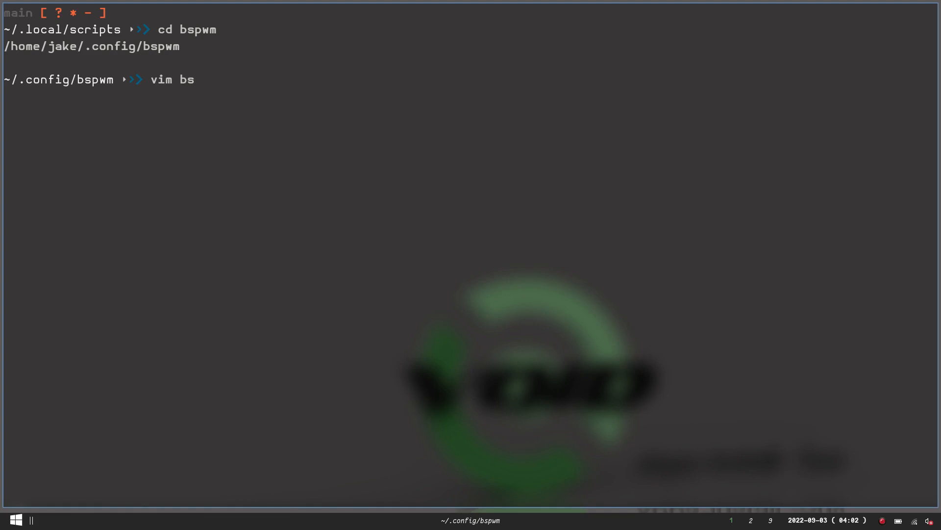
text(pwmrc)
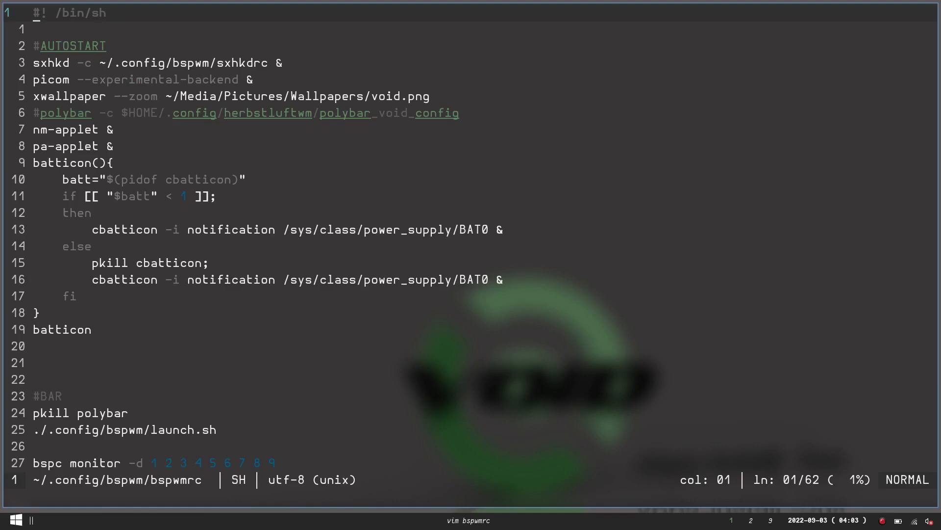
- Scroll bspwmrc down to the bspc rule lines ending with the Screenkey rule
scroll(down, 3)
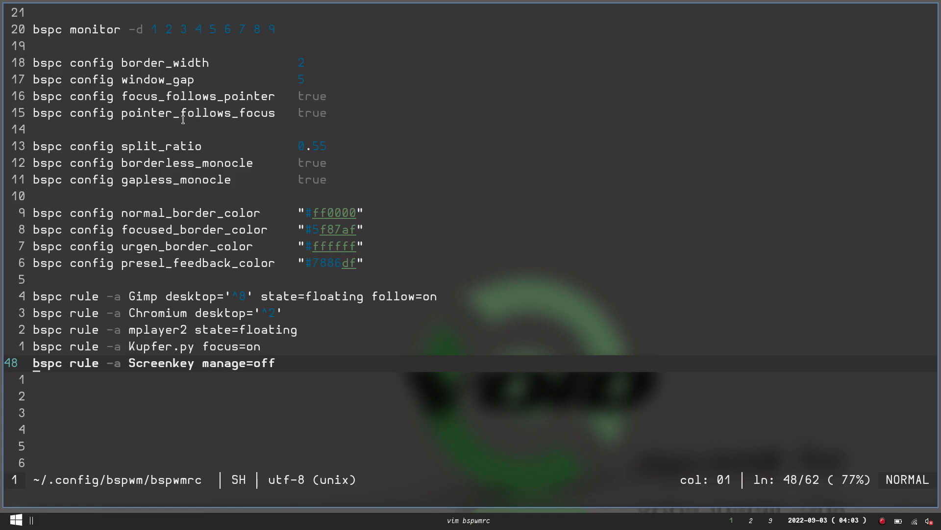
mouse_move(117, 233)
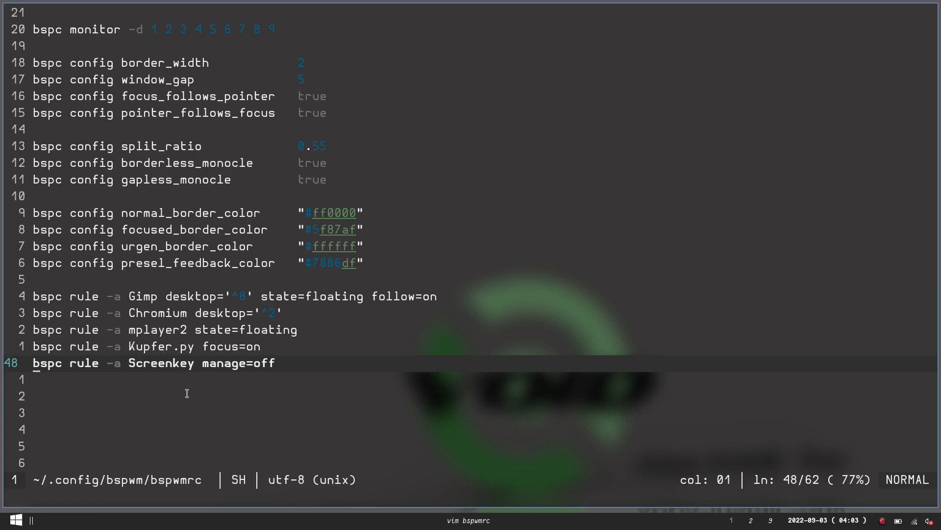
mouse_move(227, 375)
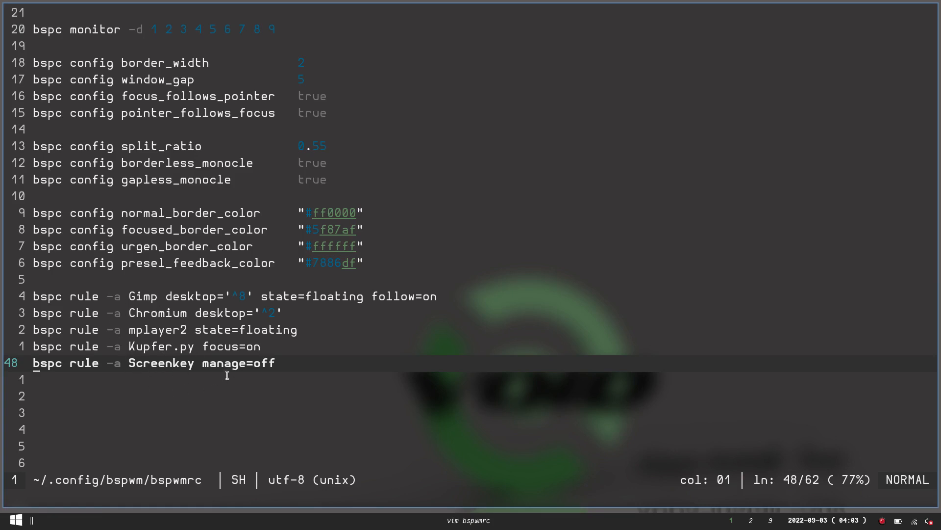
mouse_move(226, 342)
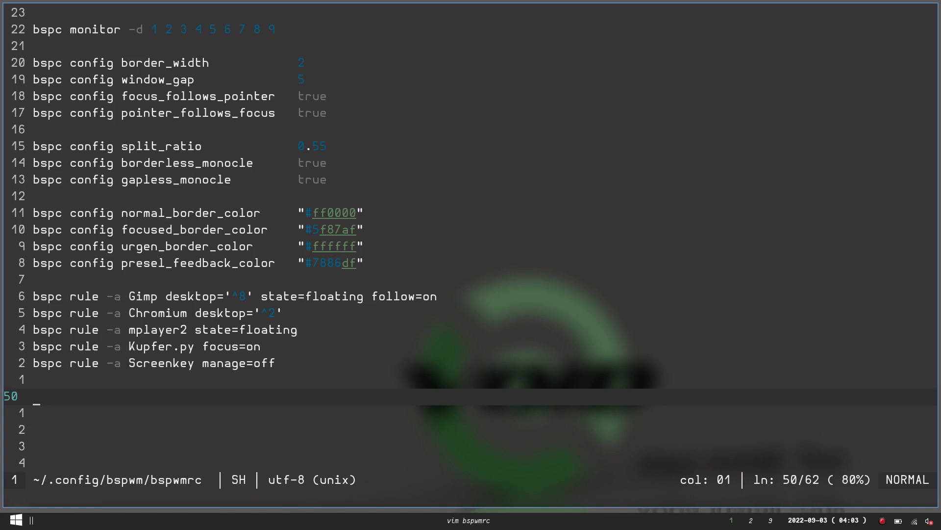
- Start the bspc rule -a scpad line with sticky=on and state=floating
text(./.local/scripts/scpad)
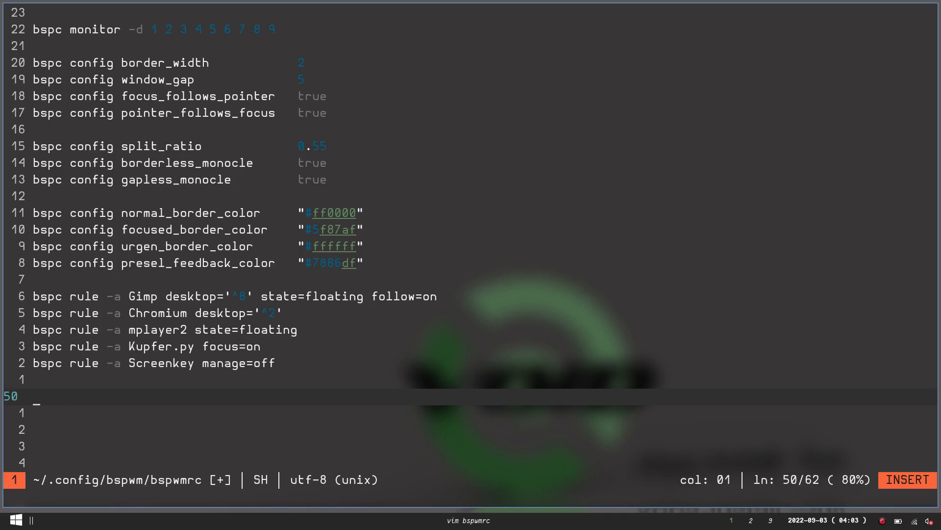
text(bspc rule -a)
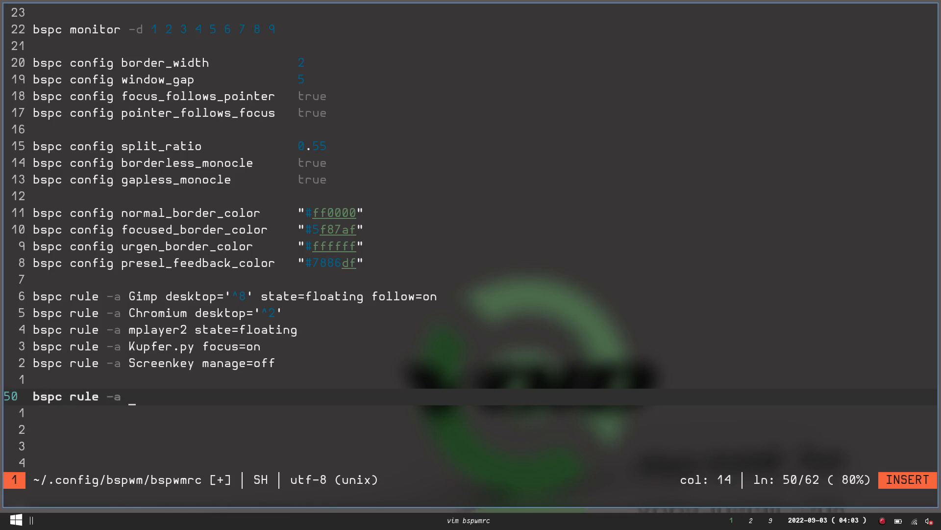
text(scpad)
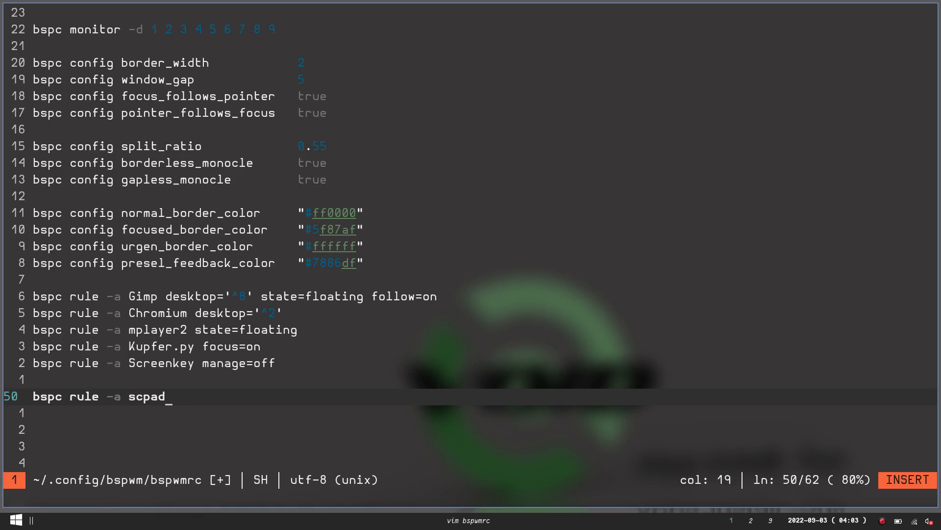
text(st)
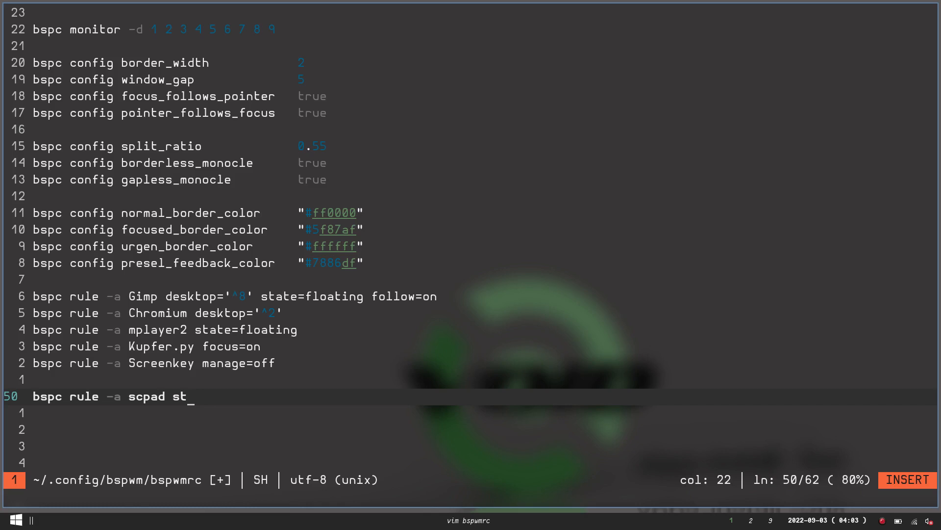
text(icky)
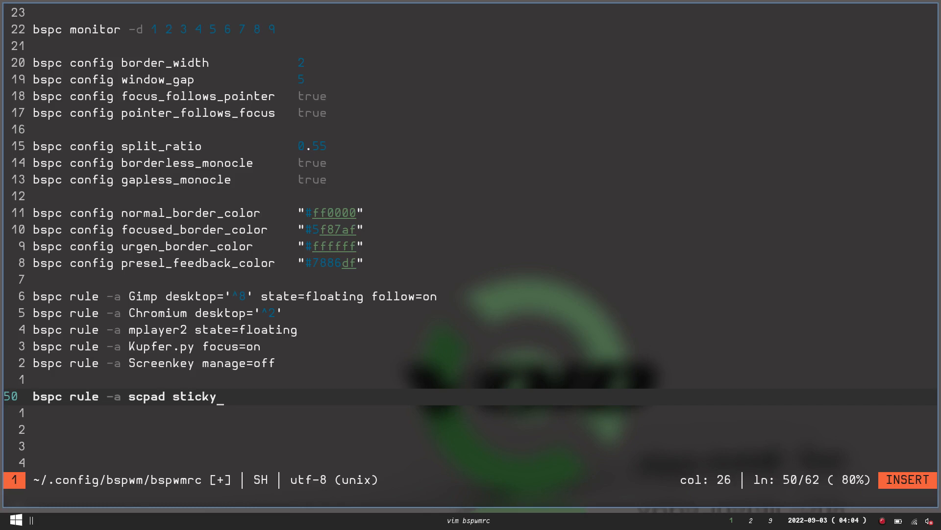
text(=on)
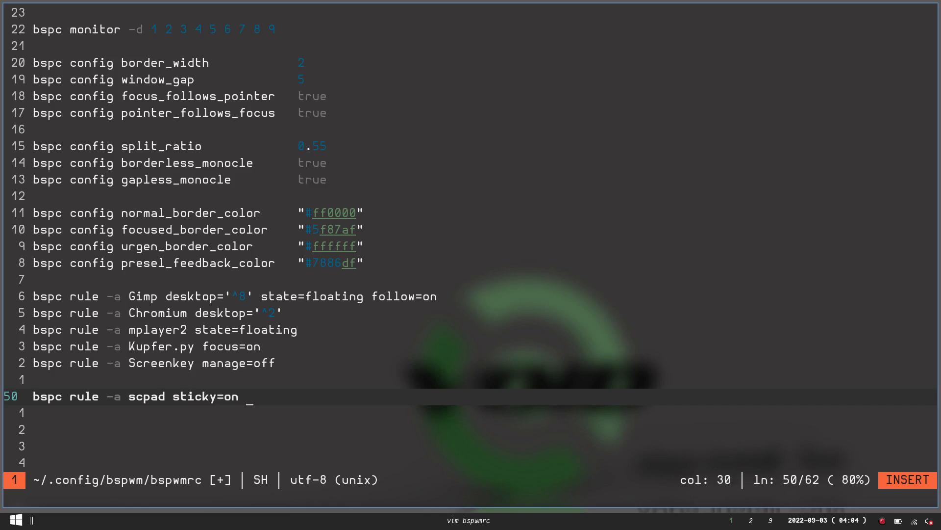
text(state)
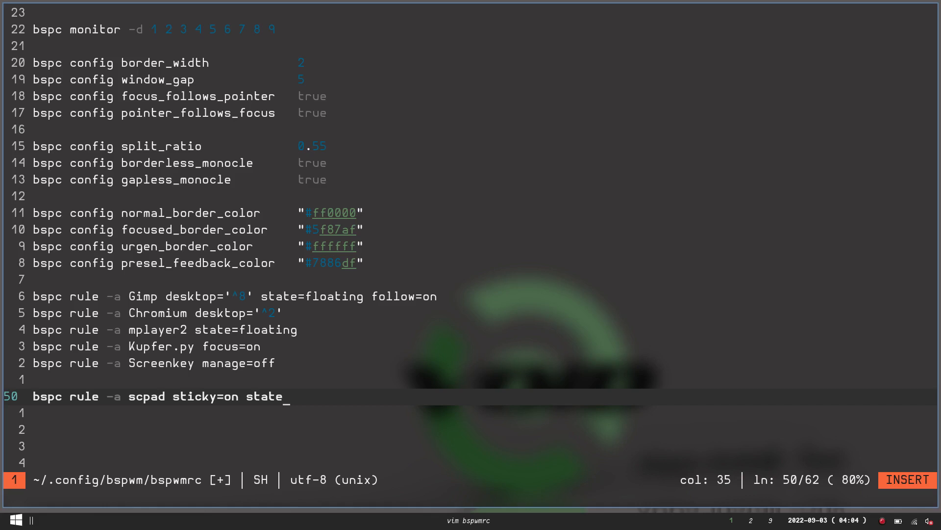
text(=floating)
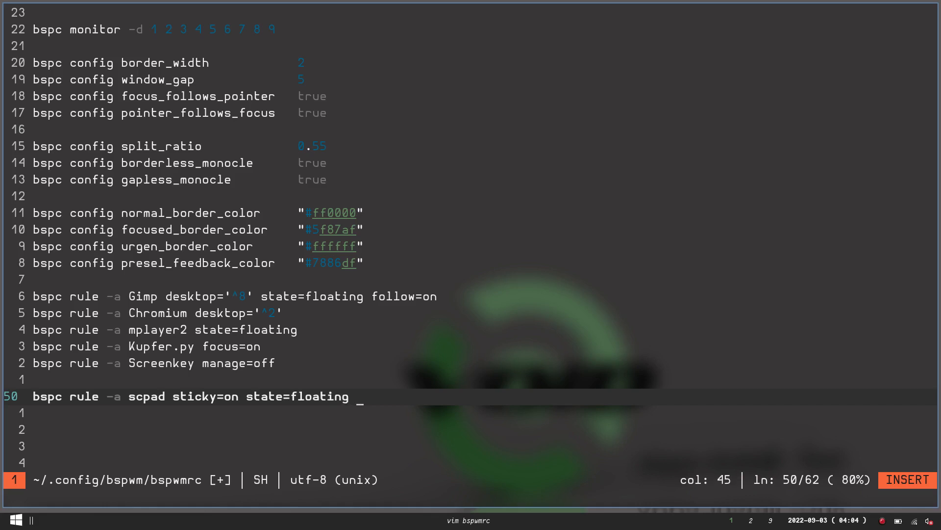
- Complete the scpad rule with rectangle=800x400+250+250 and save bspwmrc
text(rectangle)
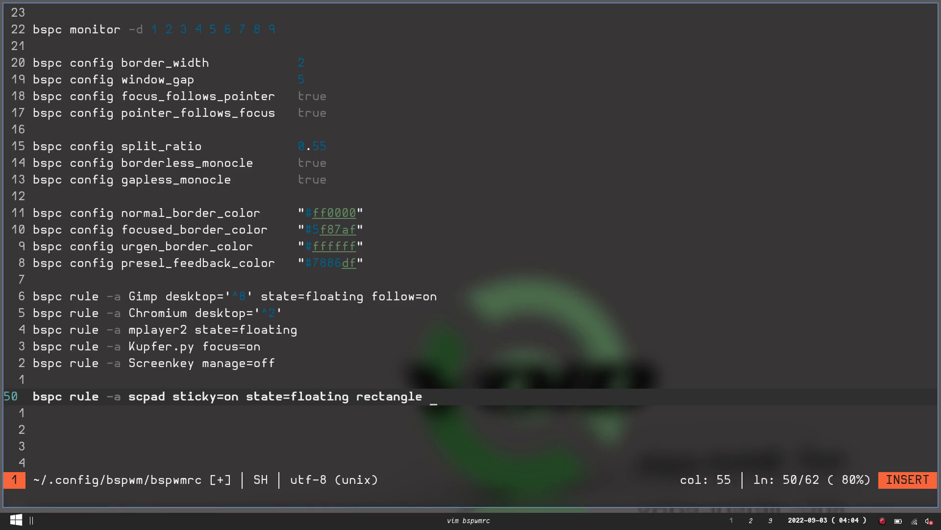
text(=)
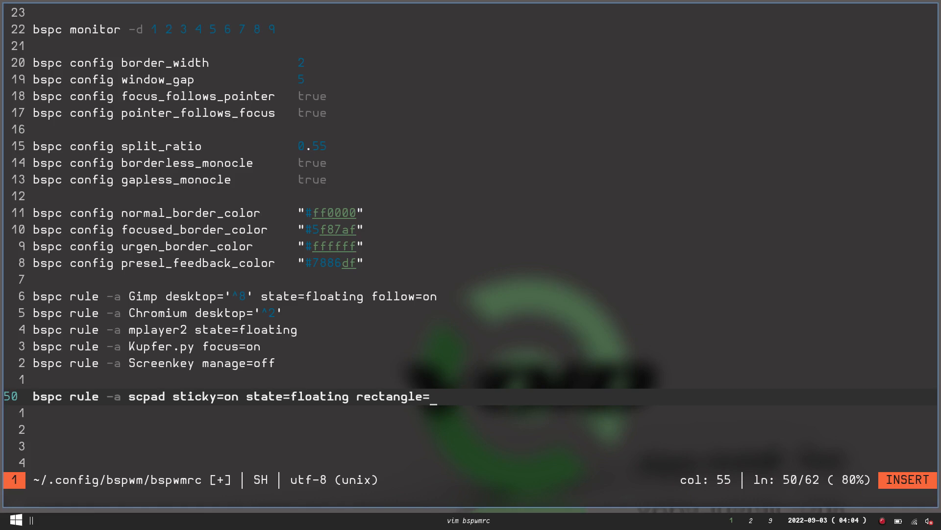
text(800)
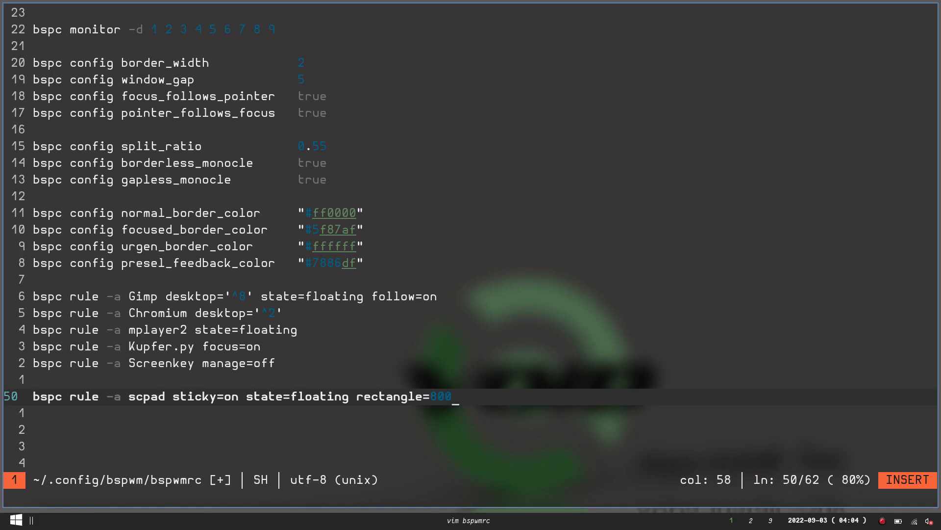
text(x)
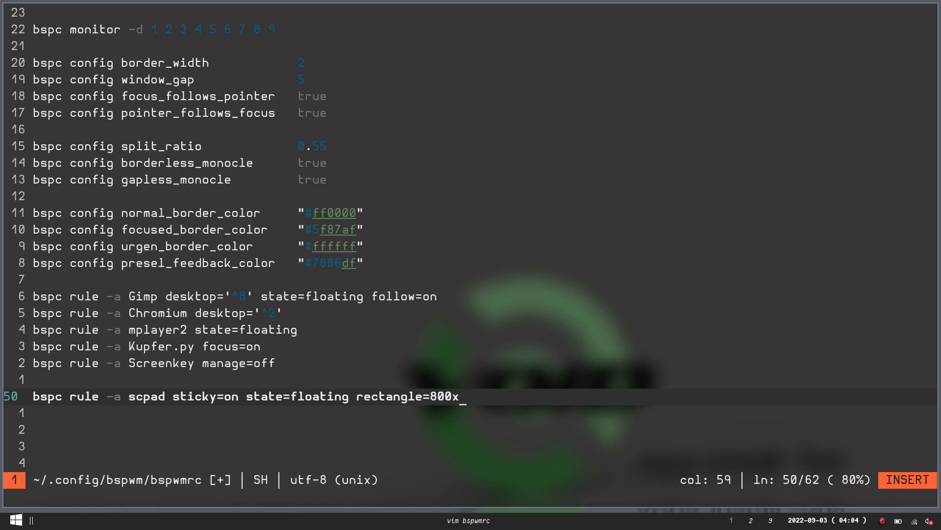
text(400)
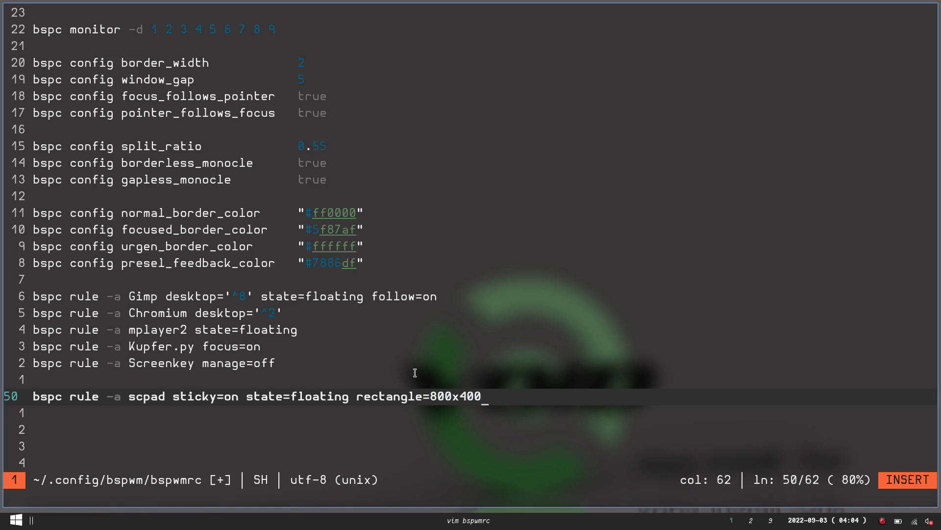
mouse_move(476, 419)
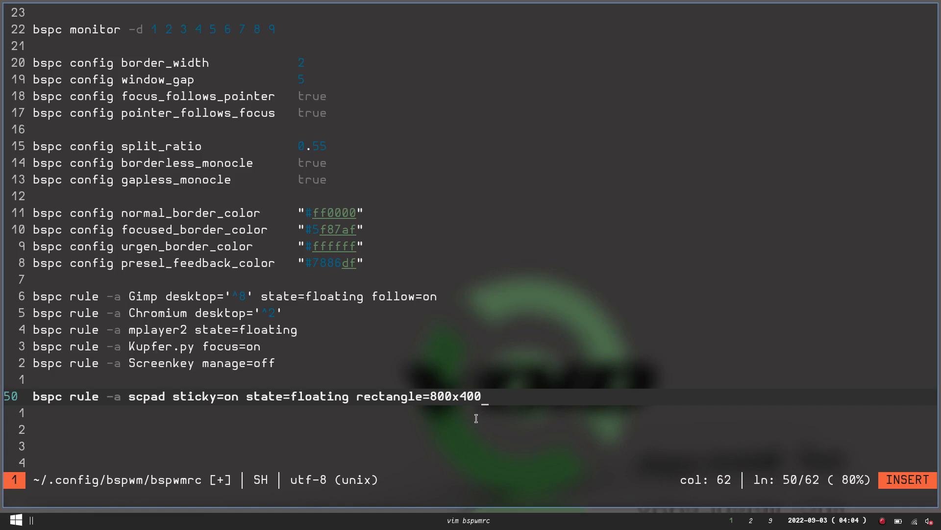
mouse_move(514, 409)
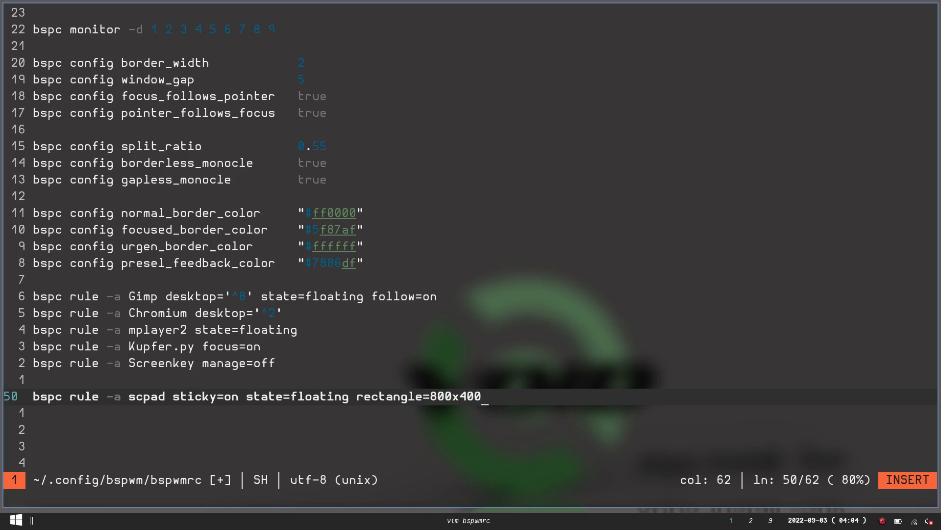
text(+)
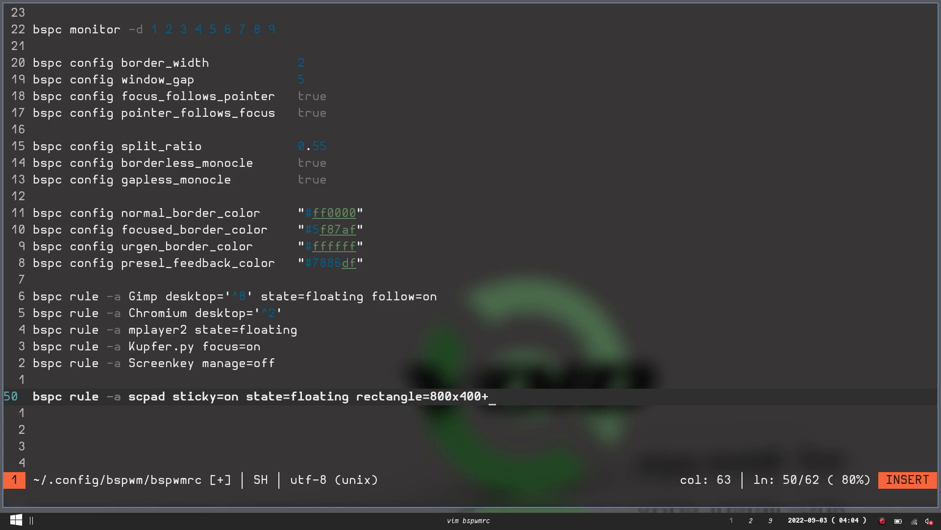
text(250)
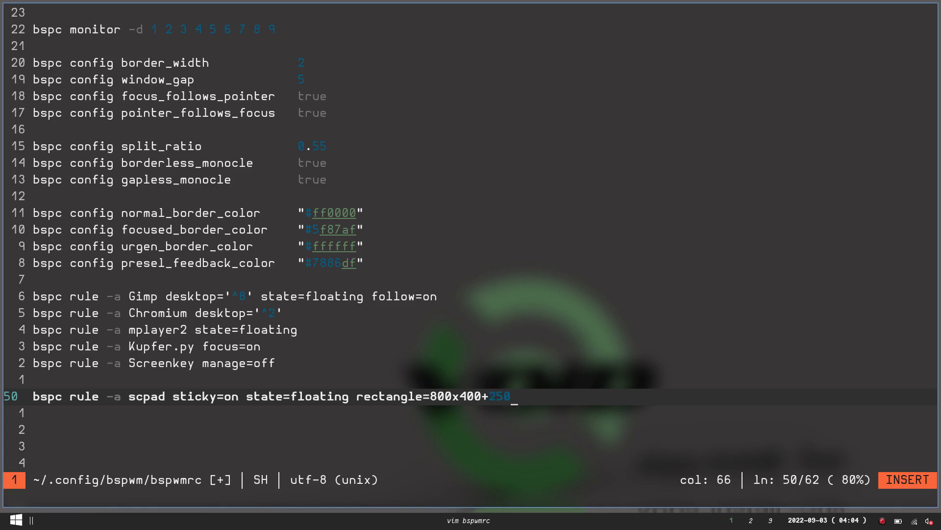
text(+250)
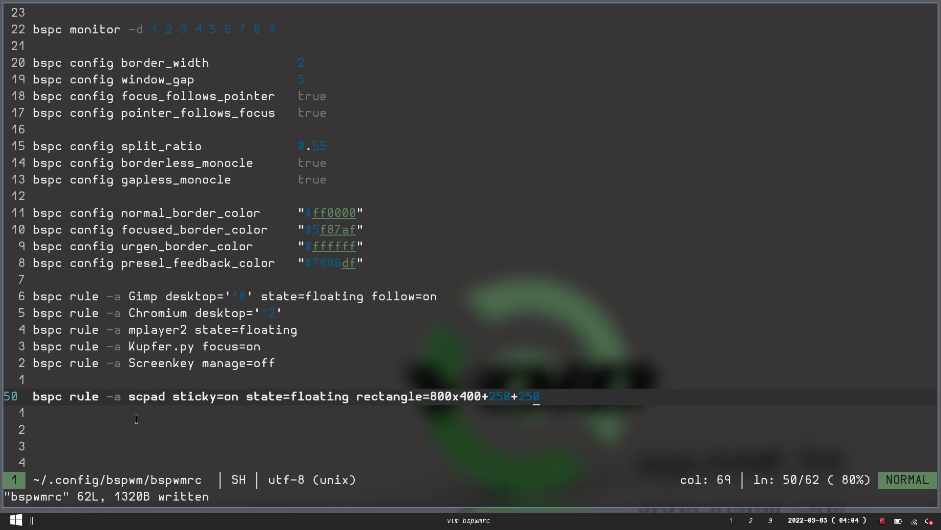
mouse_move(151, 416)
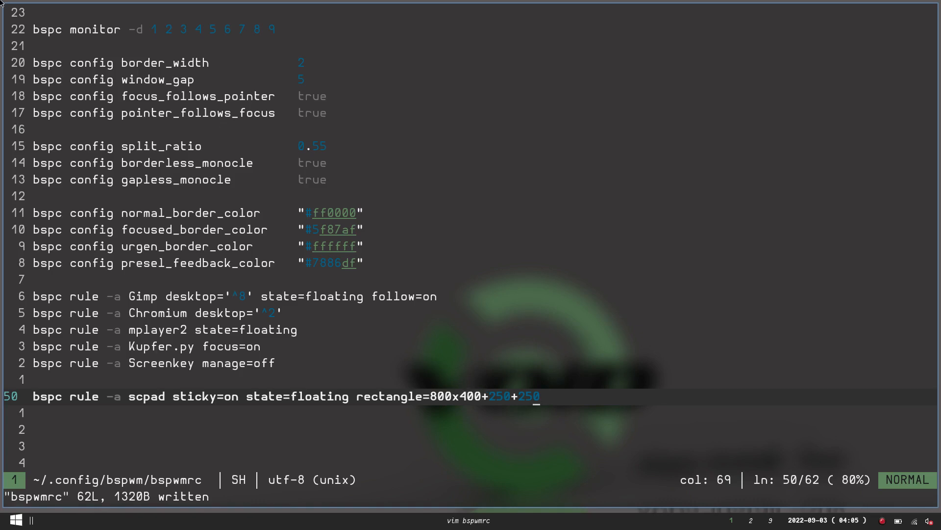
mouse_move(217, 84)
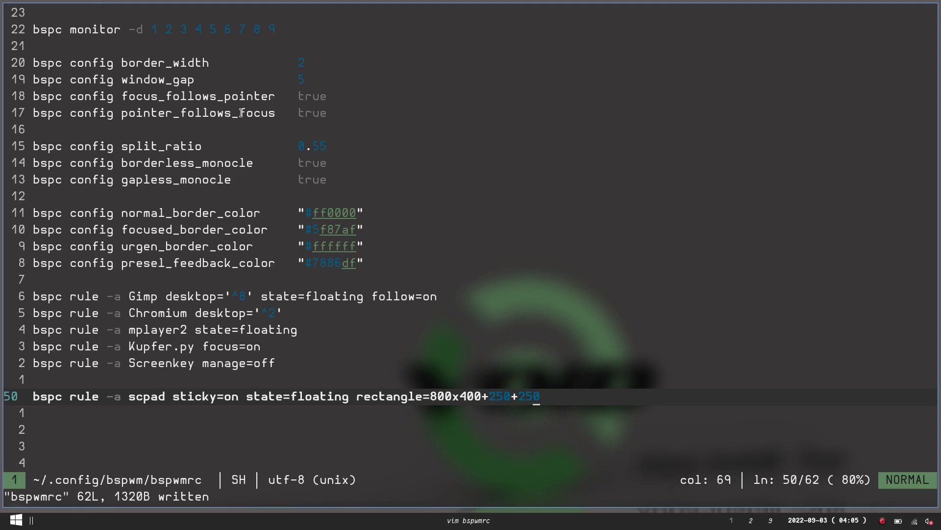
mouse_move(282, 191)
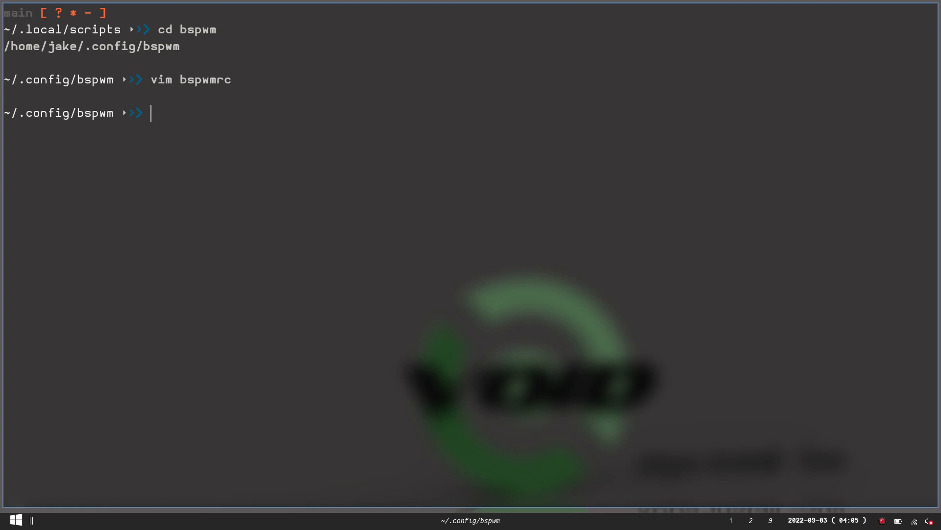
- Run vim sxhkdrc from the ~/.config/bspwm prompt
text(vim)
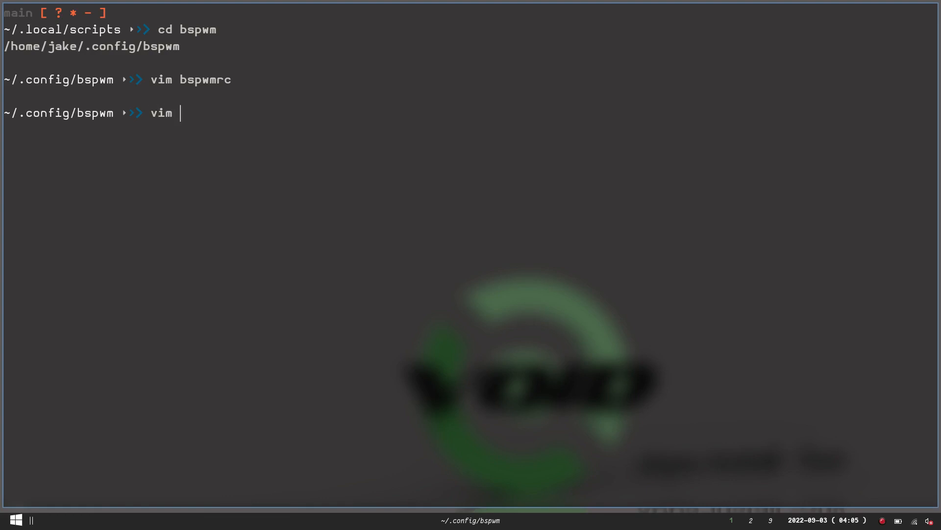
text(sxhkd)
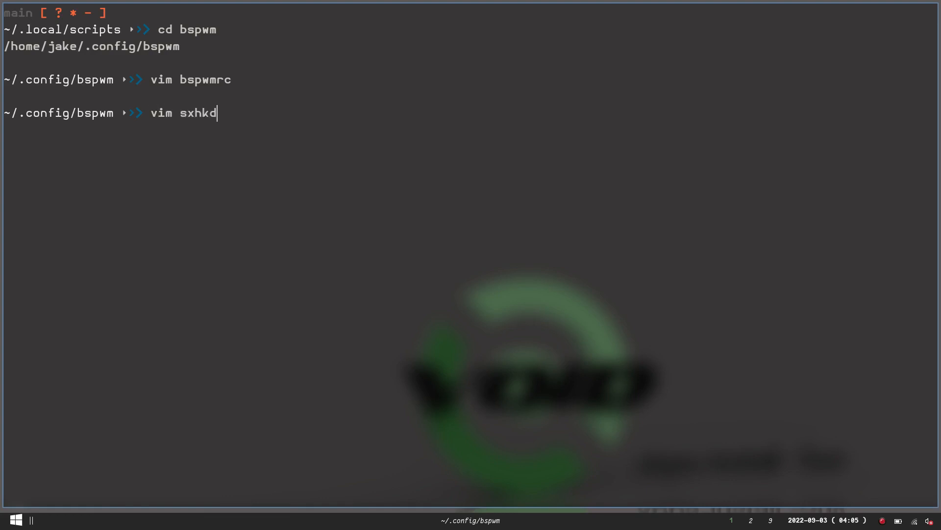
text(rc)
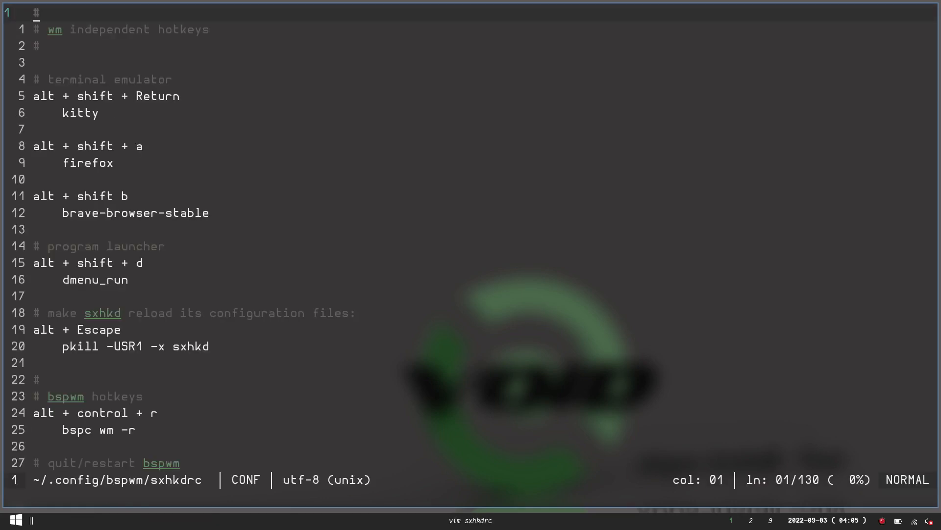
- Append an alt + Return binding running ./.local/scripts/scpad at the end of sxhkdrc
key(G)
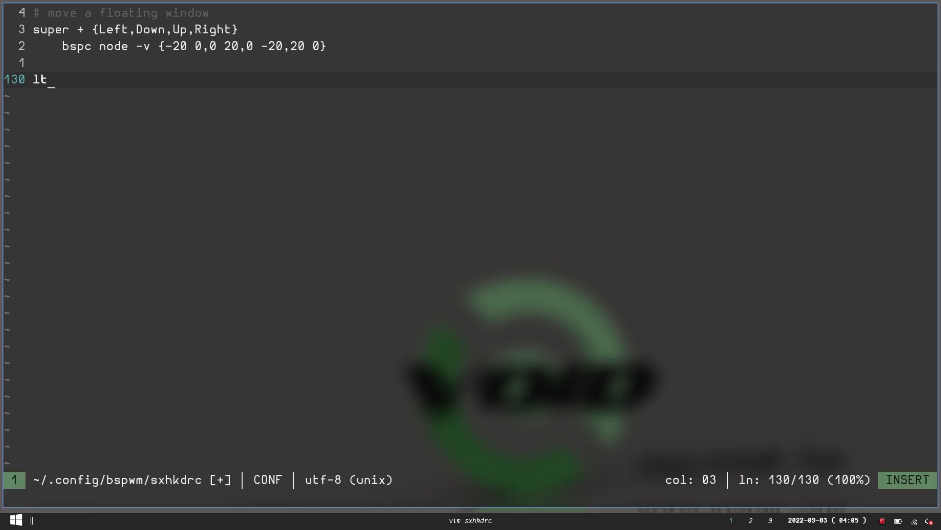
text(alt)
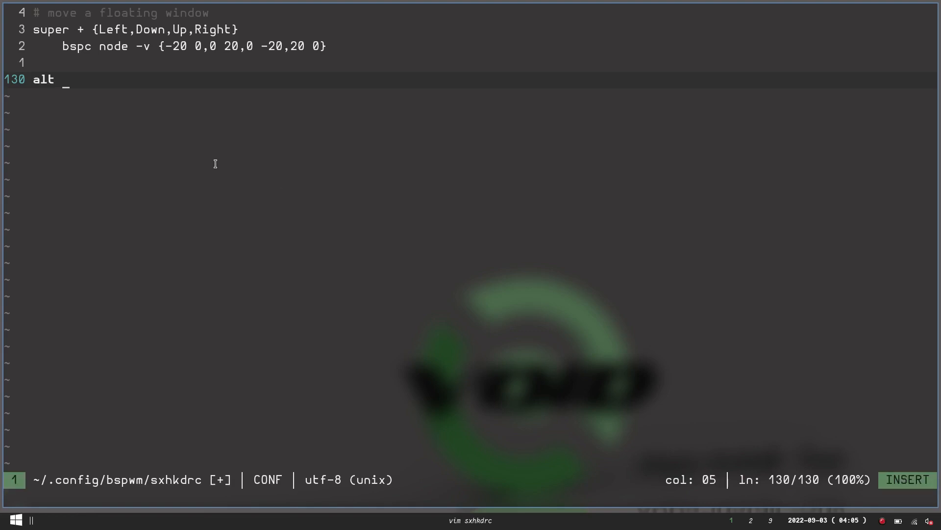
mouse_move(81, 47)
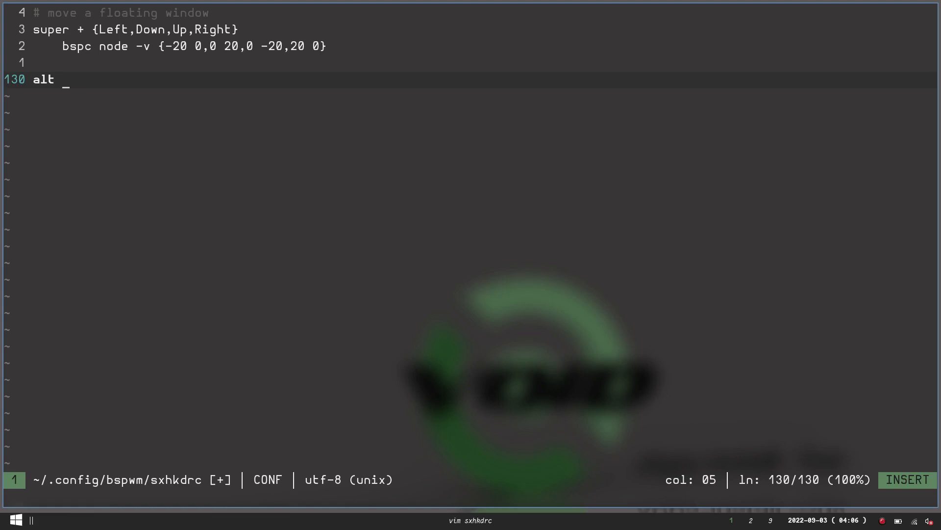
text(+)
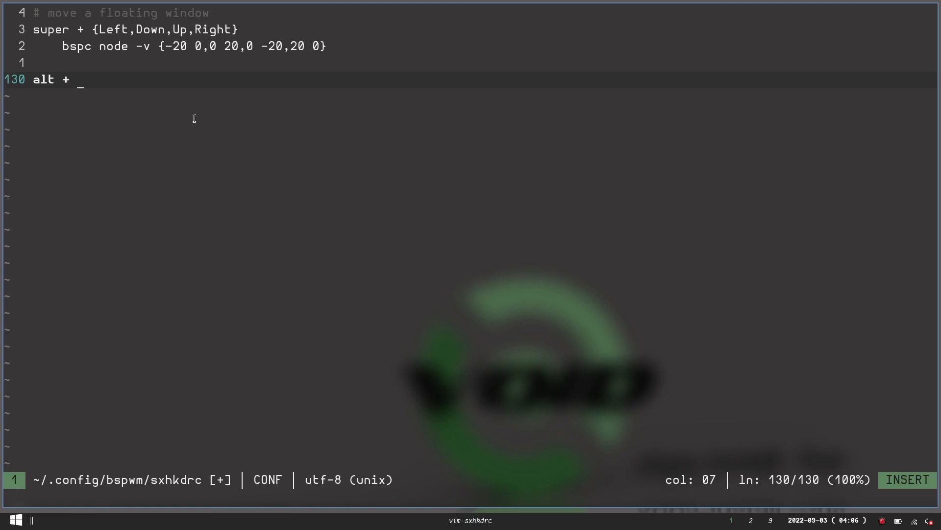
text(Return)
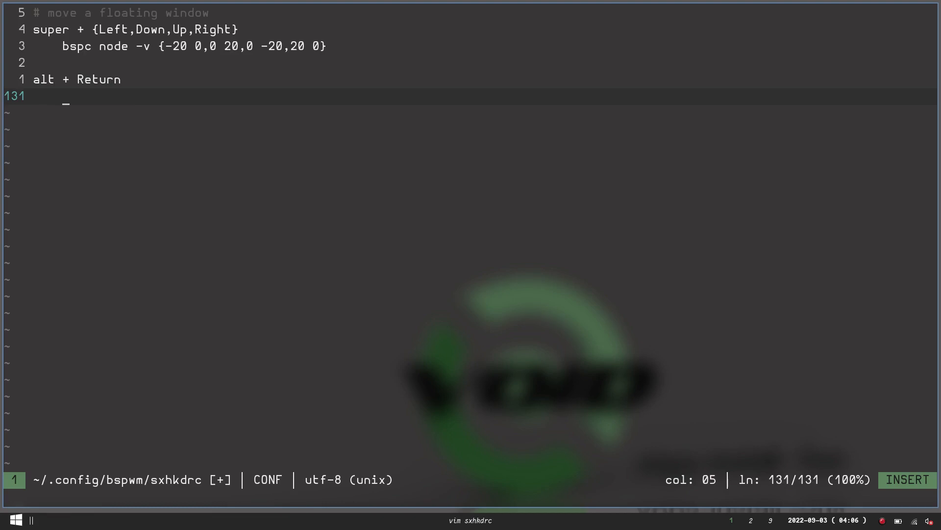
text(./.local)
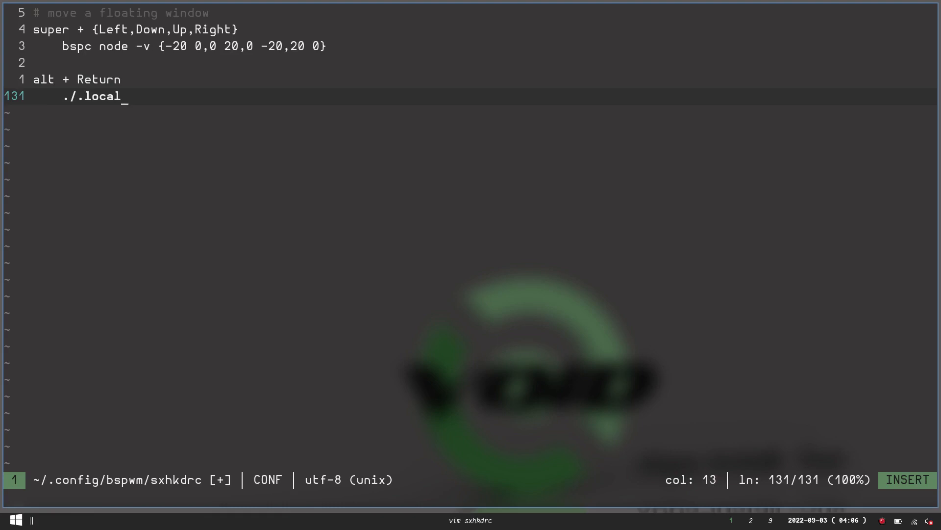
text(/)
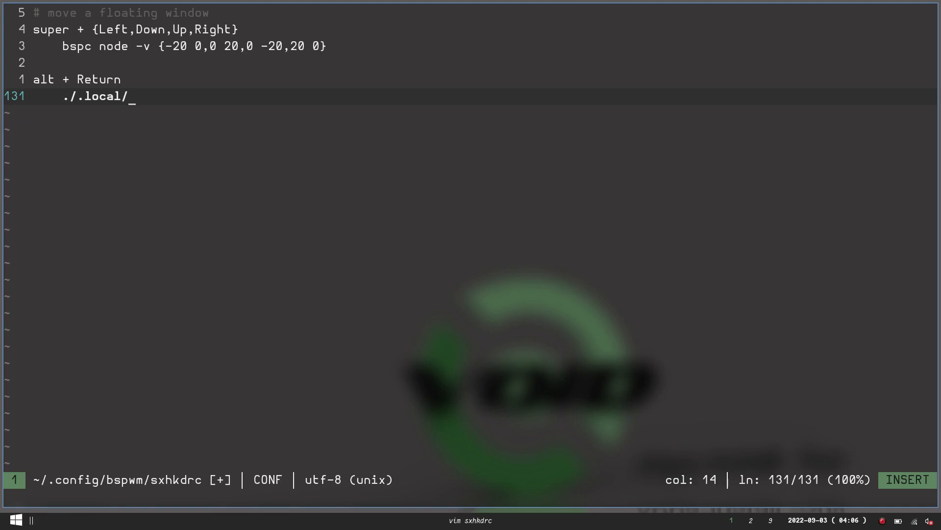
text(scripts/)
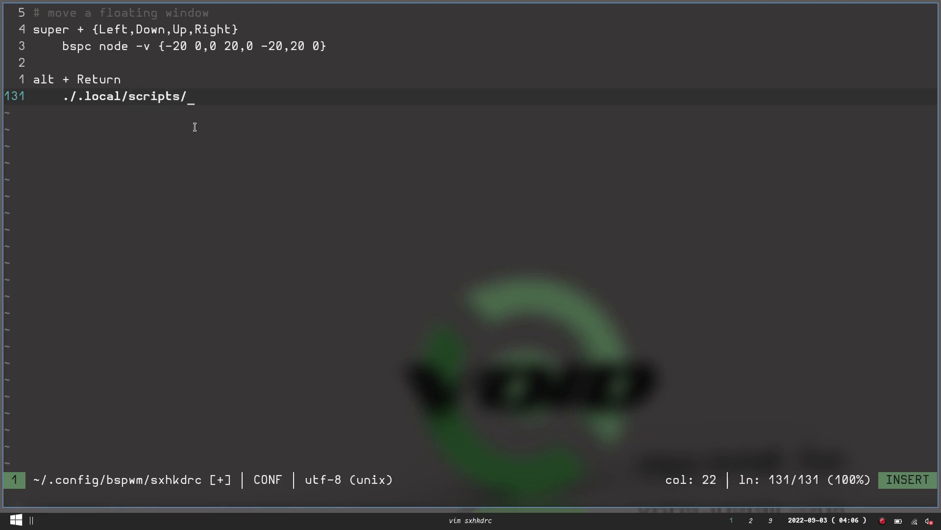
text(scpad)
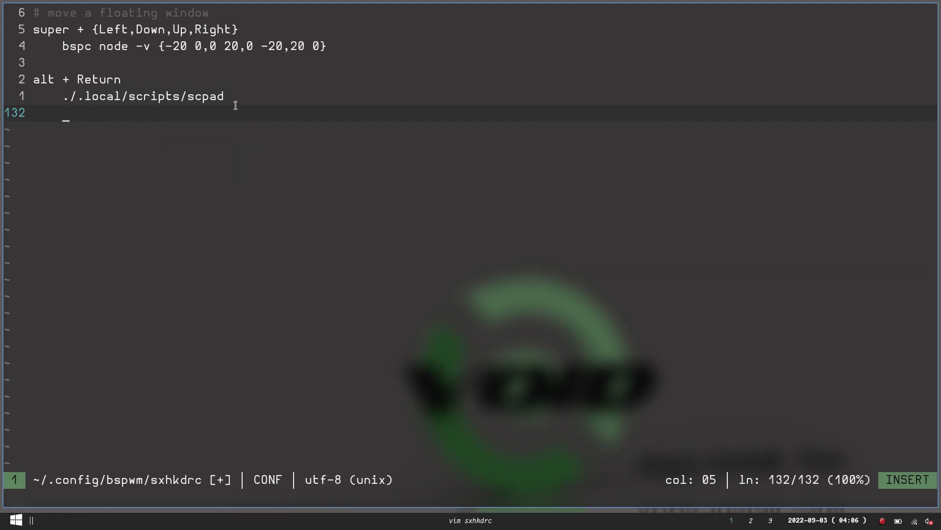
mouse_move(247, 167)
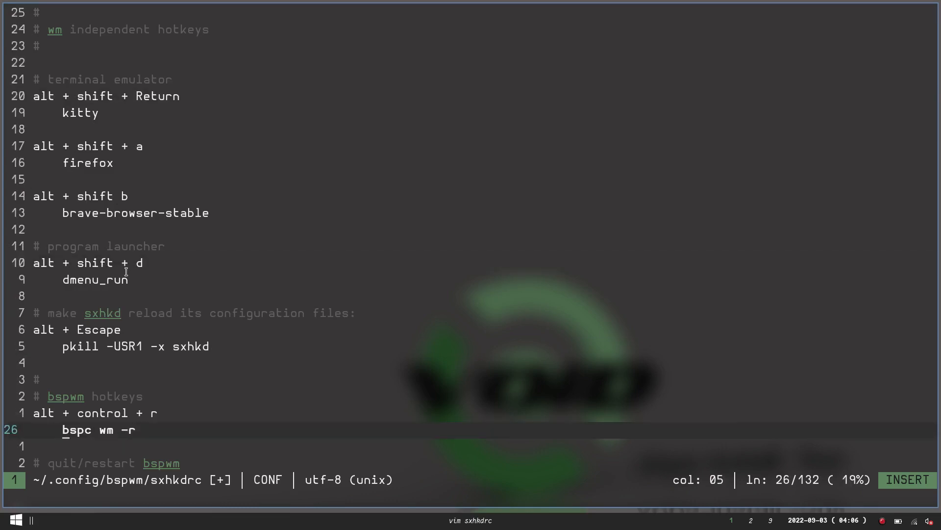
mouse_move(352, 331)
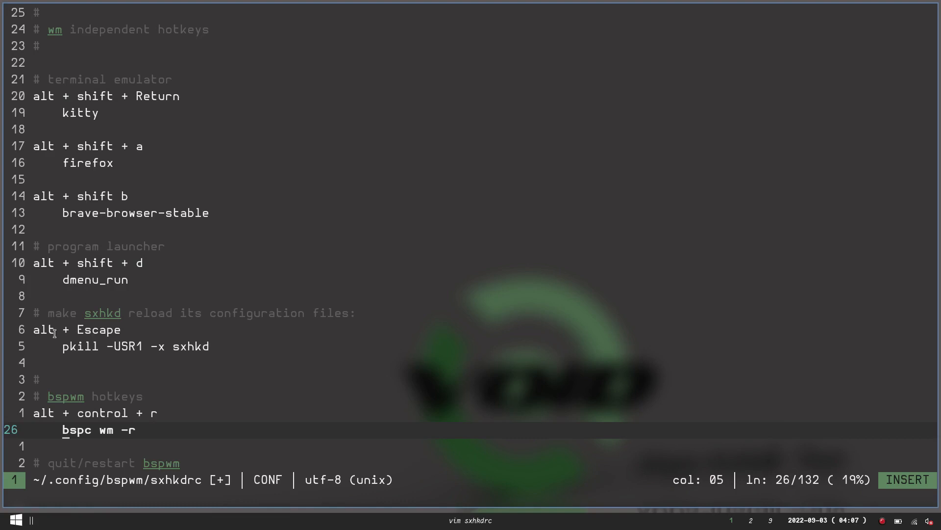
mouse_move(122, 354)
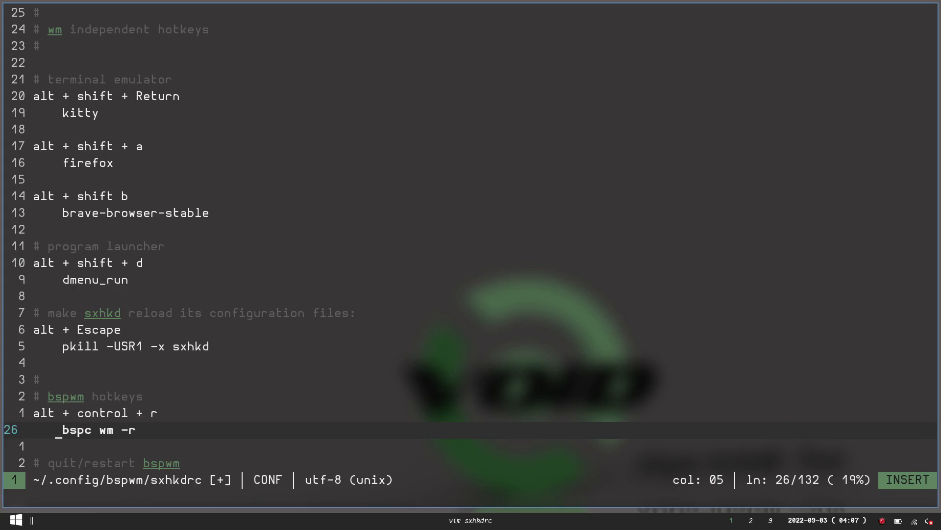
- Write sxhkdrc at 132 lines and scroll through the existing hotkeys
key(Escape)
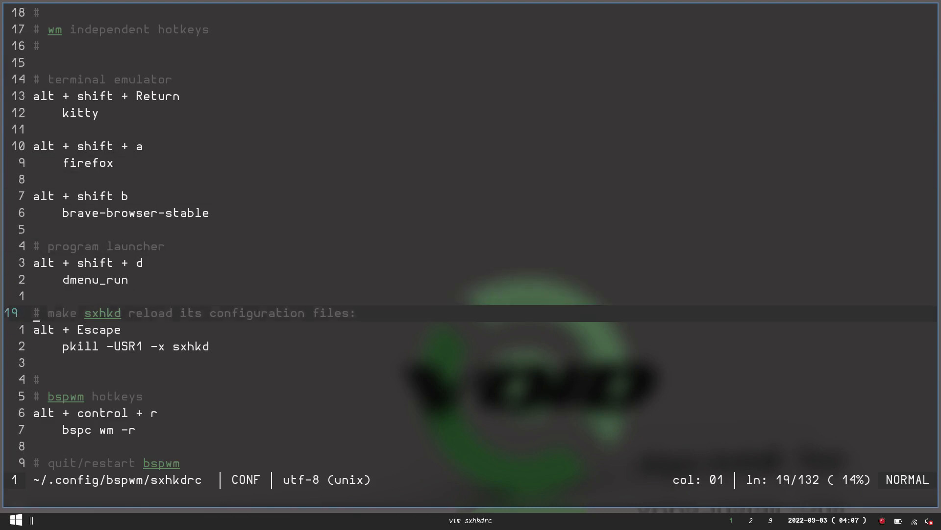
scroll(down, 3)
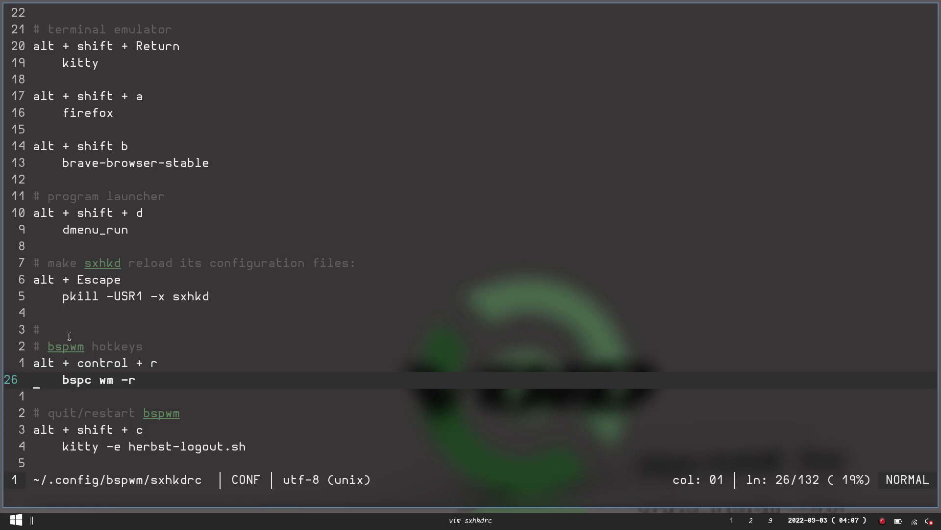
mouse_move(198, 367)
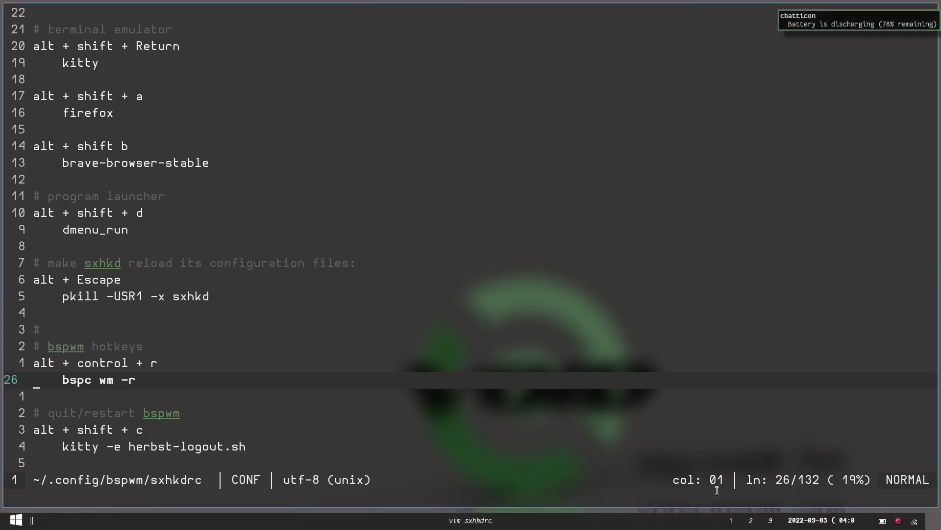
mouse_move(699, 521)
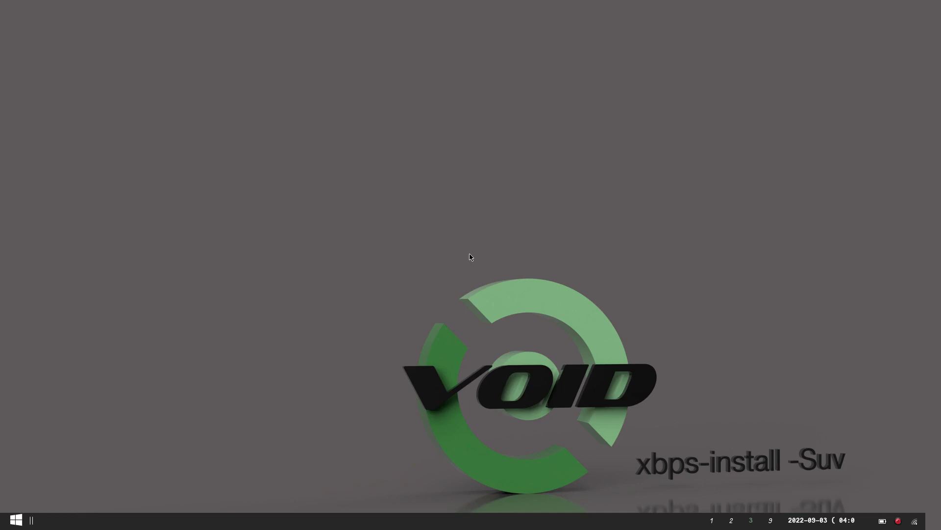
mouse_move(447, 150)
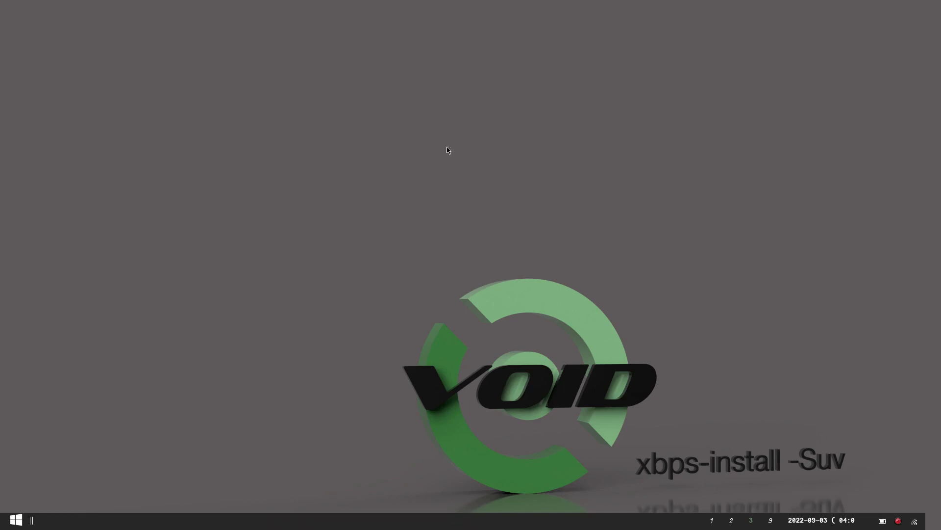
mouse_move(239, 183)
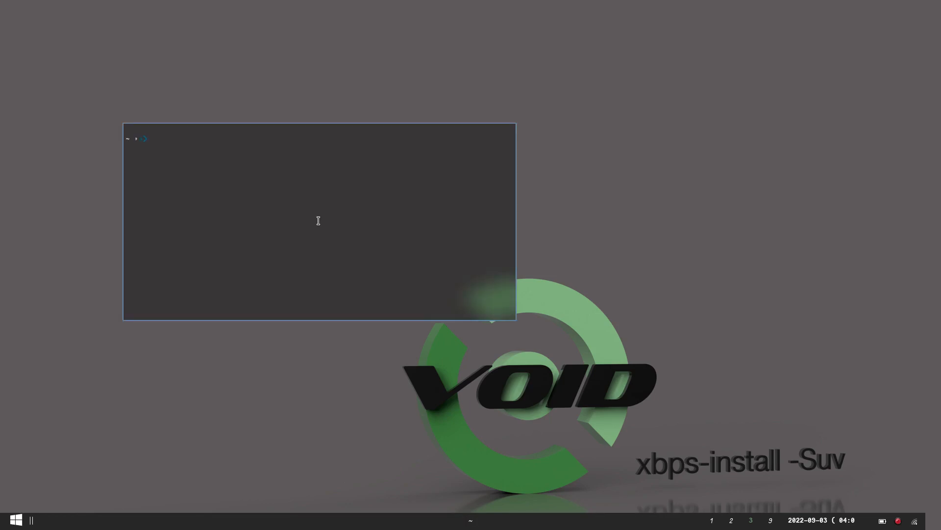
- Type 'this is a scratchpad' into the floating scpad terminal
text(this is a c)
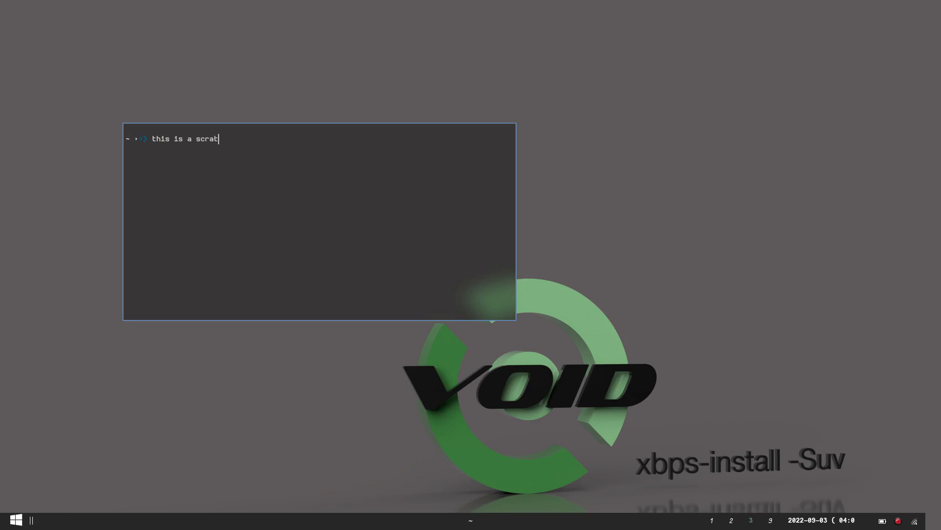
text(chpad)
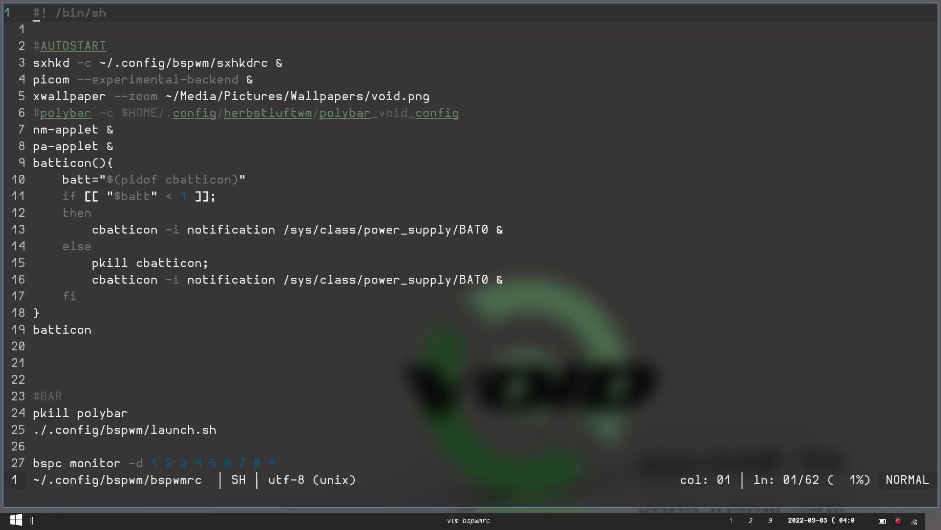
- Change the scpad rule's offsets to +500+600 and save bspwmrc
scroll(down, 3)
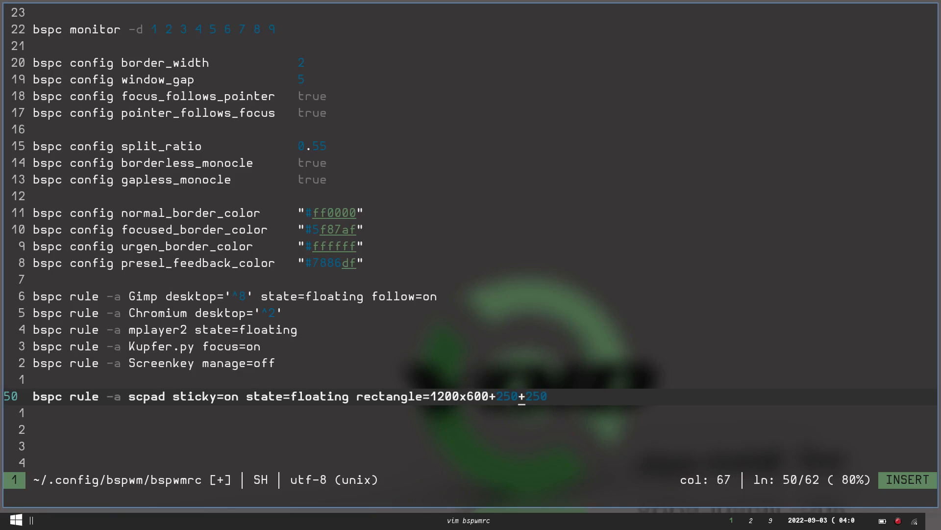
text(500)
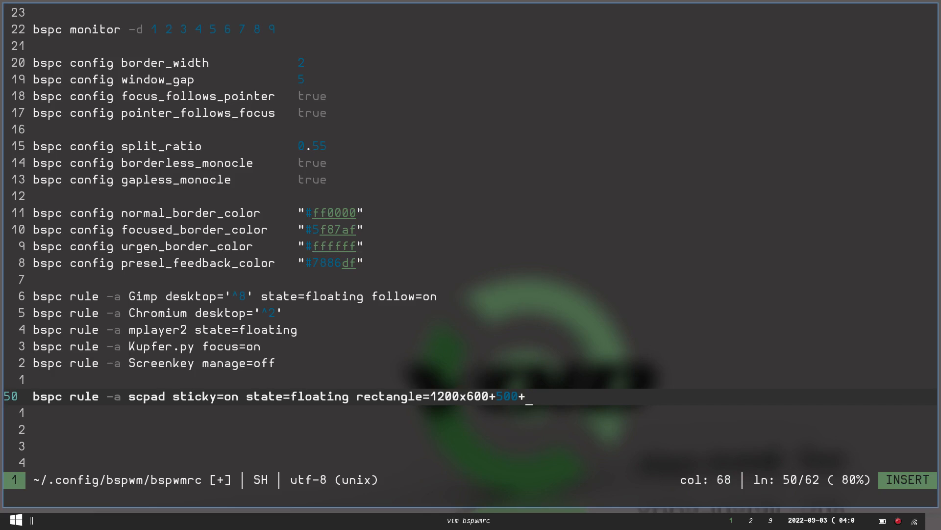
text(600)
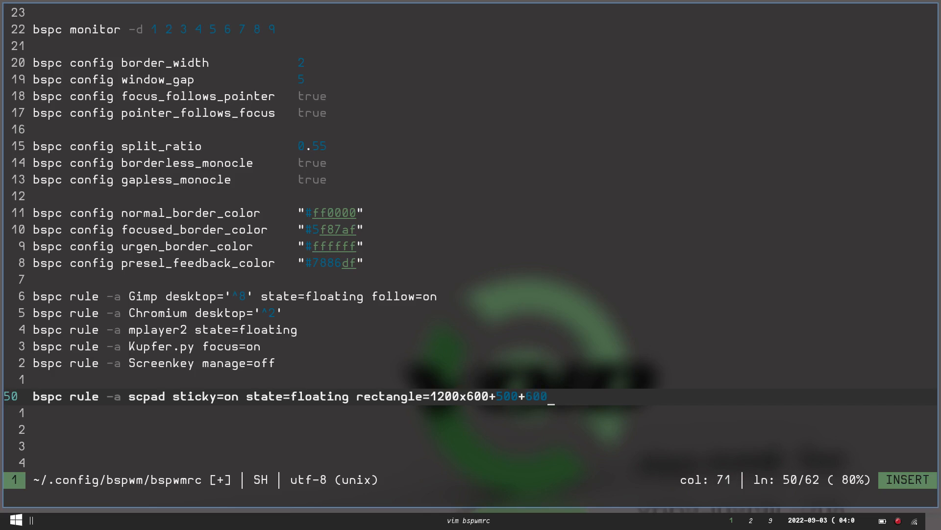
key(Escape)
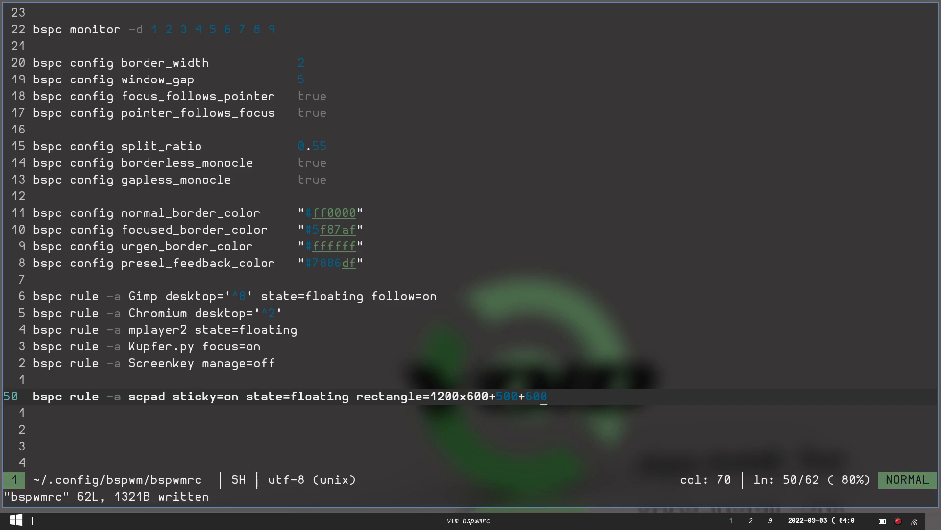